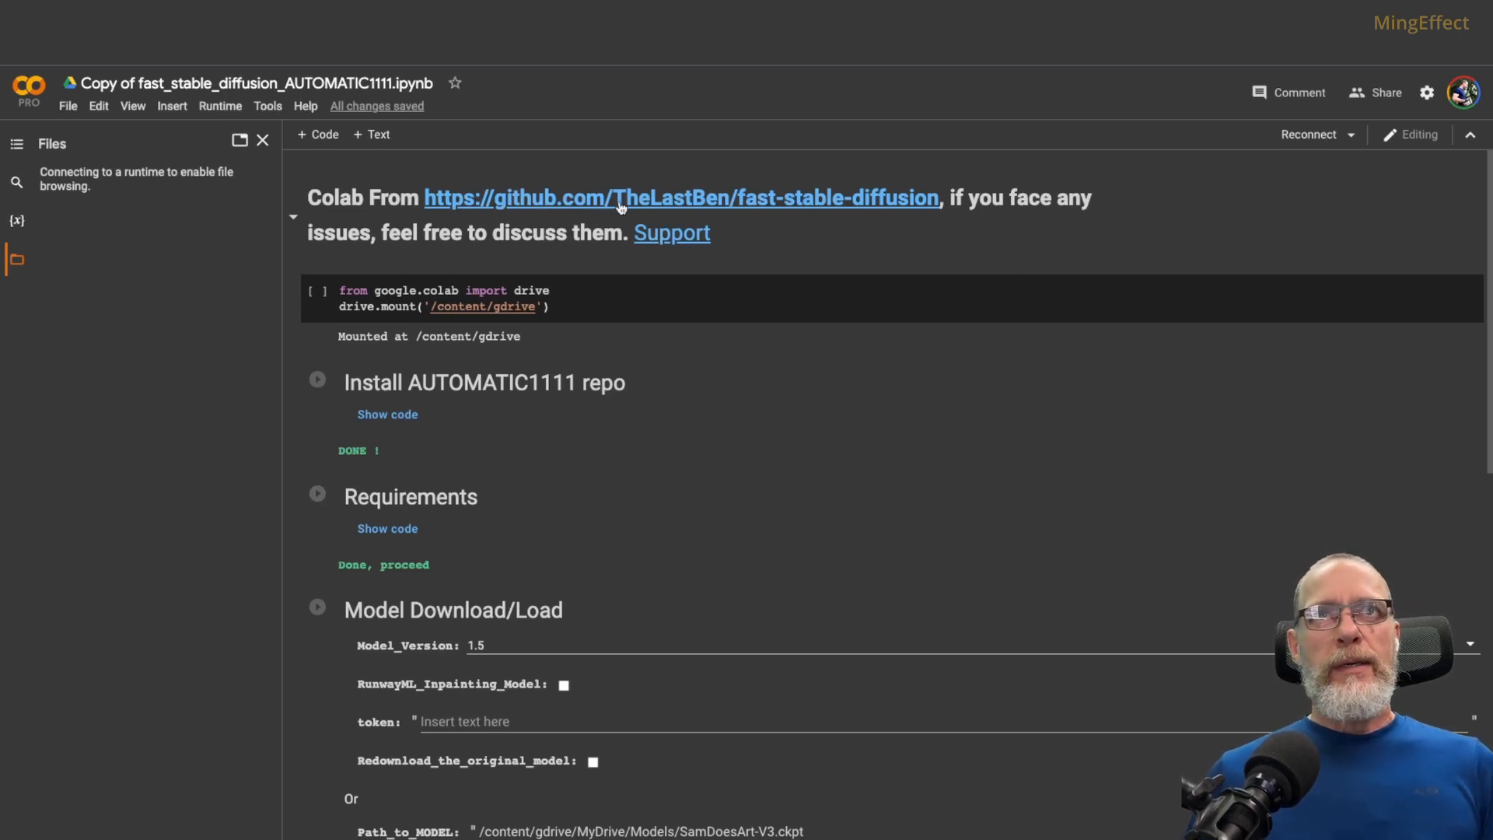
mouse_move(805, 211)
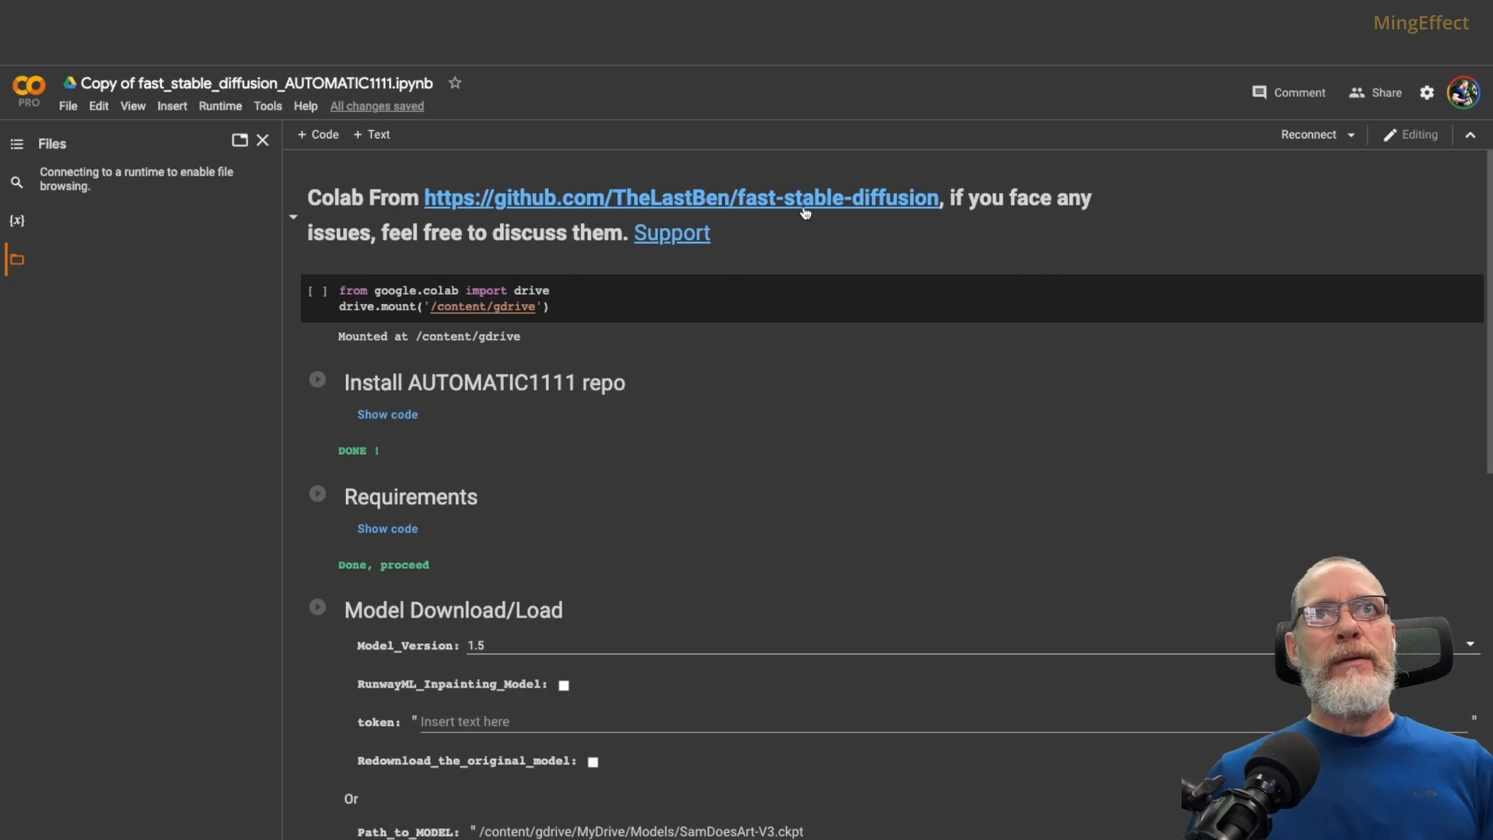
mouse_move(862, 208)
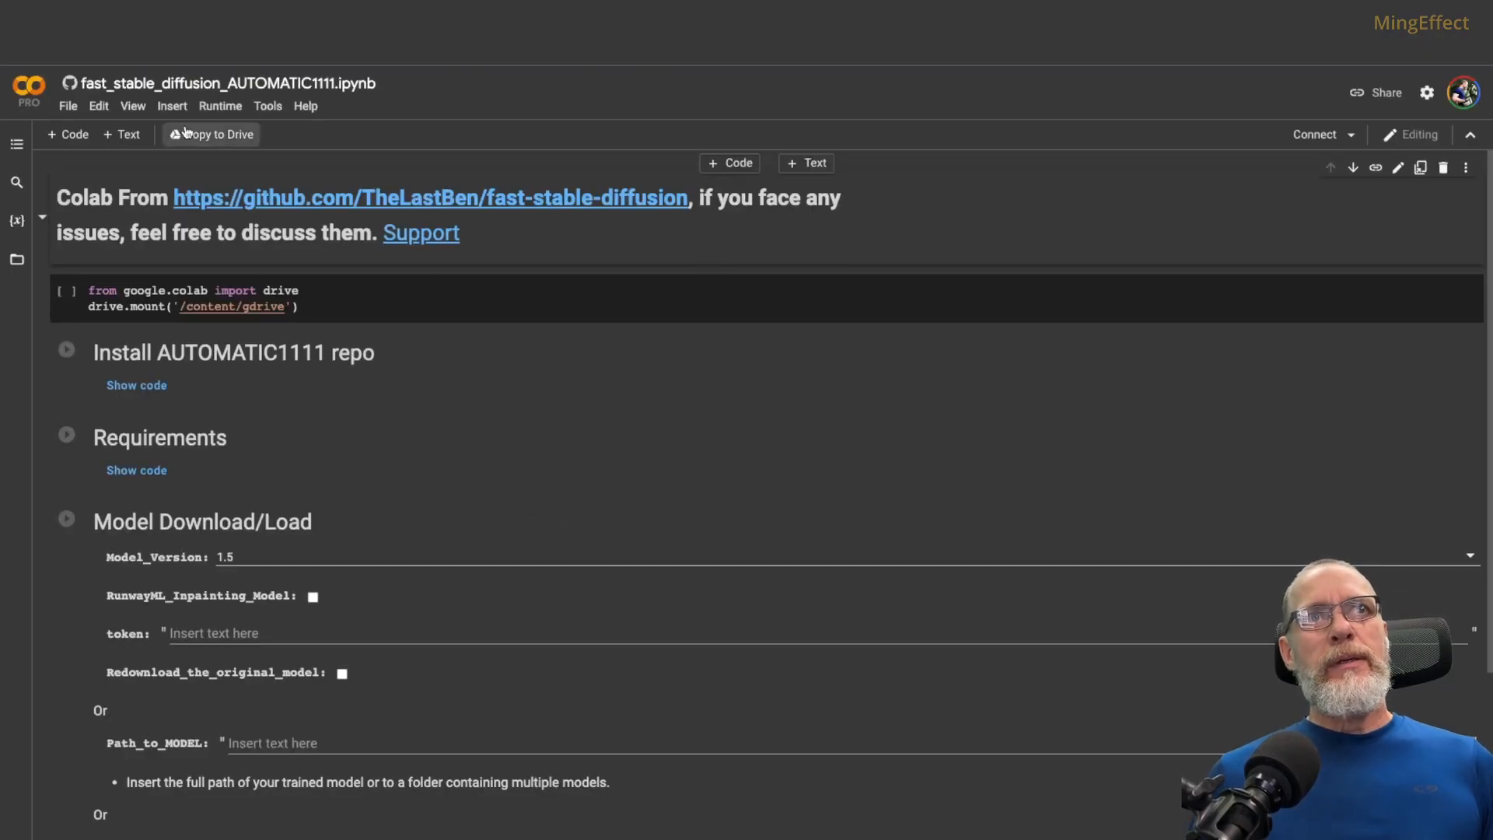
mouse_move(212, 135)
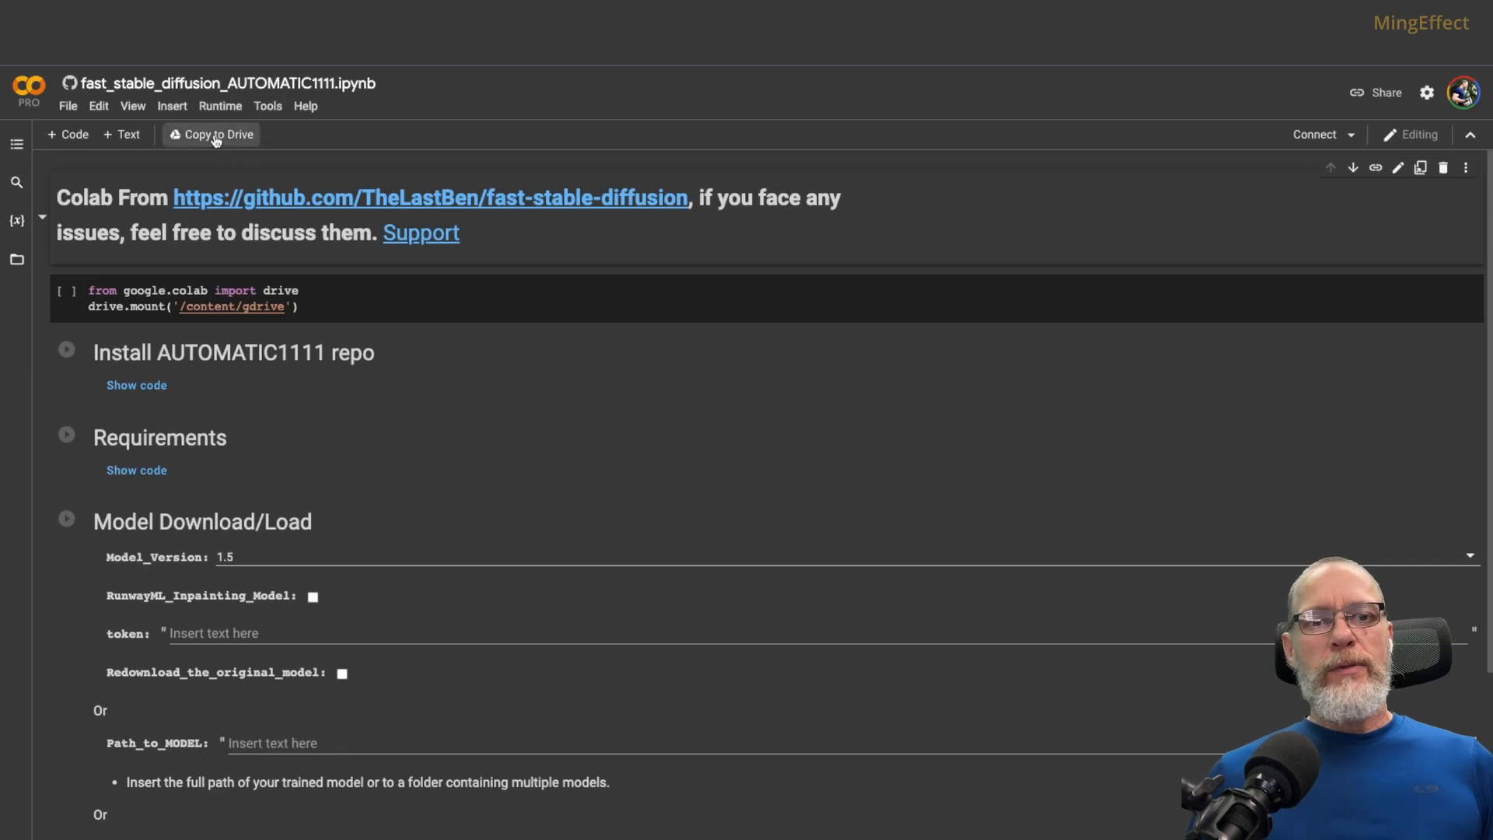
mouse_move(400, 150)
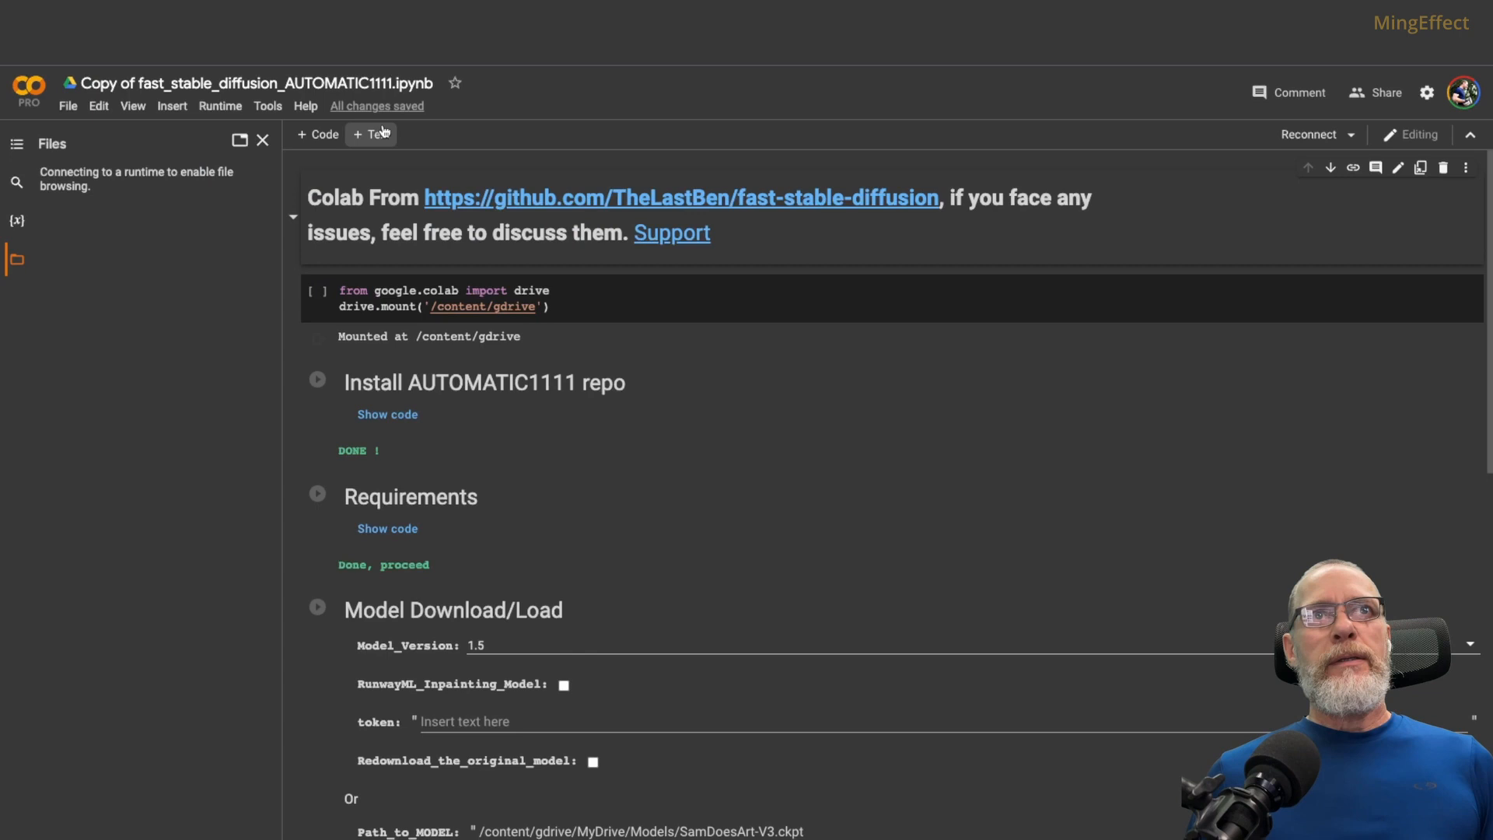
mouse_move(502, 140)
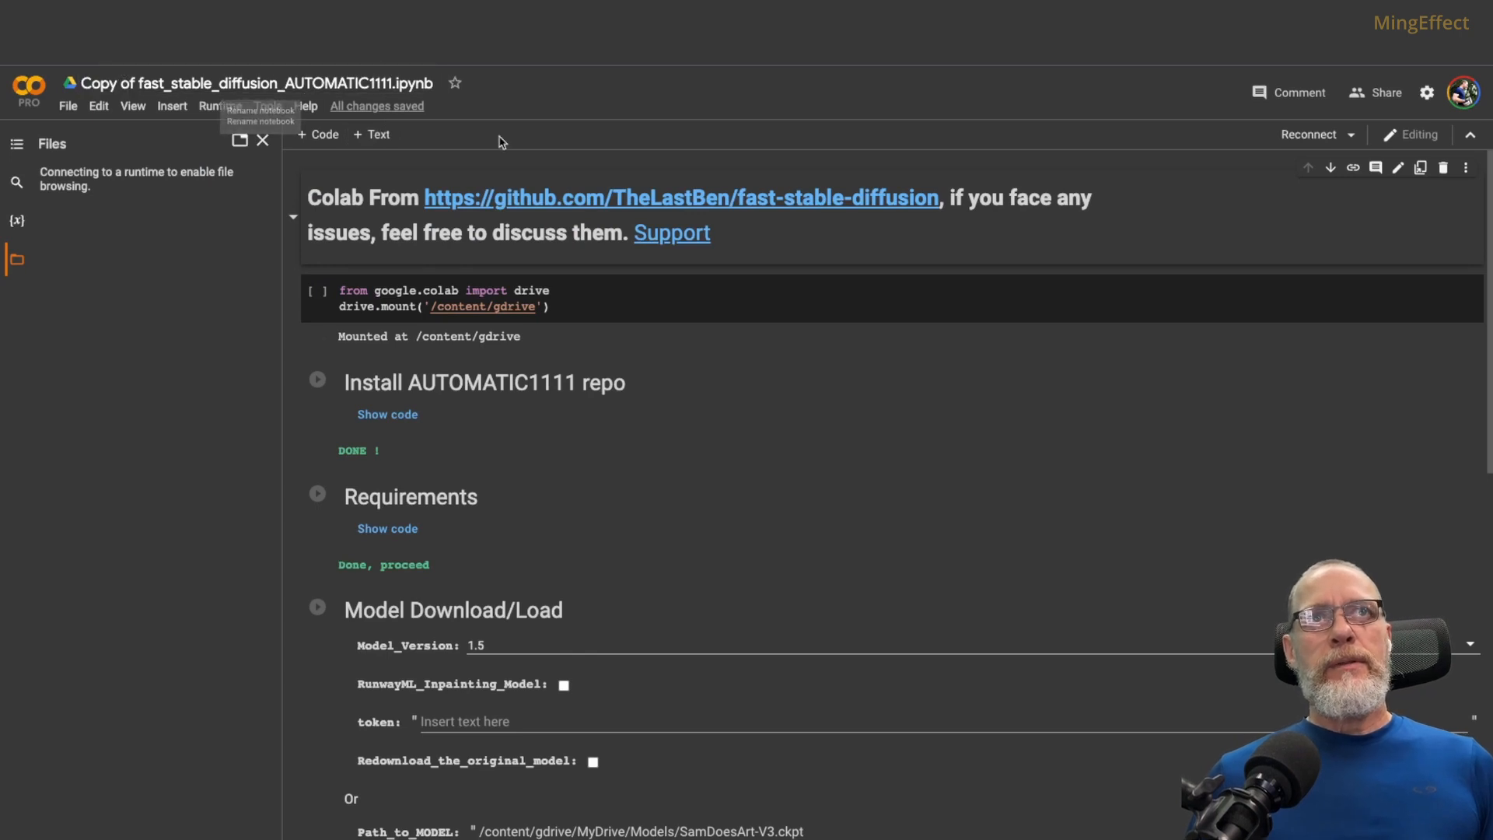
mouse_move(716, 131)
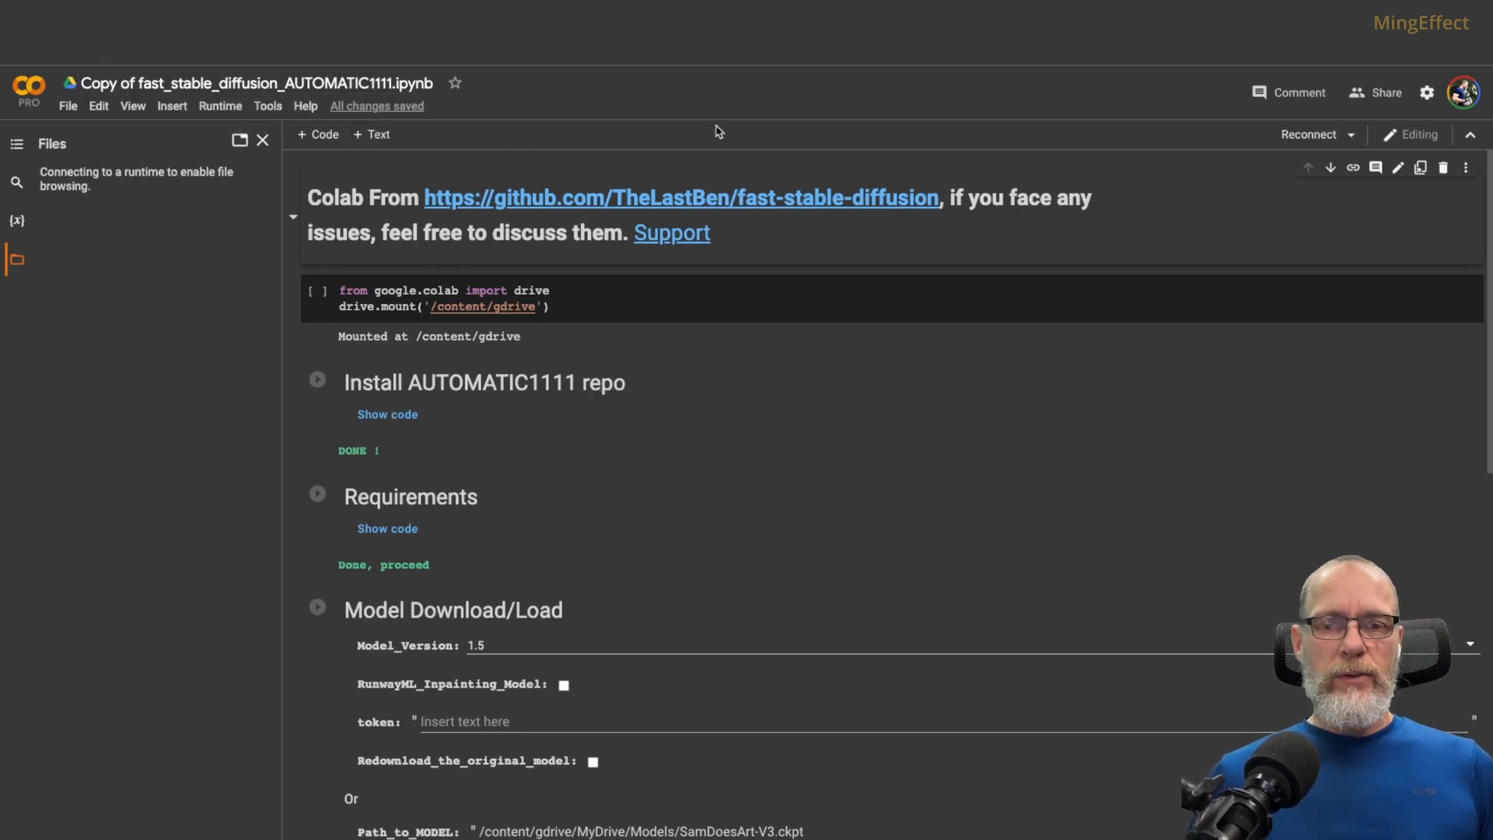
mouse_move(219, 122)
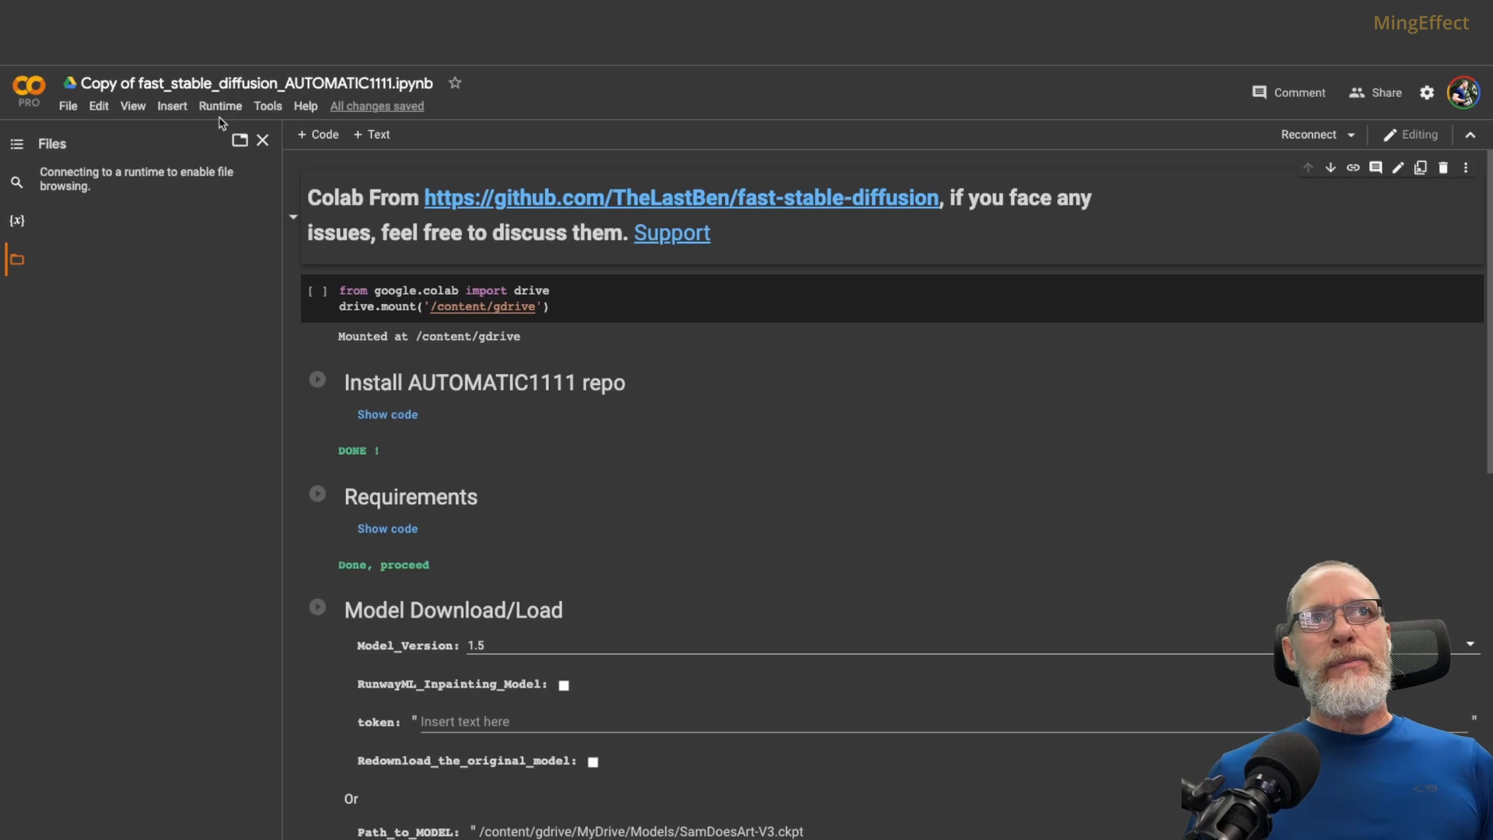
Switch the notebook runtime to a Premium GPU class with High-RAM and save
left_click(220, 105)
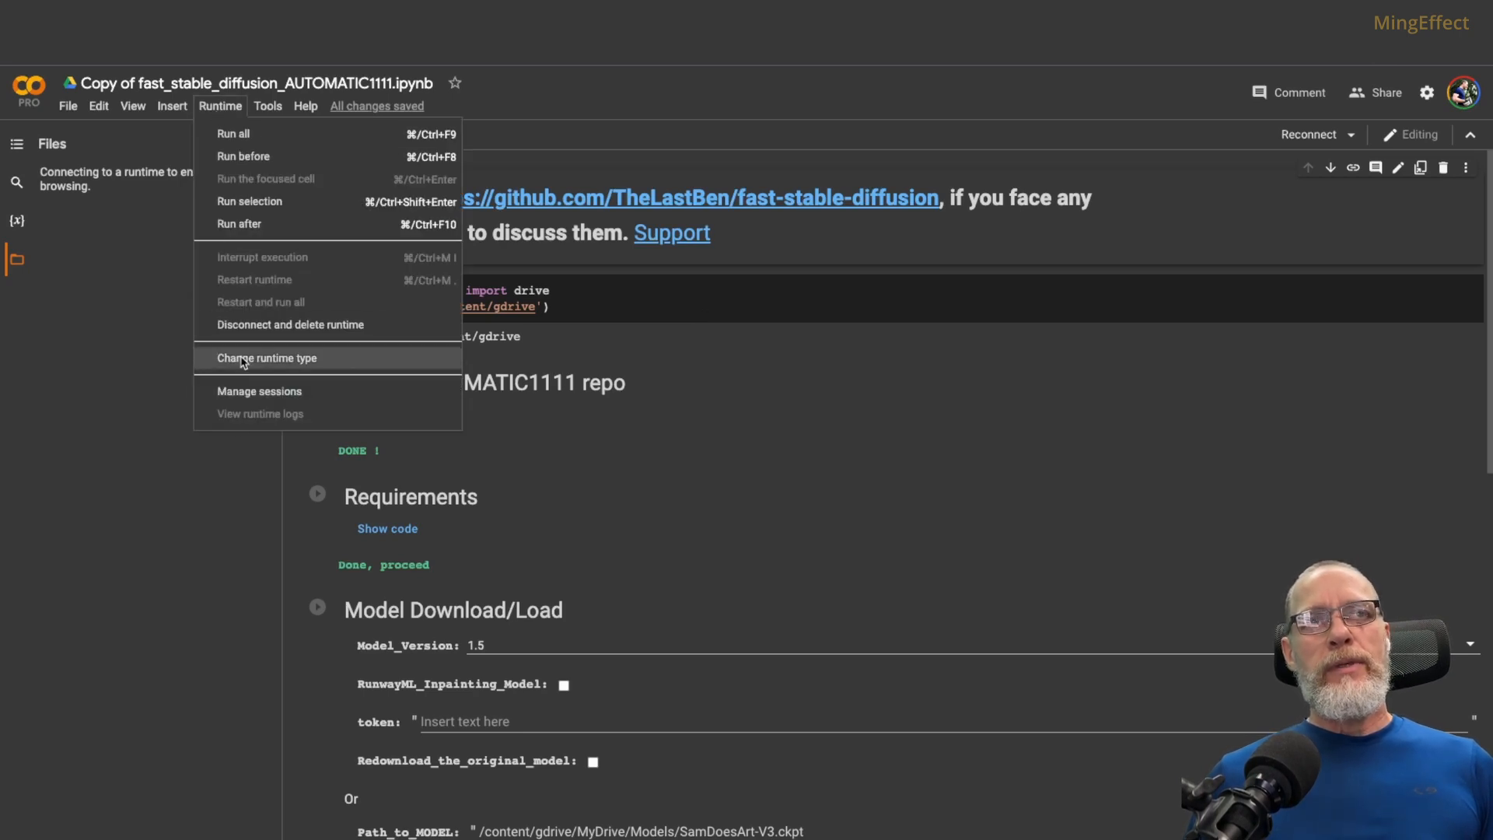
left_click(266, 357)
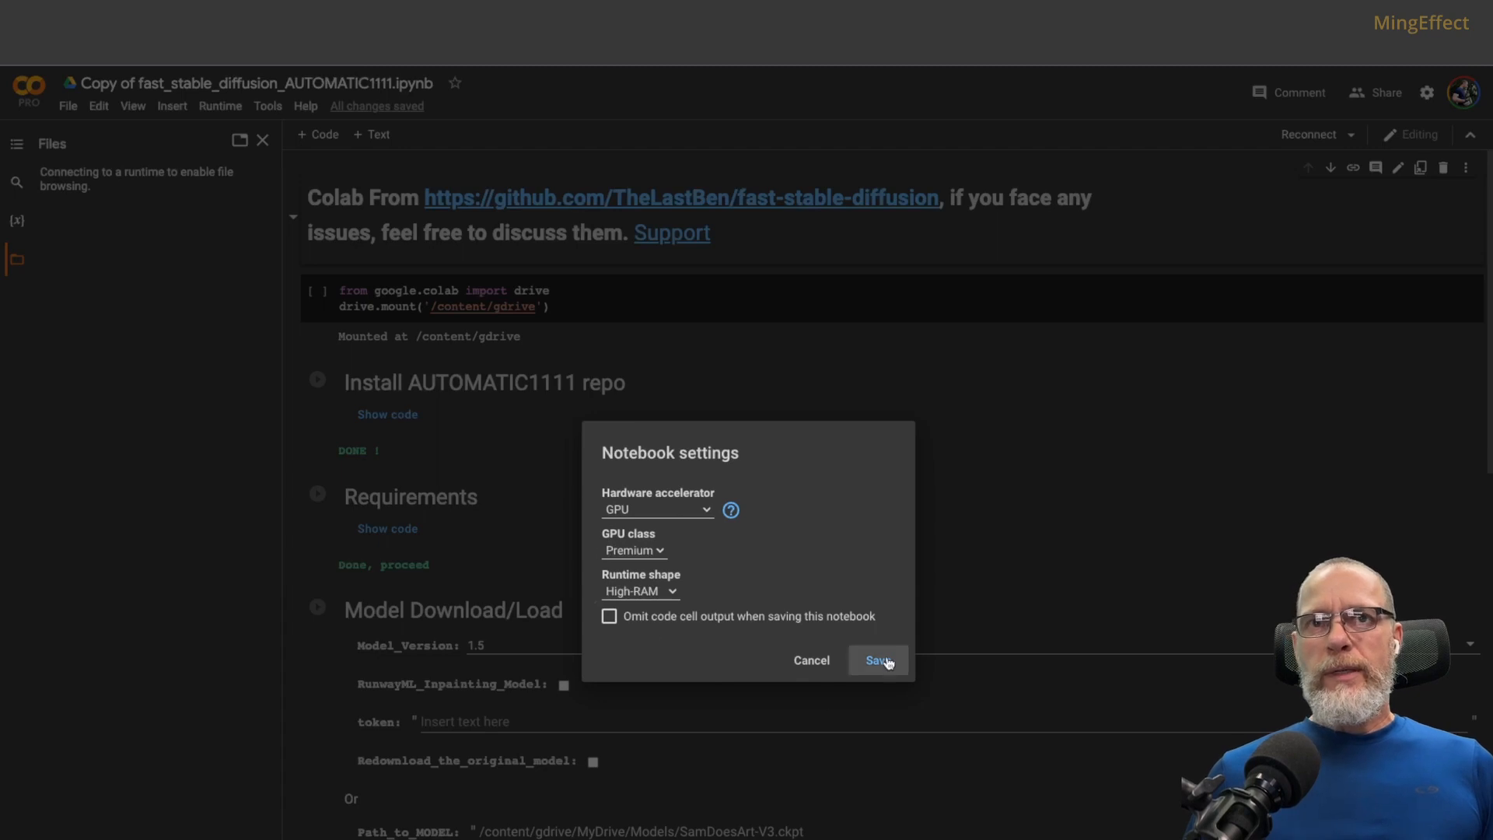
left_click(875, 660)
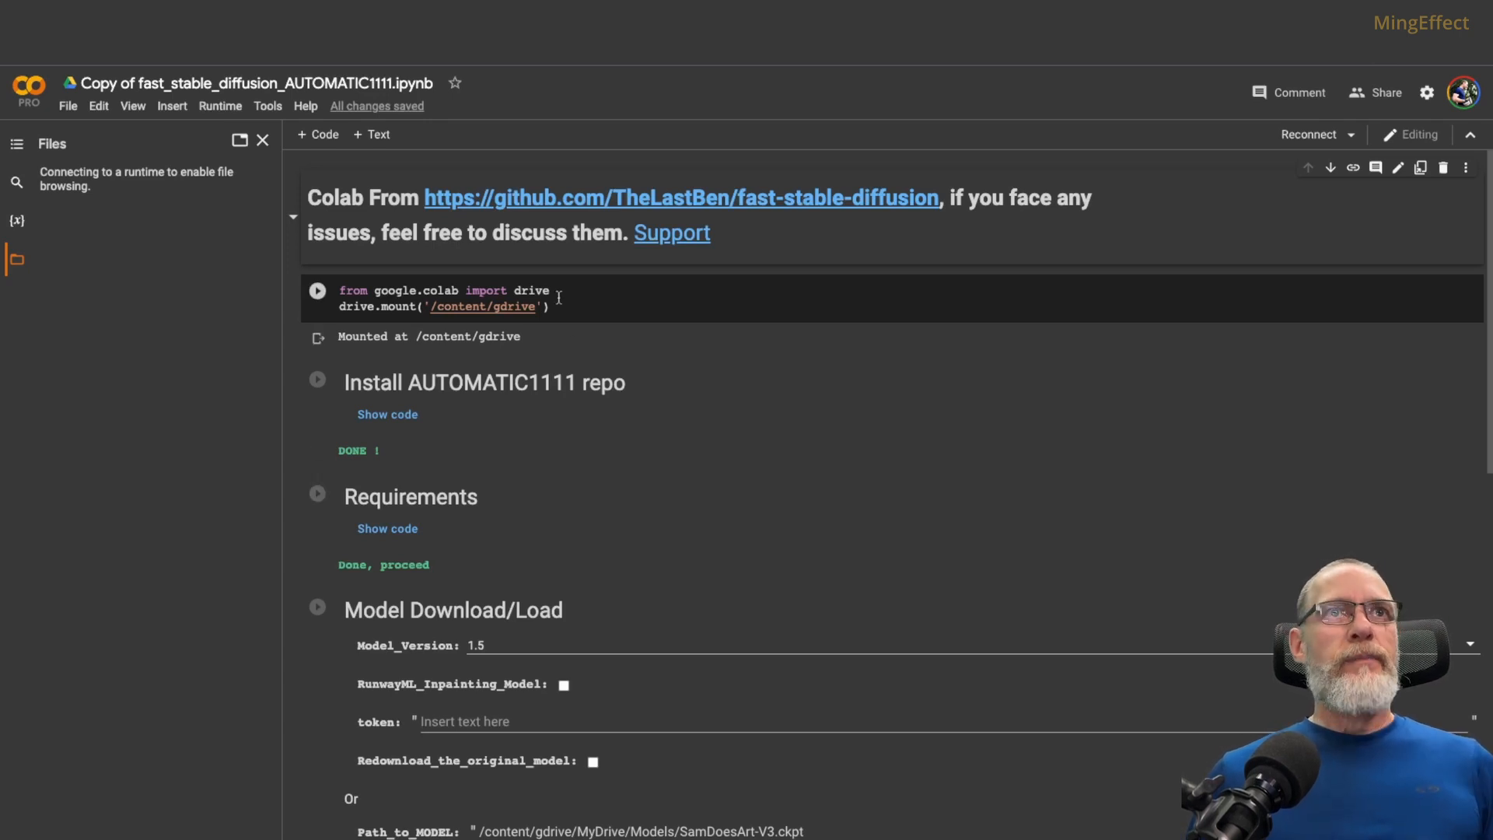
mouse_move(564, 330)
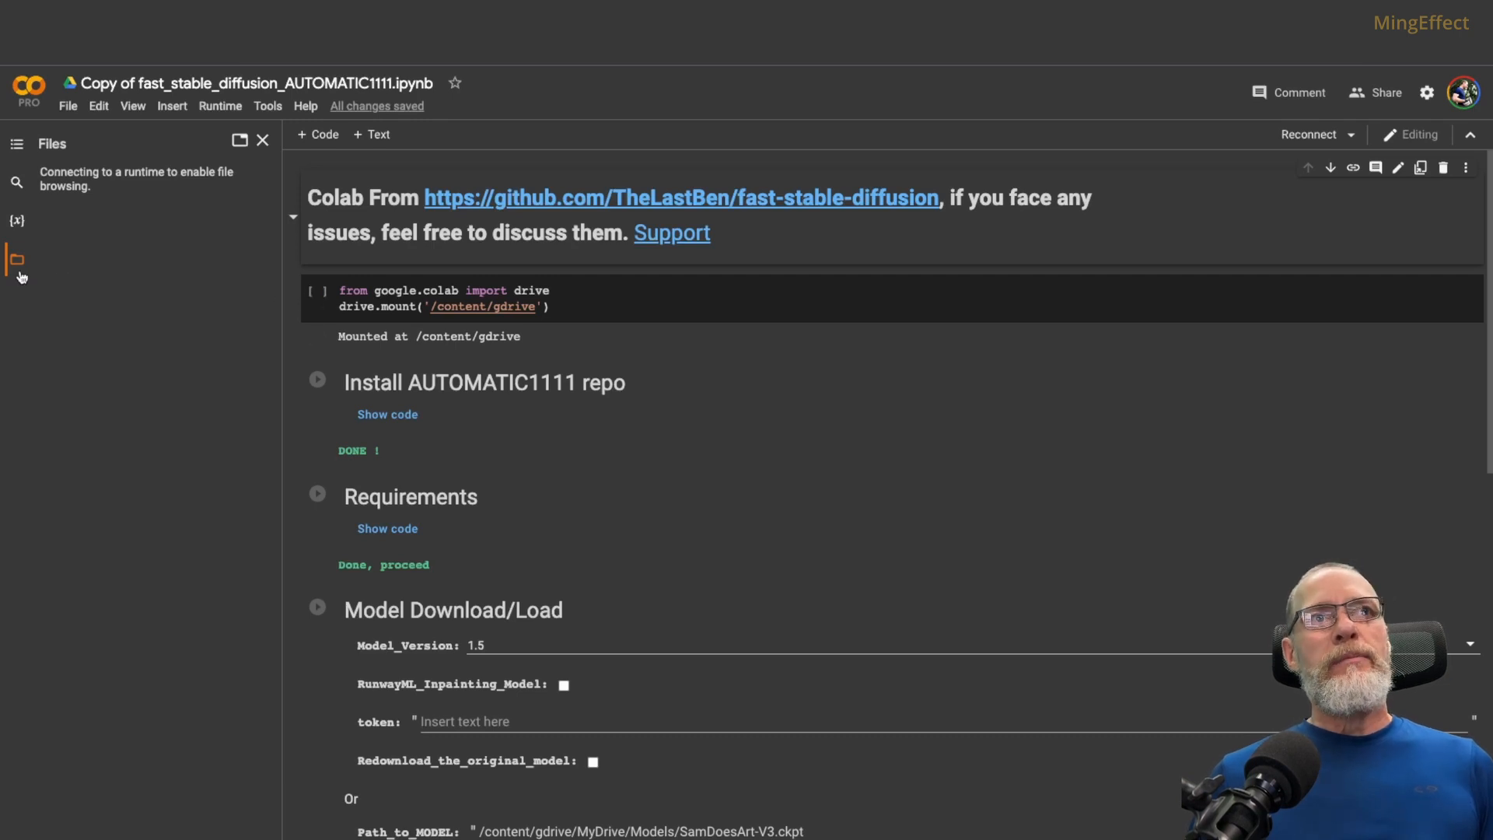
Connect a runtime and run the drive.mount cell to mount Drive at /content/gdrive
left_click(317, 291)
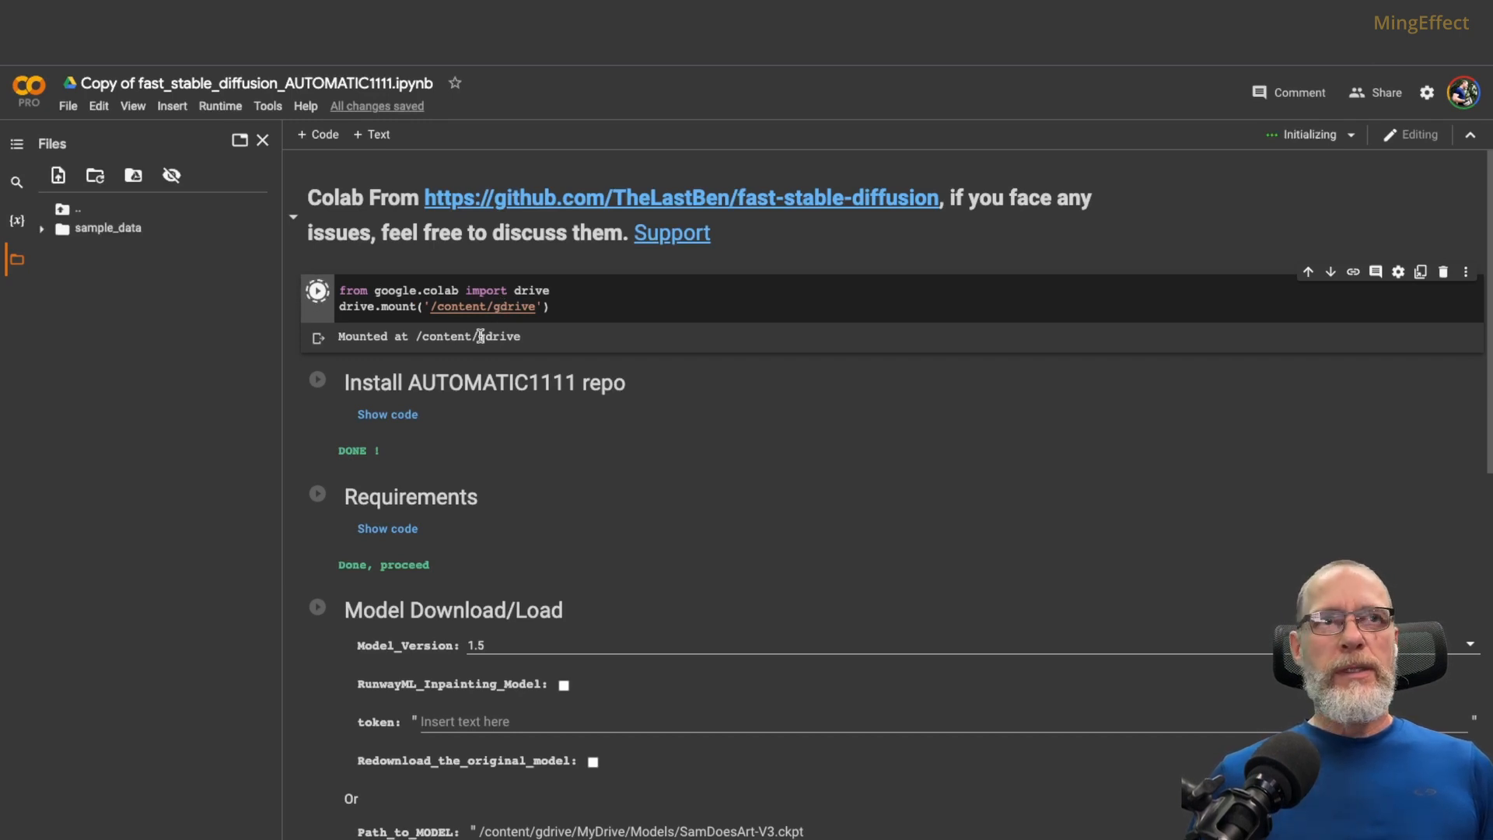
left_click(317, 292)
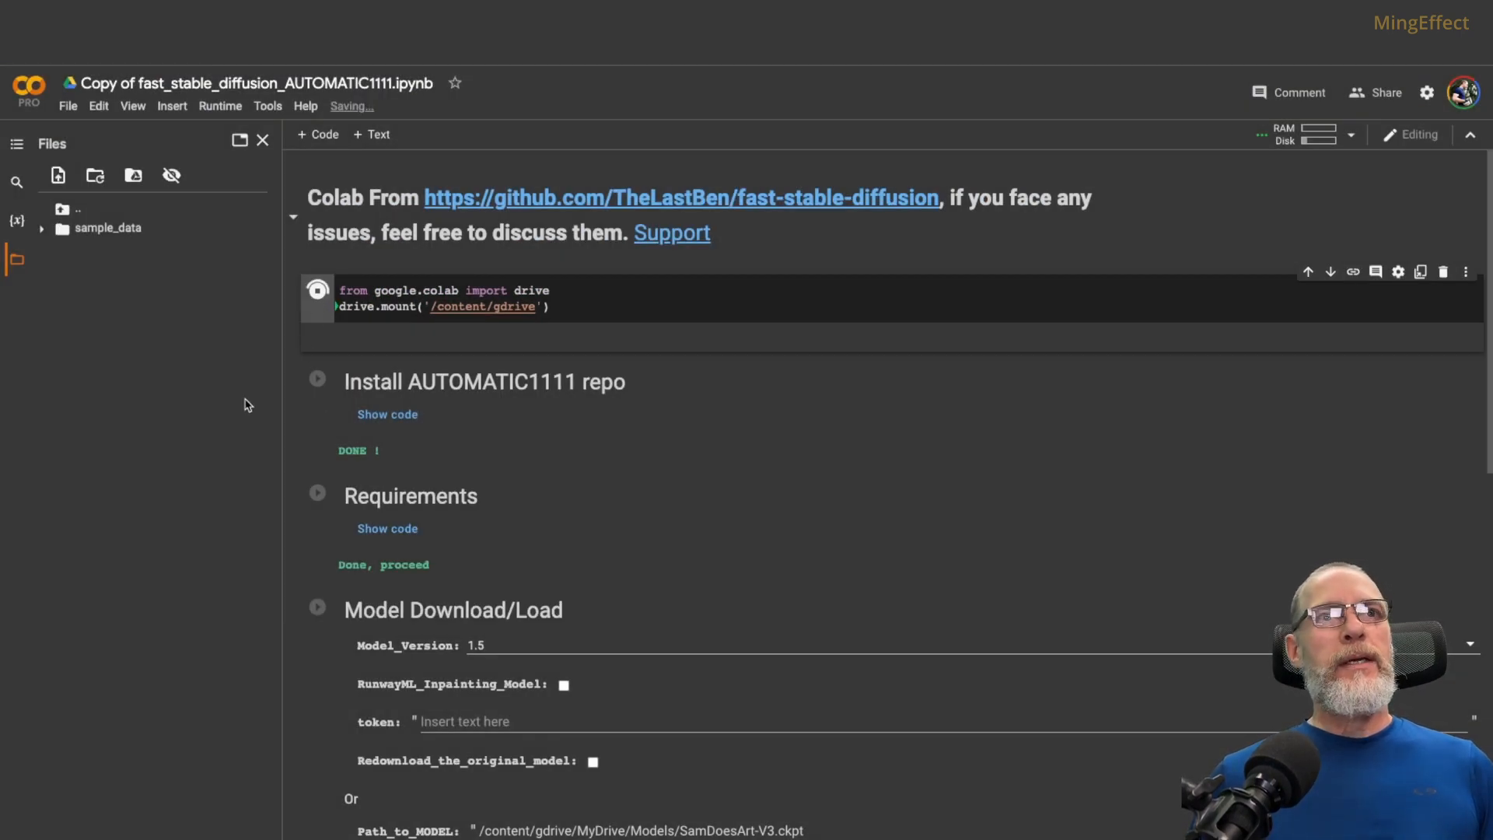
mouse_move(215, 357)
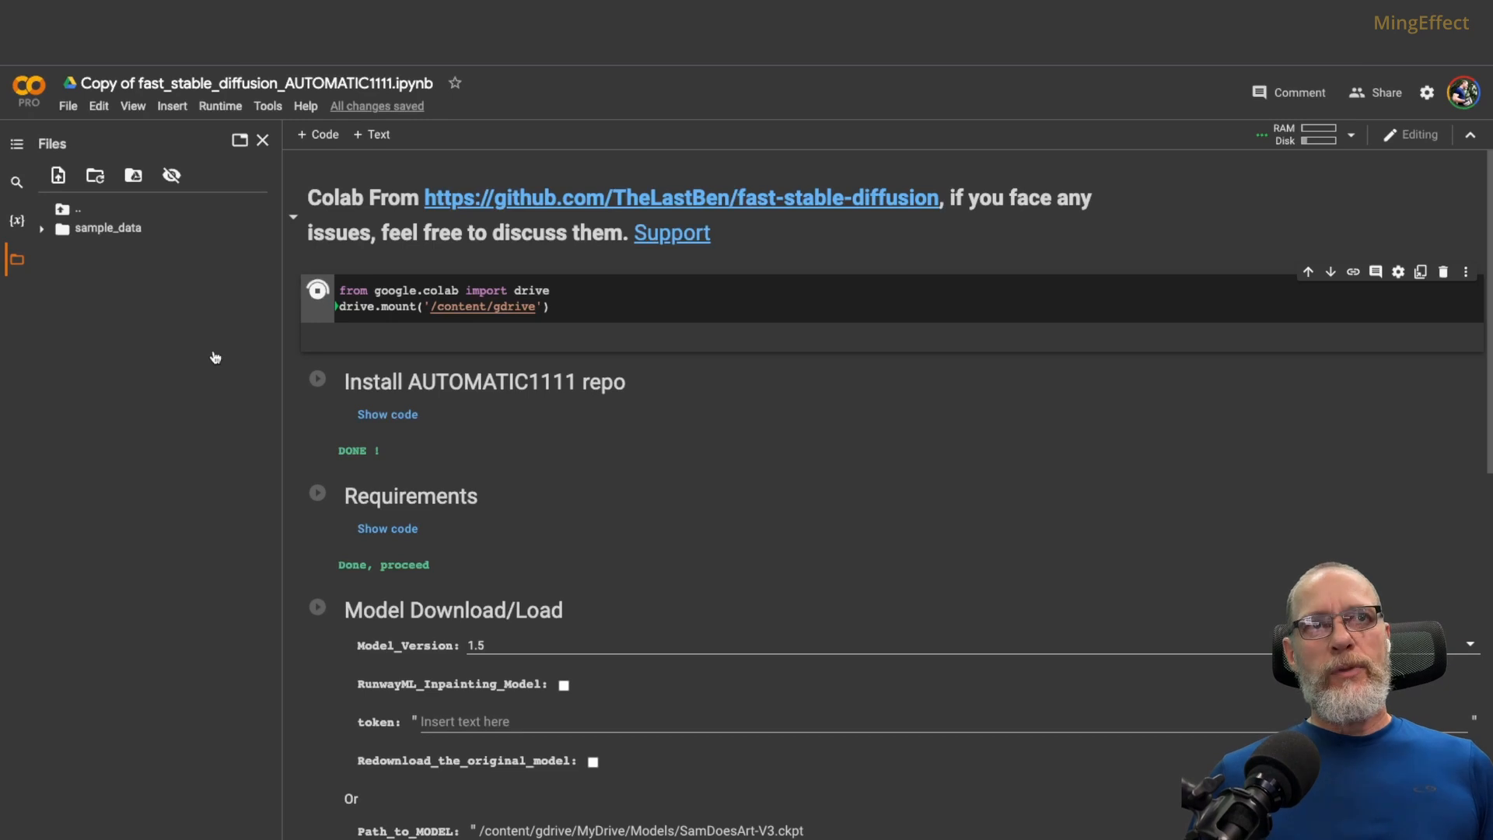
mouse_move(53, 280)
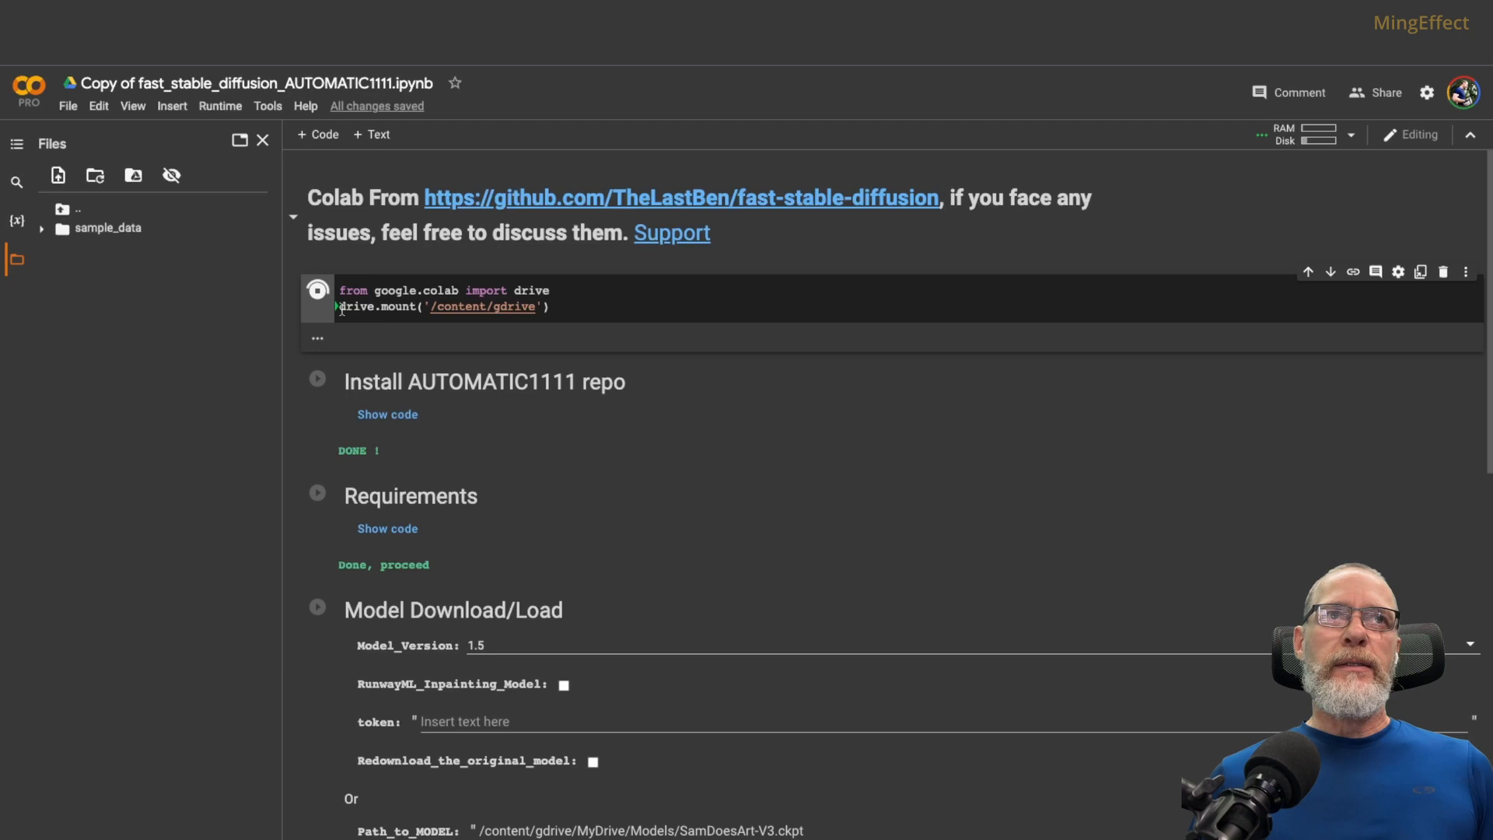
left_click(318, 291)
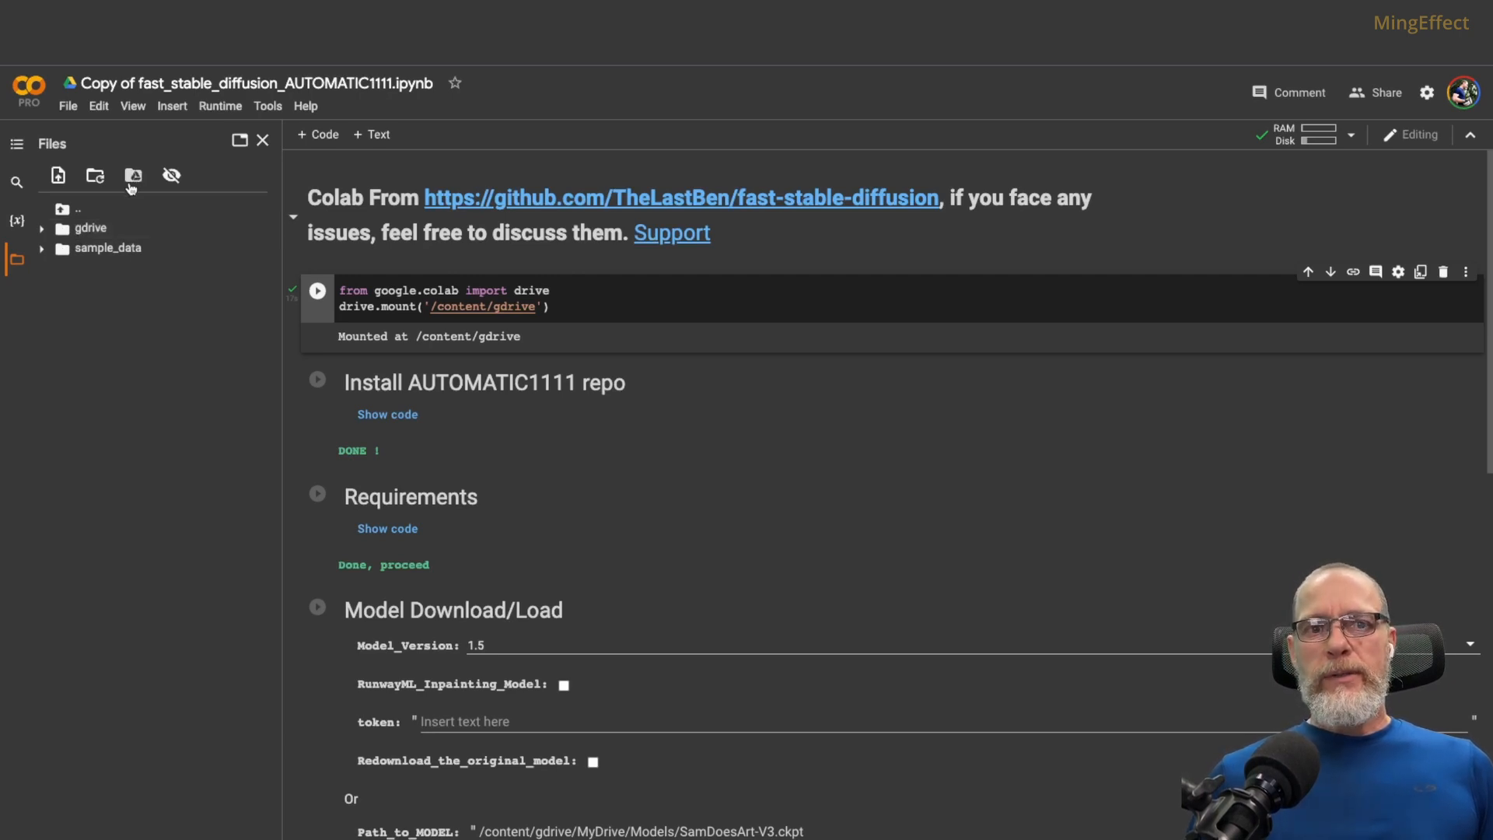
mouse_move(90, 228)
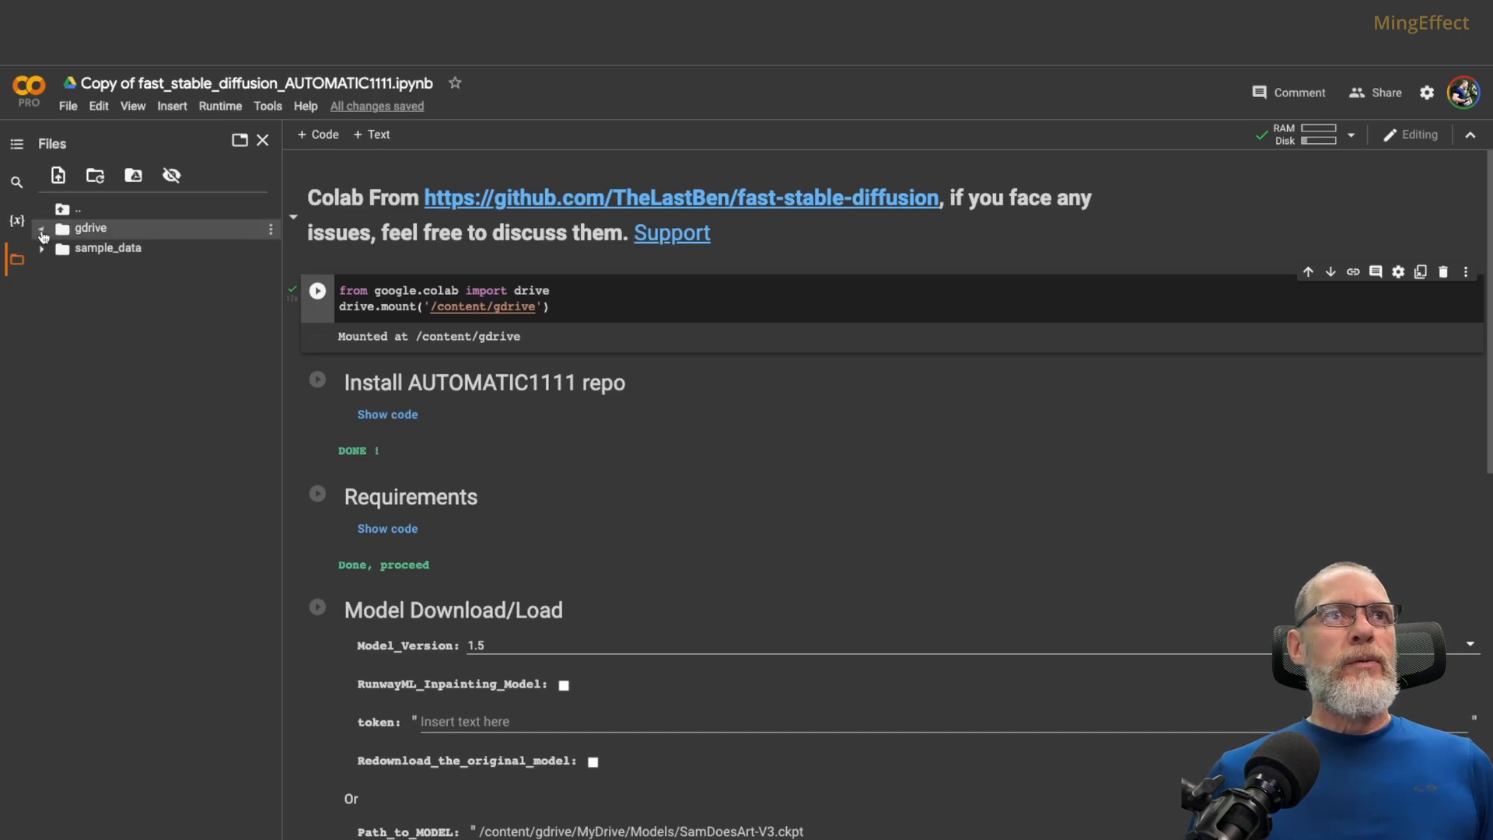
Browse gdrive > MyDrive > sd, then run the AUTOMATIC1111 repo and Requirements cells
left_click(42, 228)
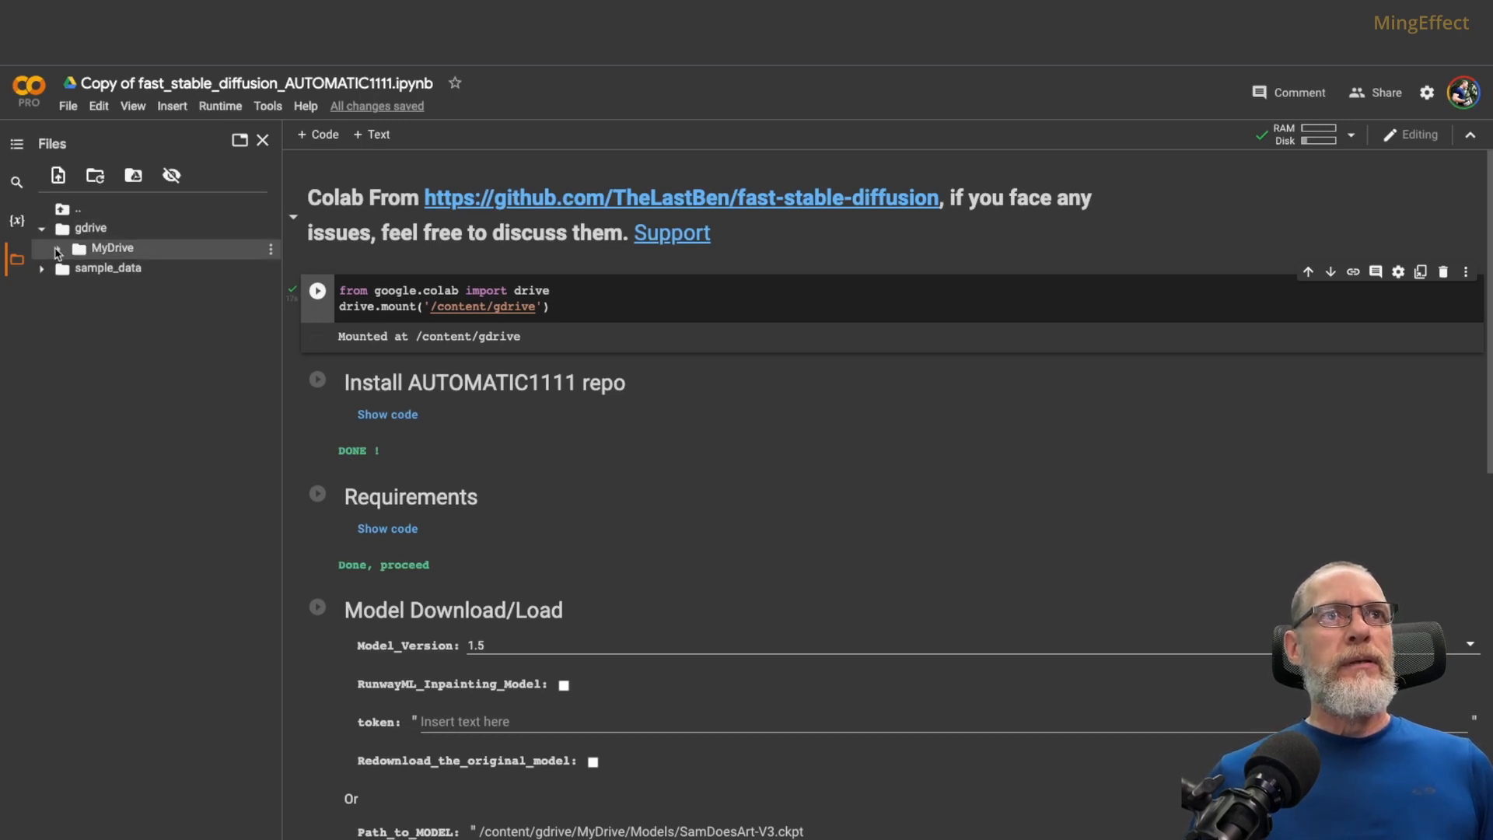
left_click(58, 248)
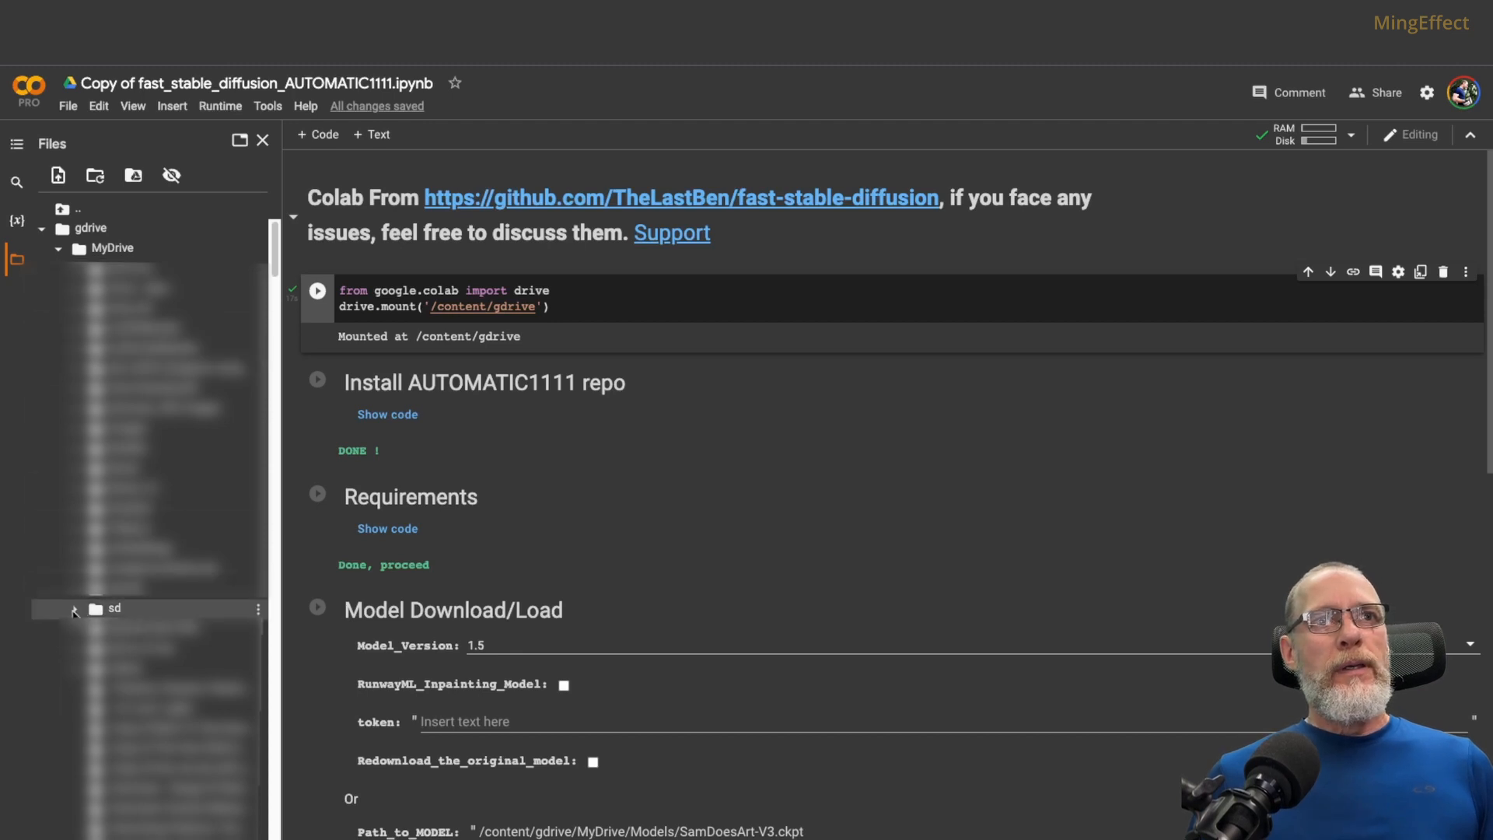
left_click(74, 607)
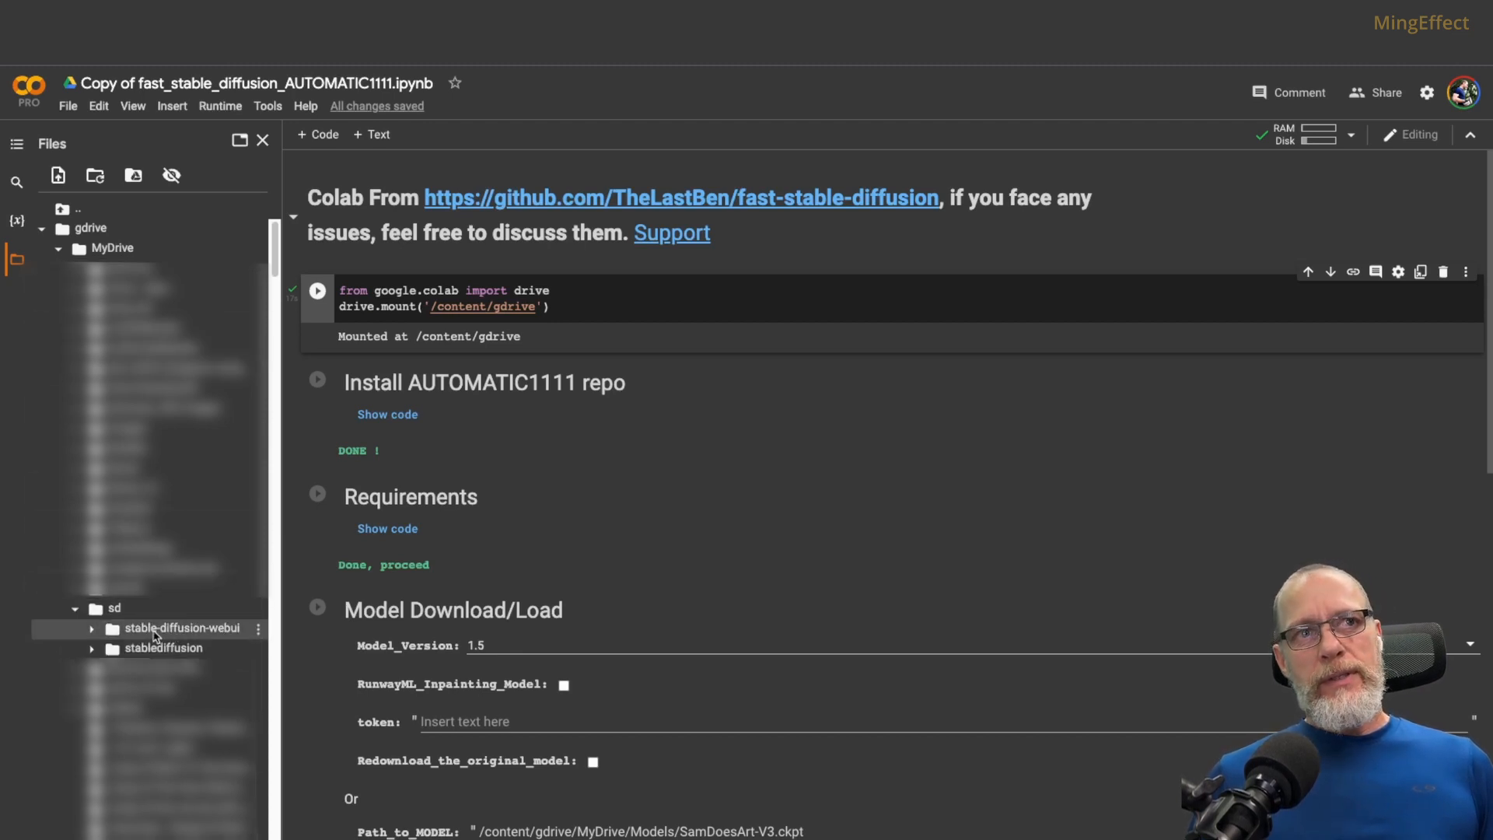
mouse_move(233, 636)
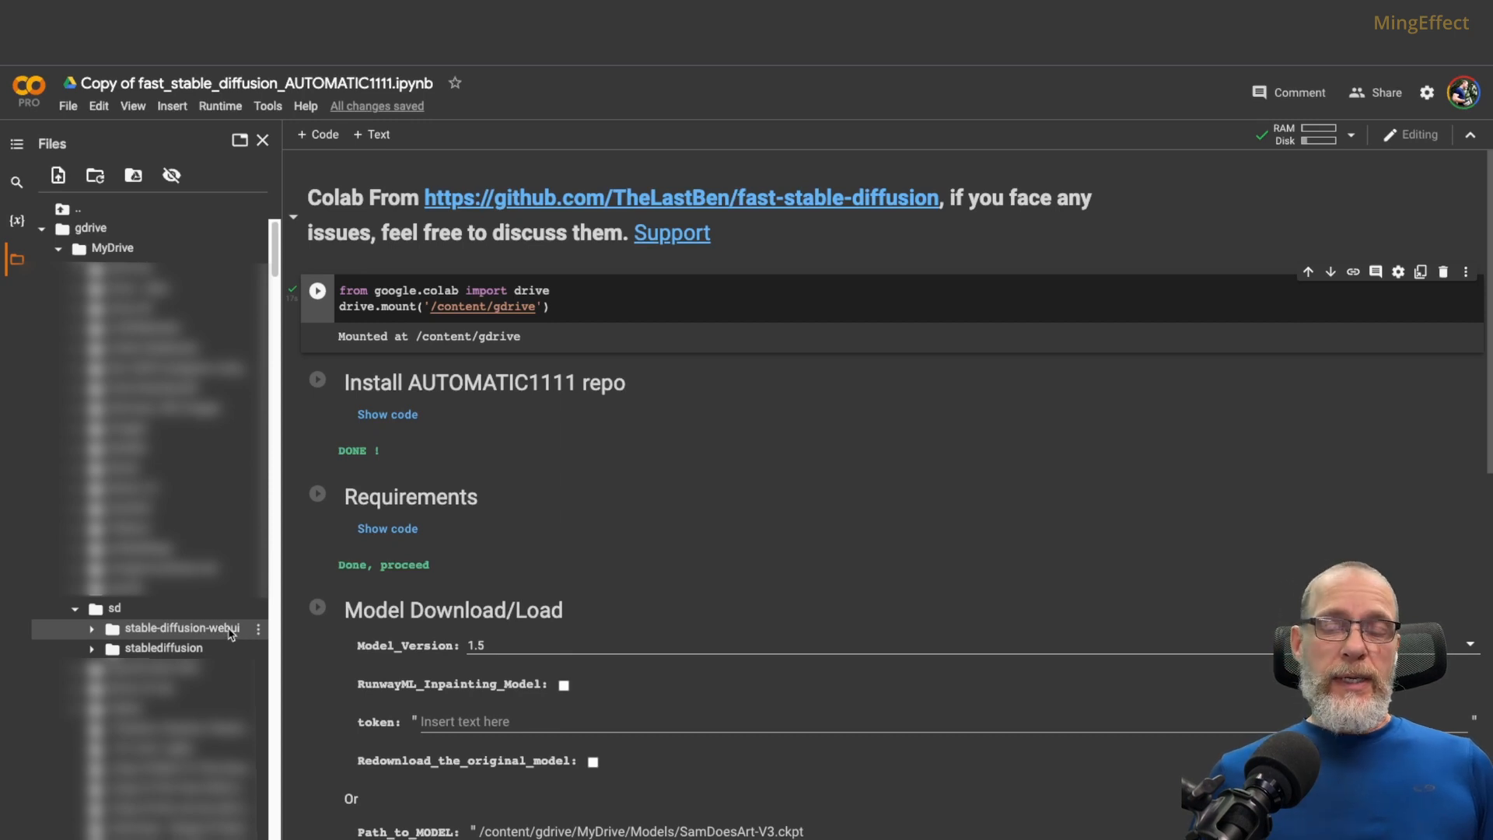
mouse_move(426, 721)
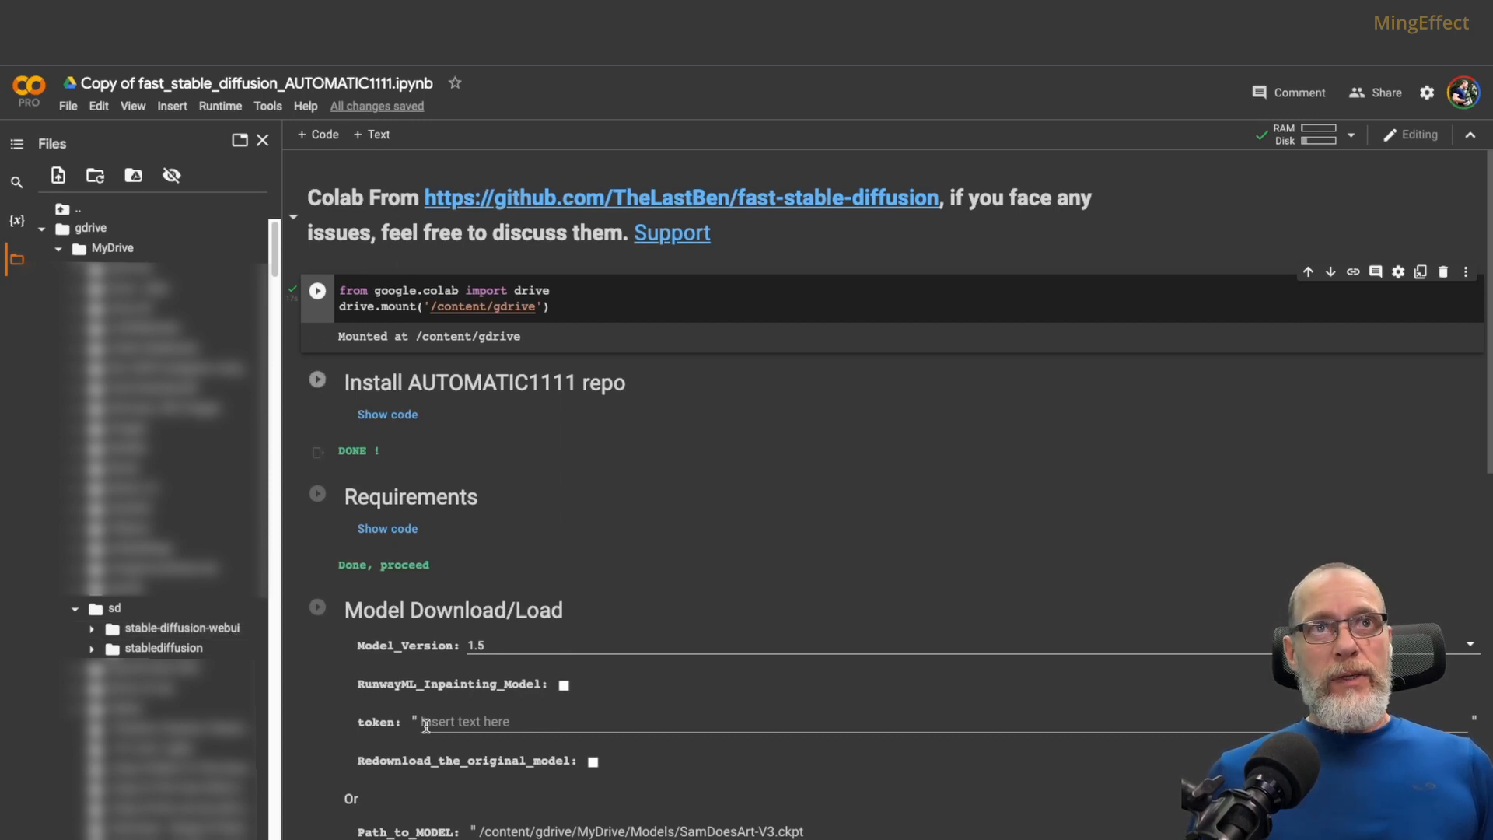
mouse_move(293, 693)
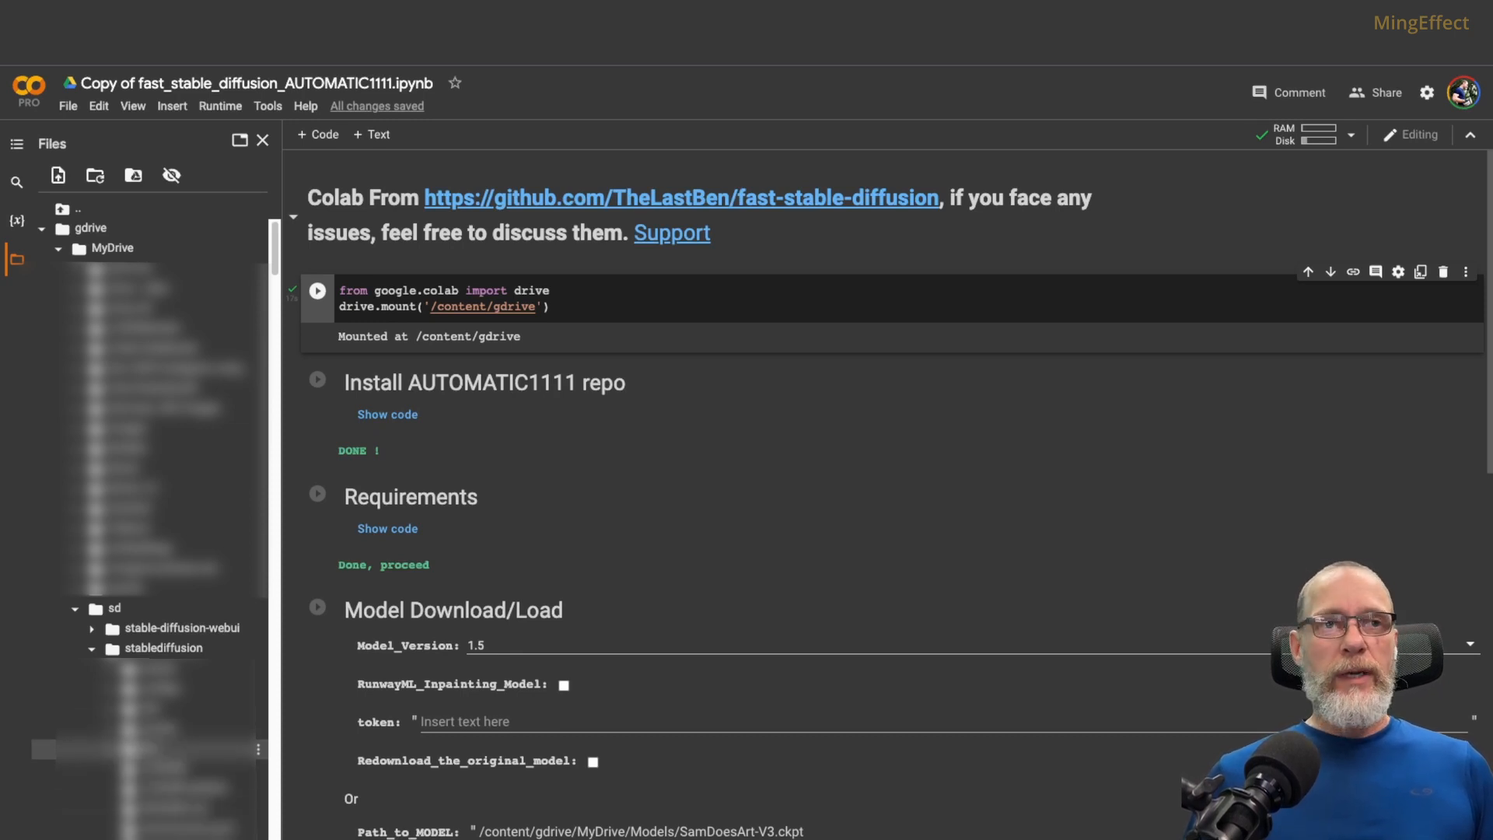
left_click(113, 608)
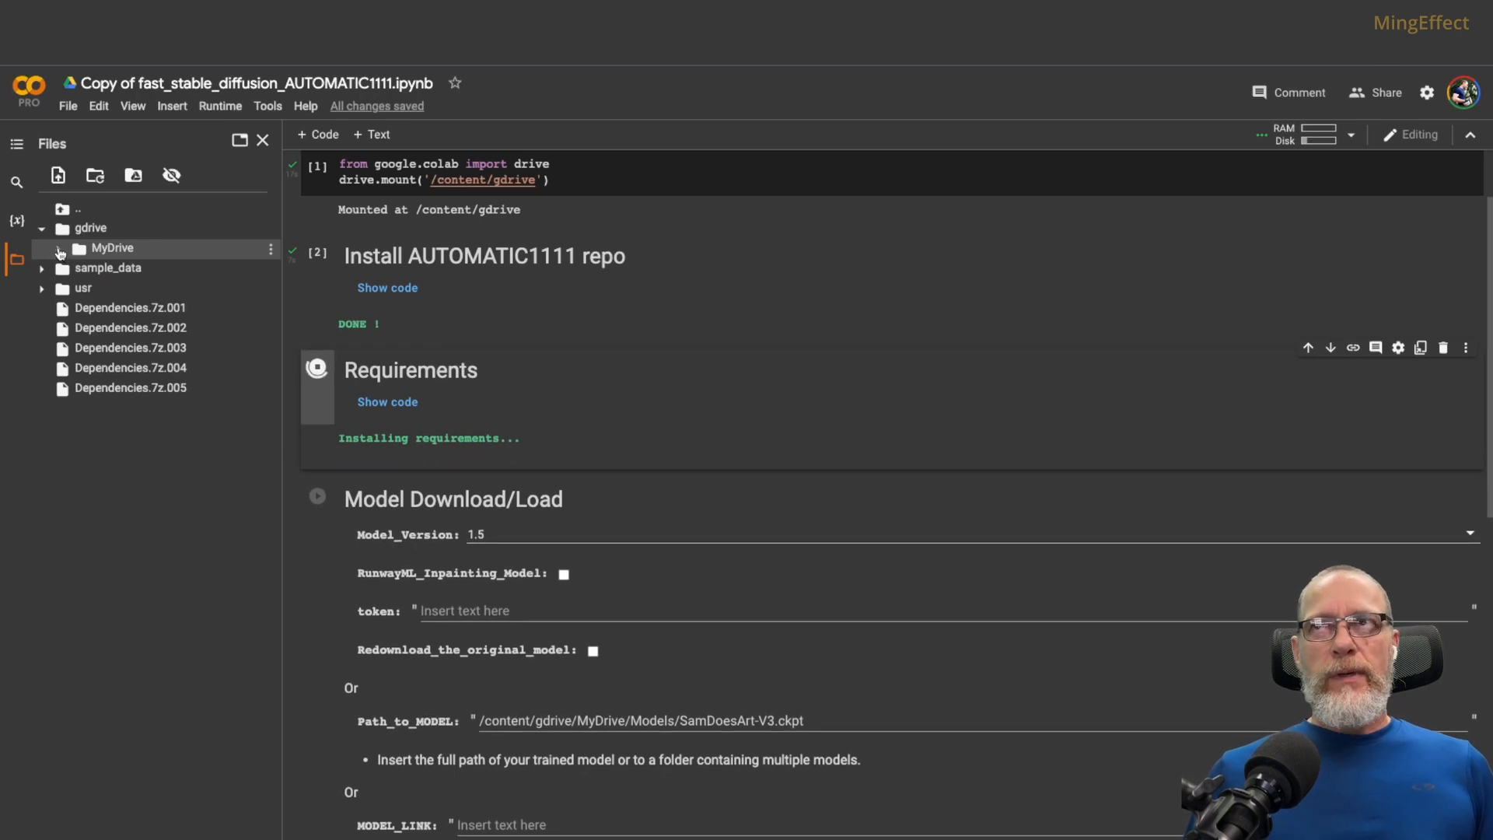
Expand MyDrive in the Files panel and scroll through its folder list
left_click(59, 247)
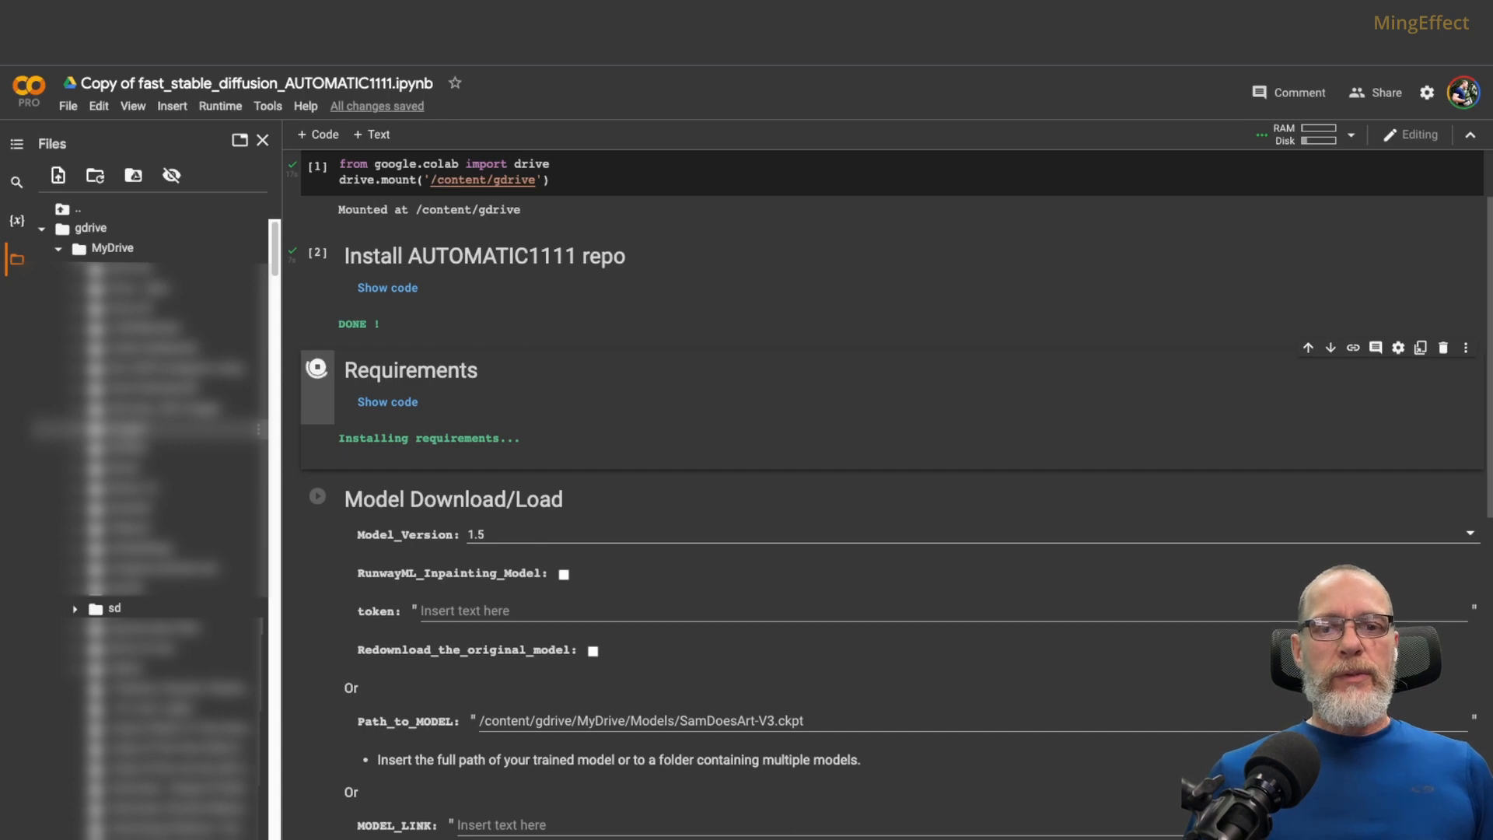
scroll("up", 3)
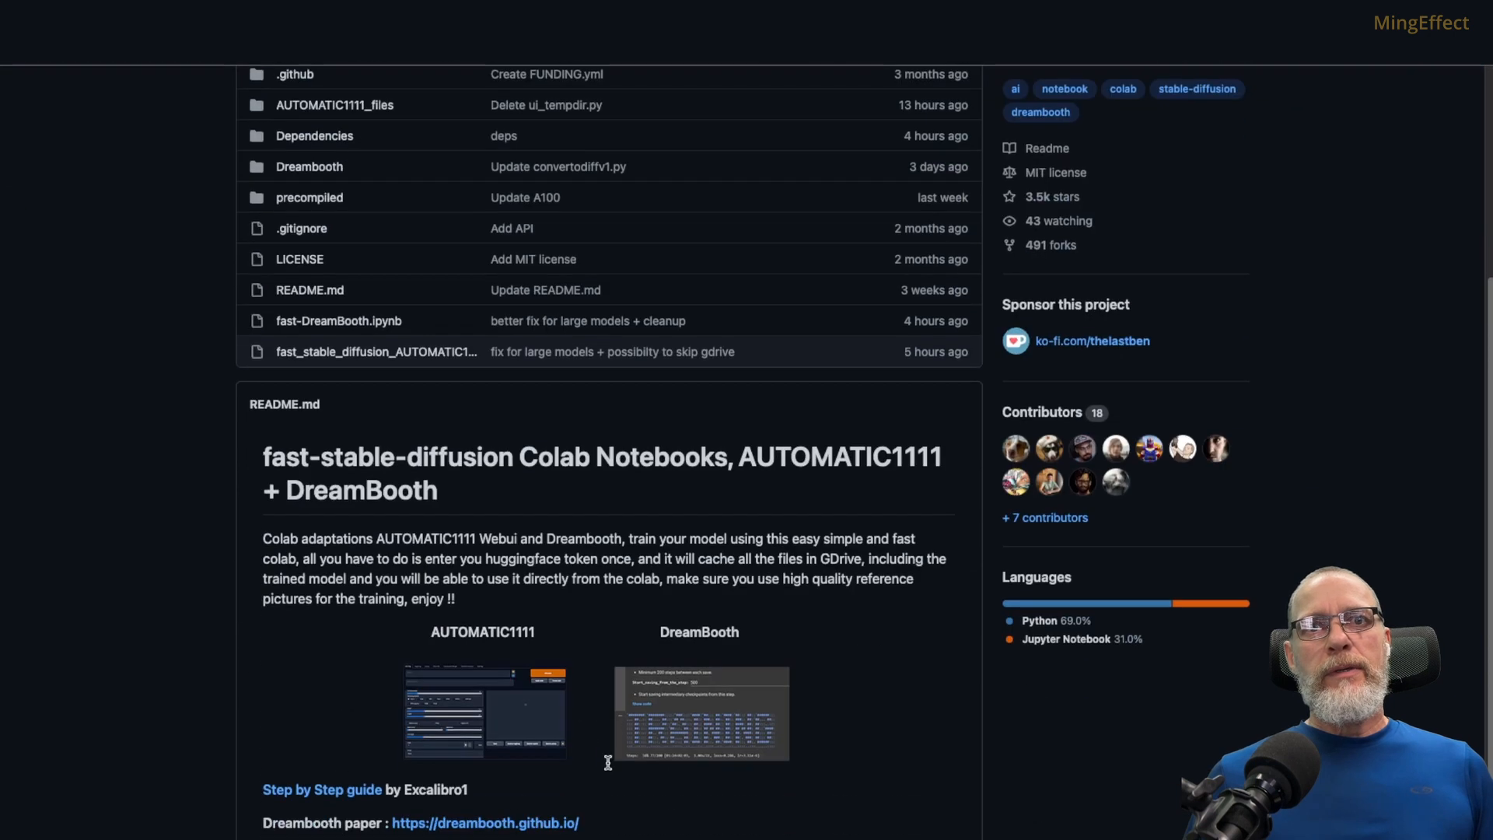
mouse_move(703, 710)
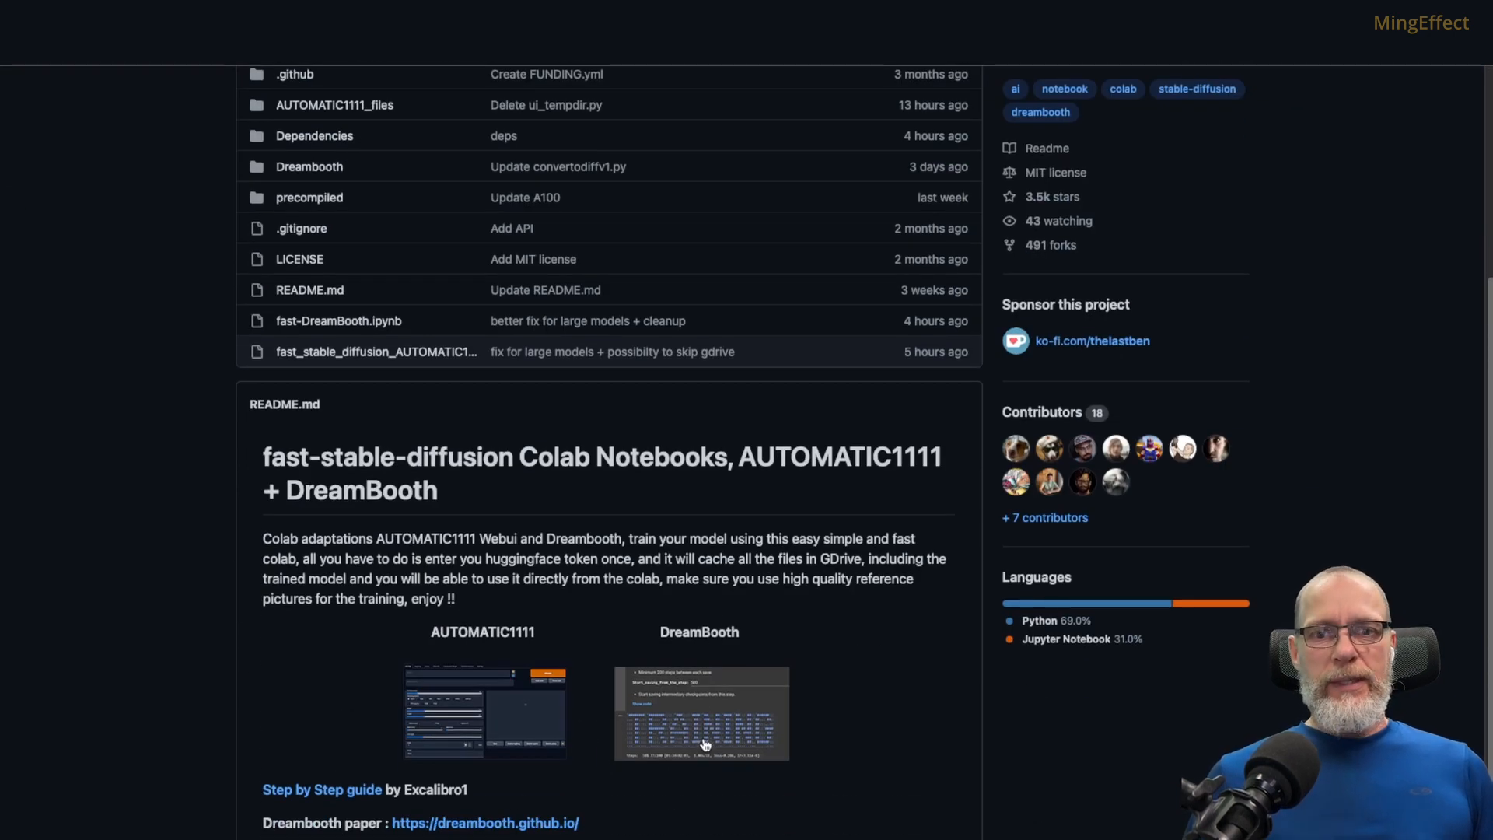
mouse_move(453, 710)
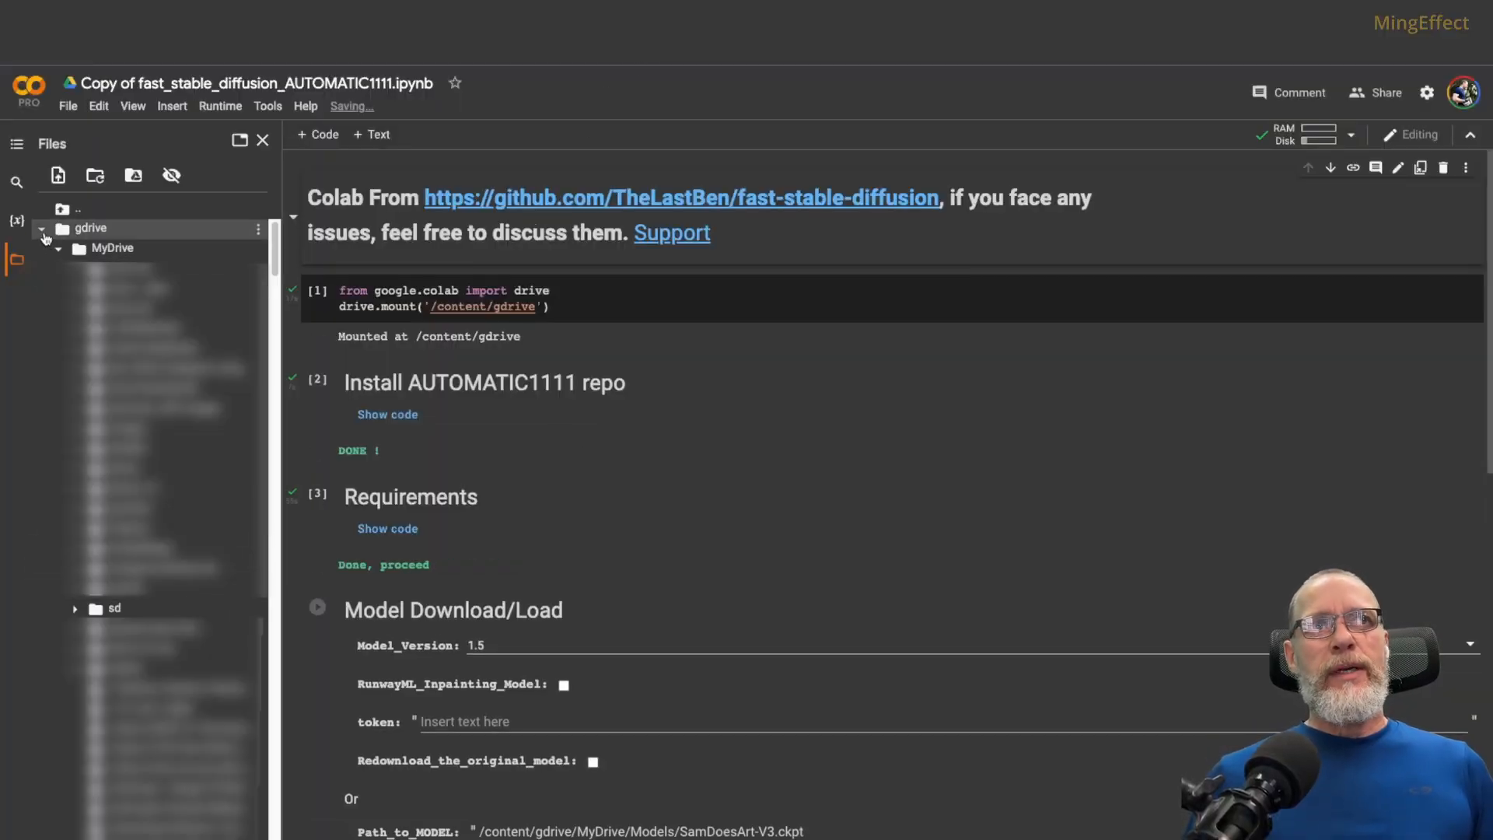
left_click(42, 228)
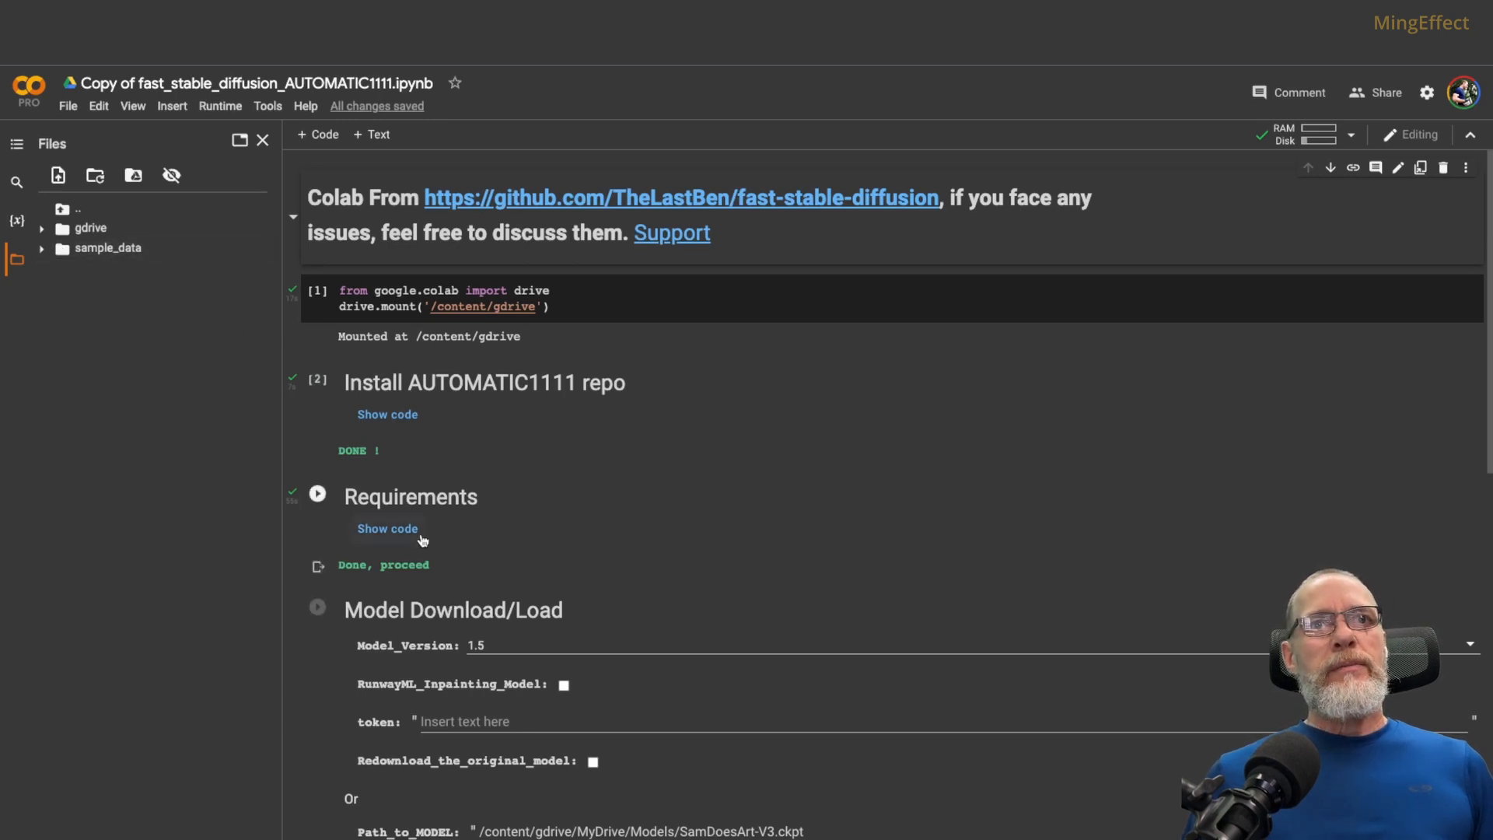
left_click(42, 228)
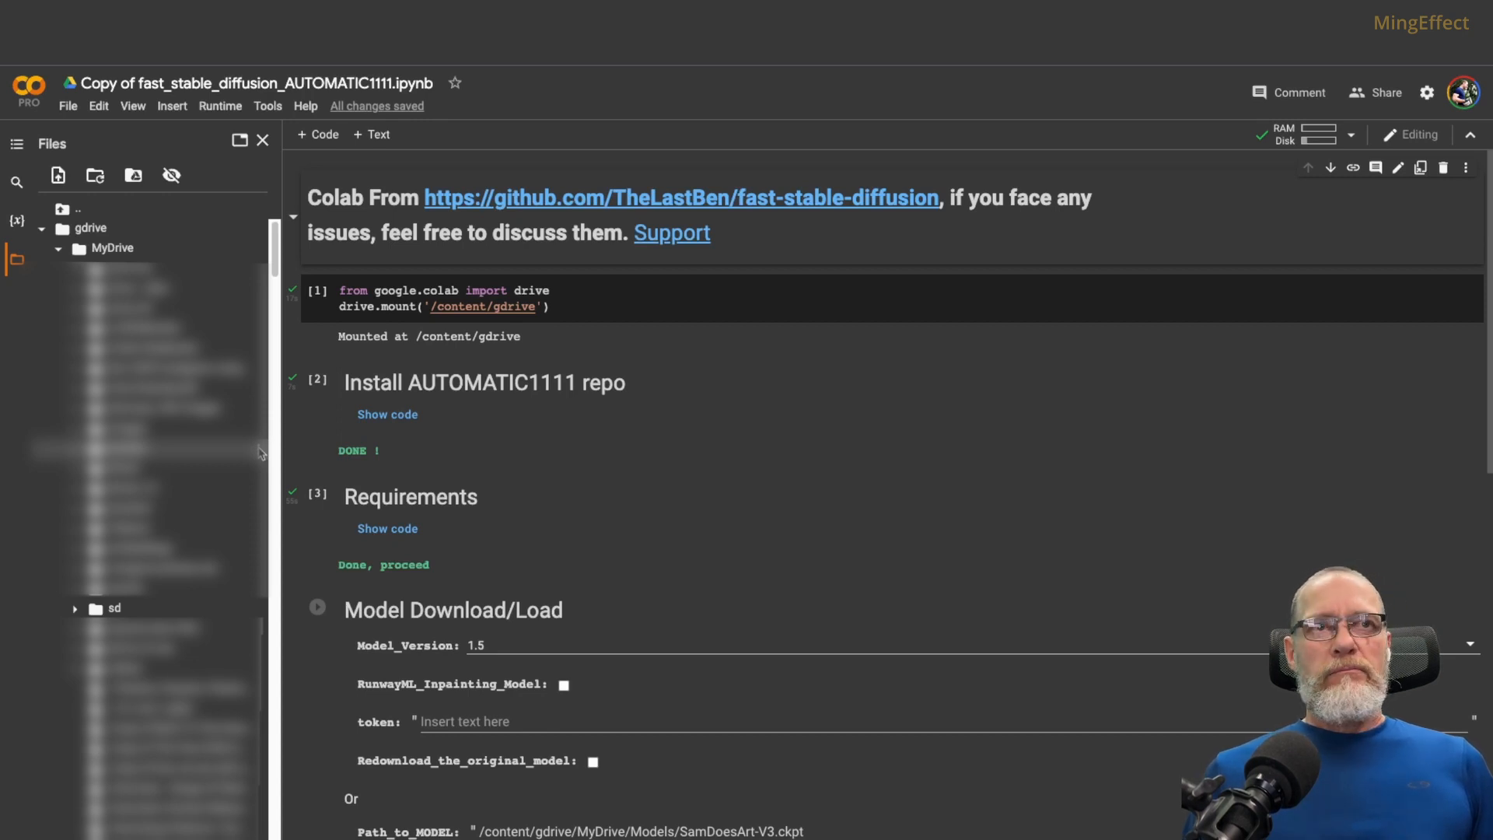
Inspect the MyDrive Models folder, copy its path, and collapse the gdrive tree
right_click(127, 448)
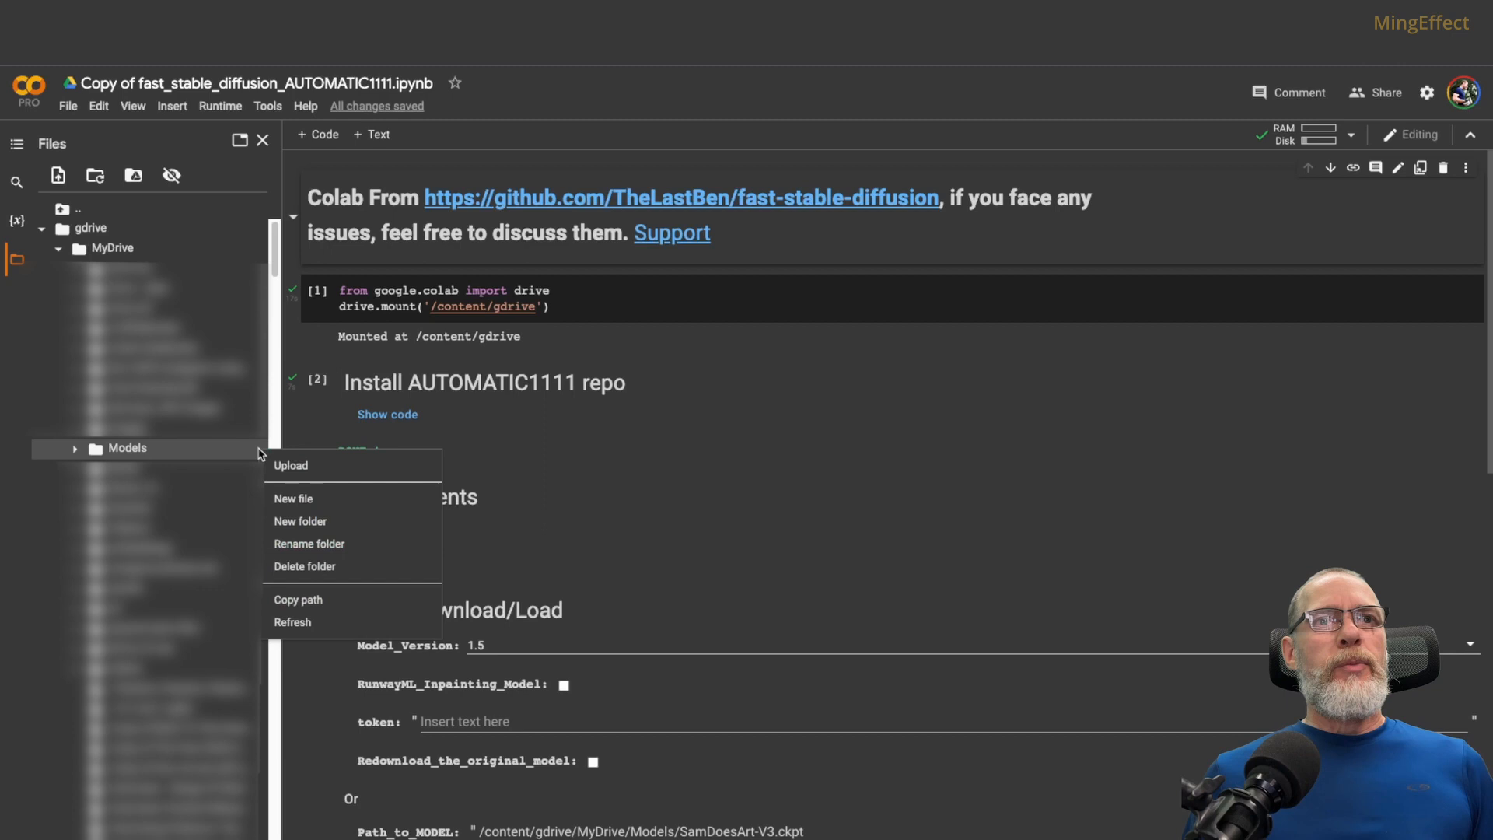
mouse_move(191, 451)
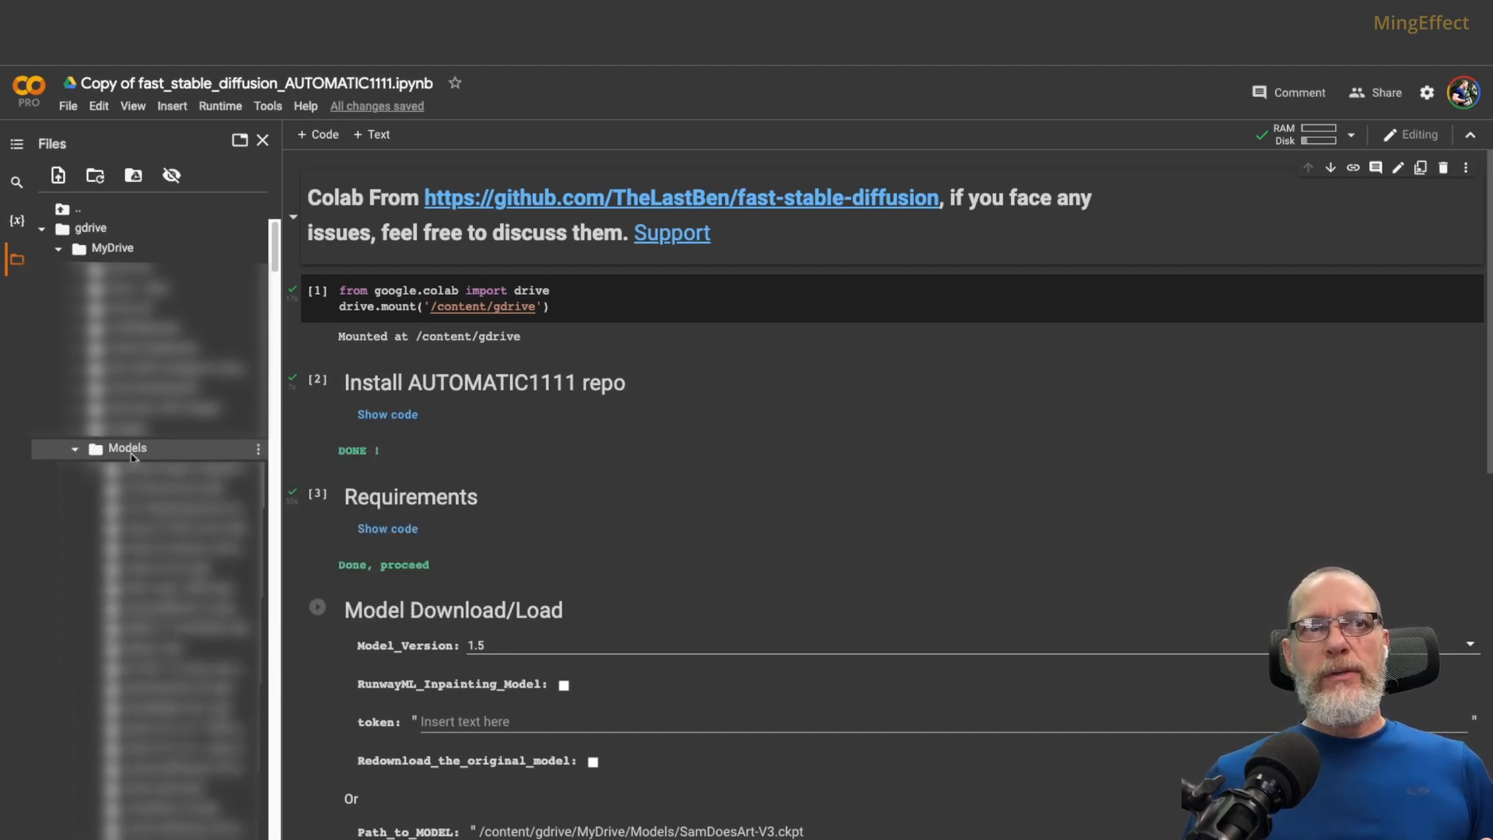
left_click(75, 448)
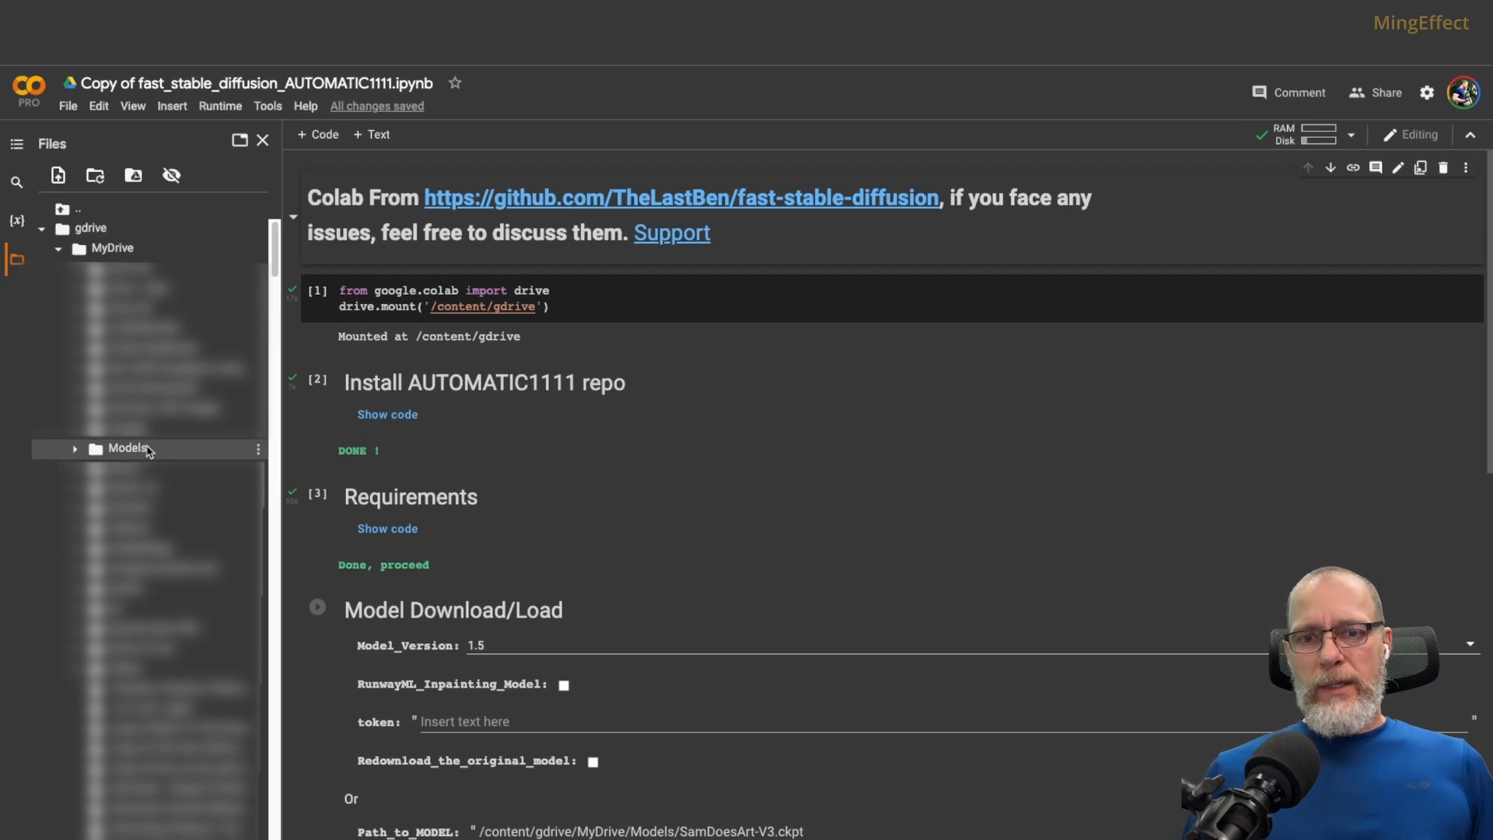
mouse_move(143, 455)
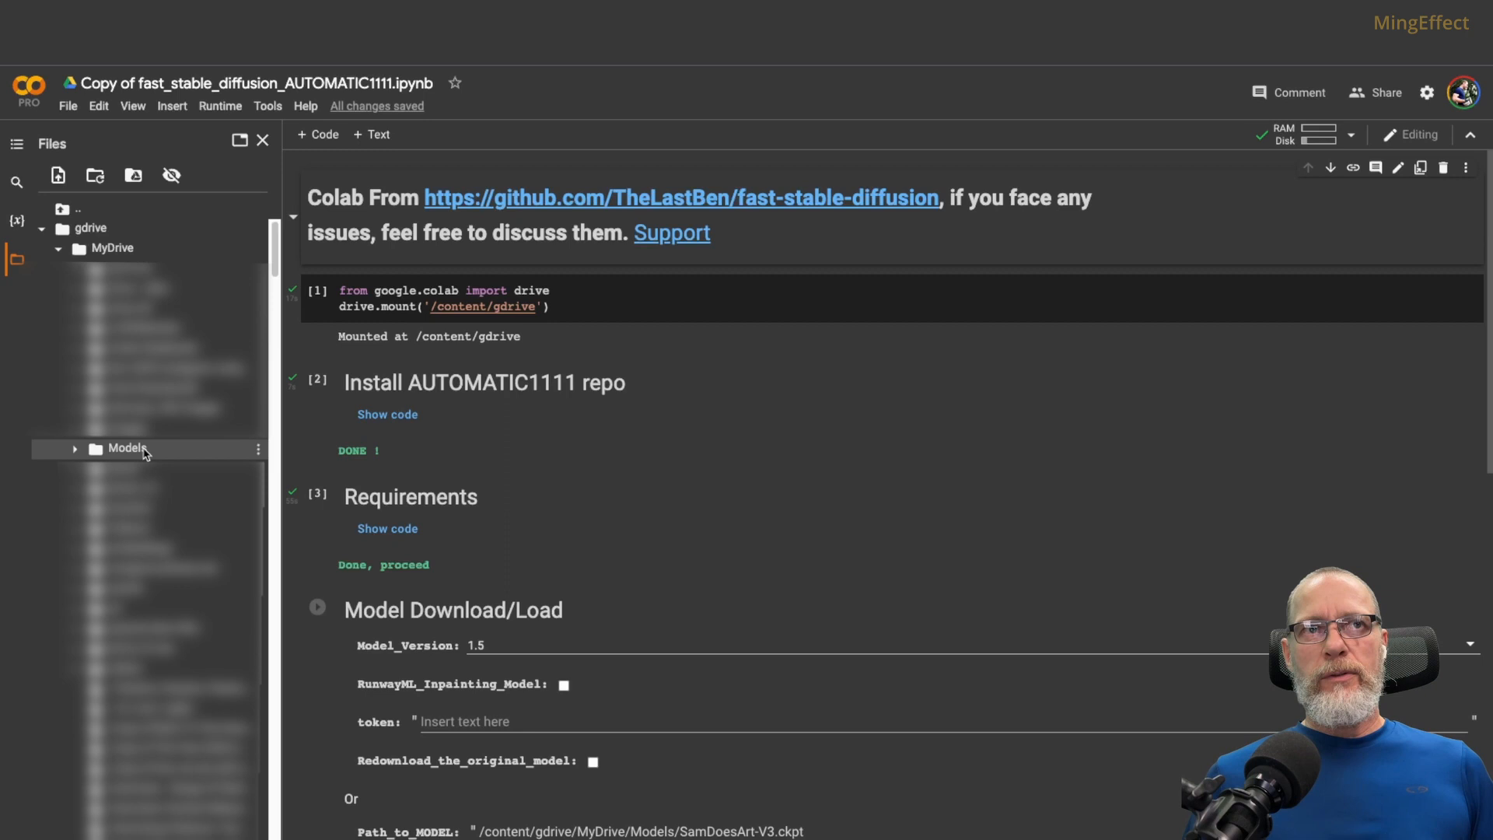
right_click(127, 448)
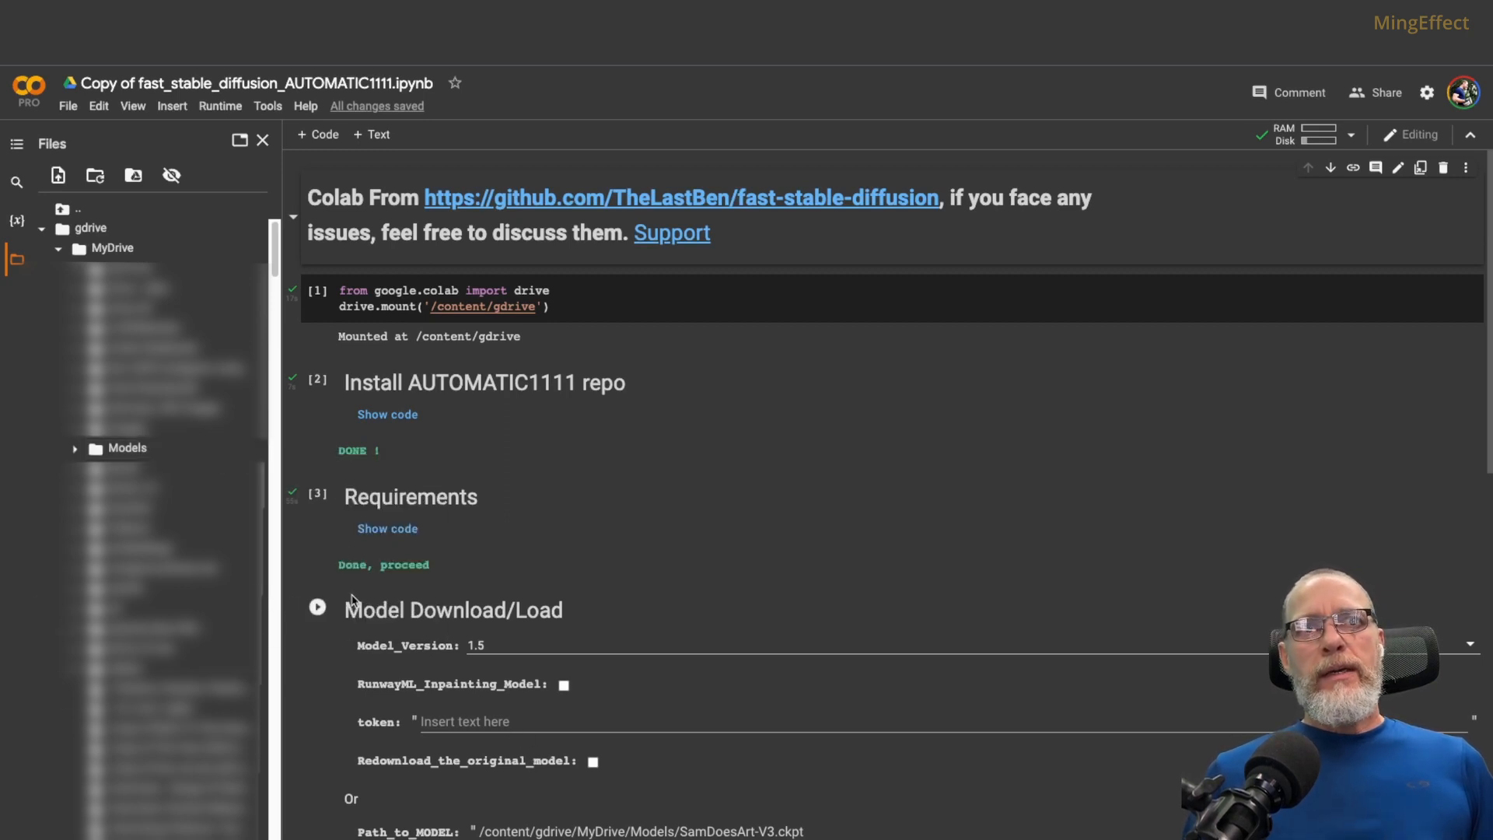
mouse_move(443, 703)
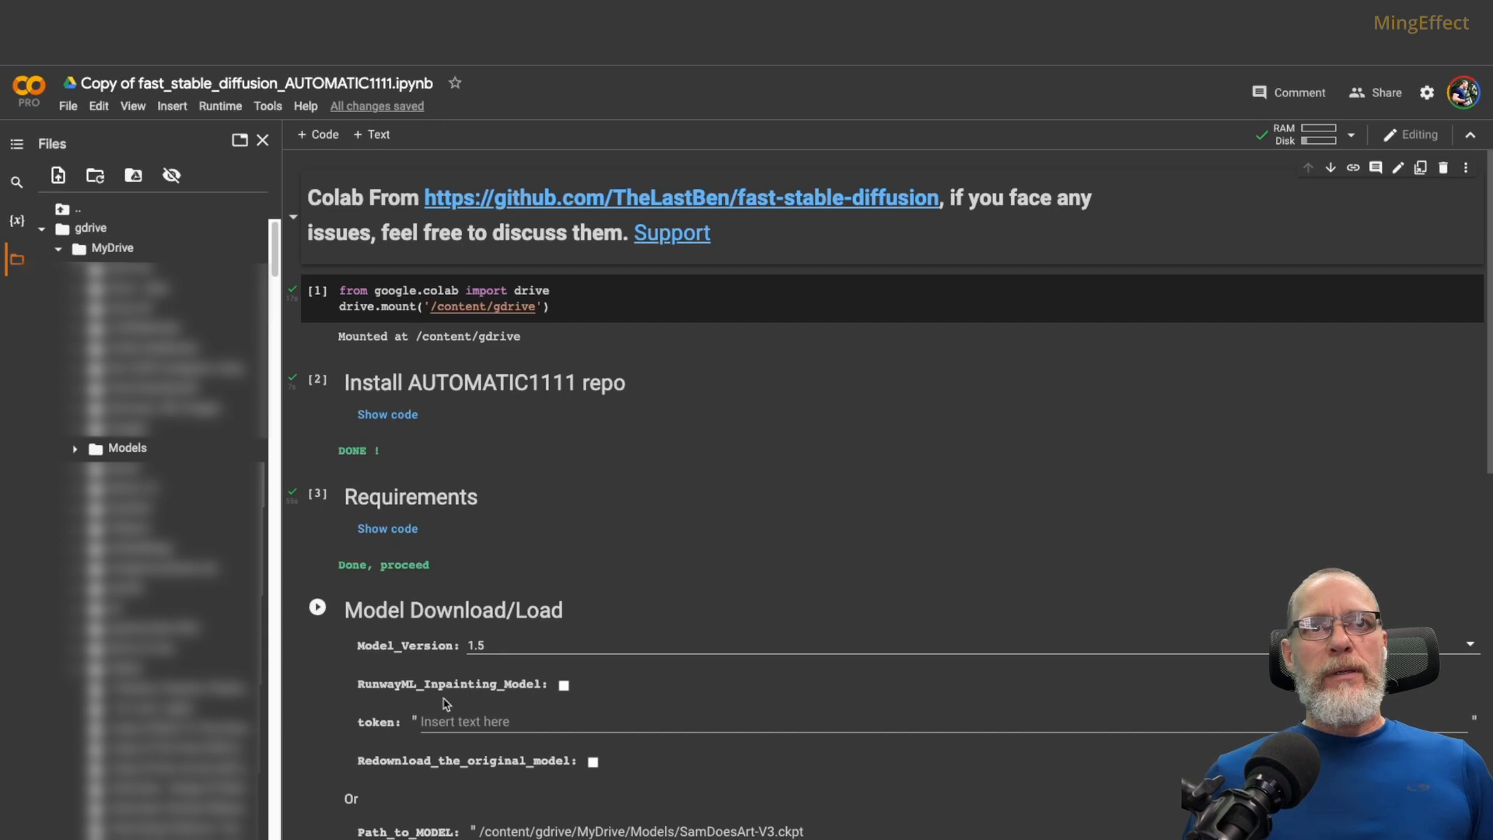
left_click(58, 247)
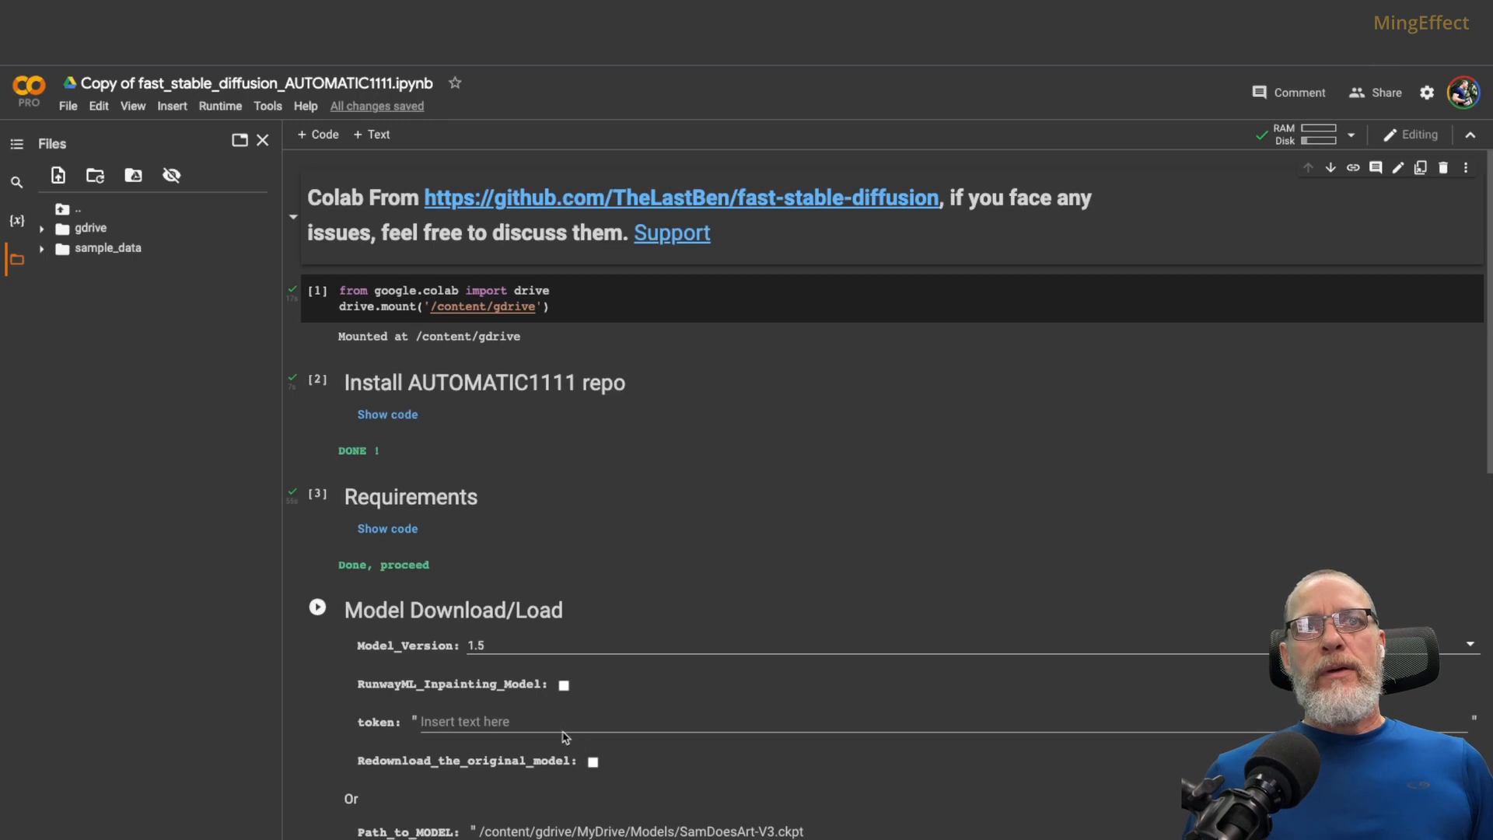
Set Path_to_MODEL to /content/gdrive/MyDrive/Models and run the Model Download/Load cell
scroll("down", 3)
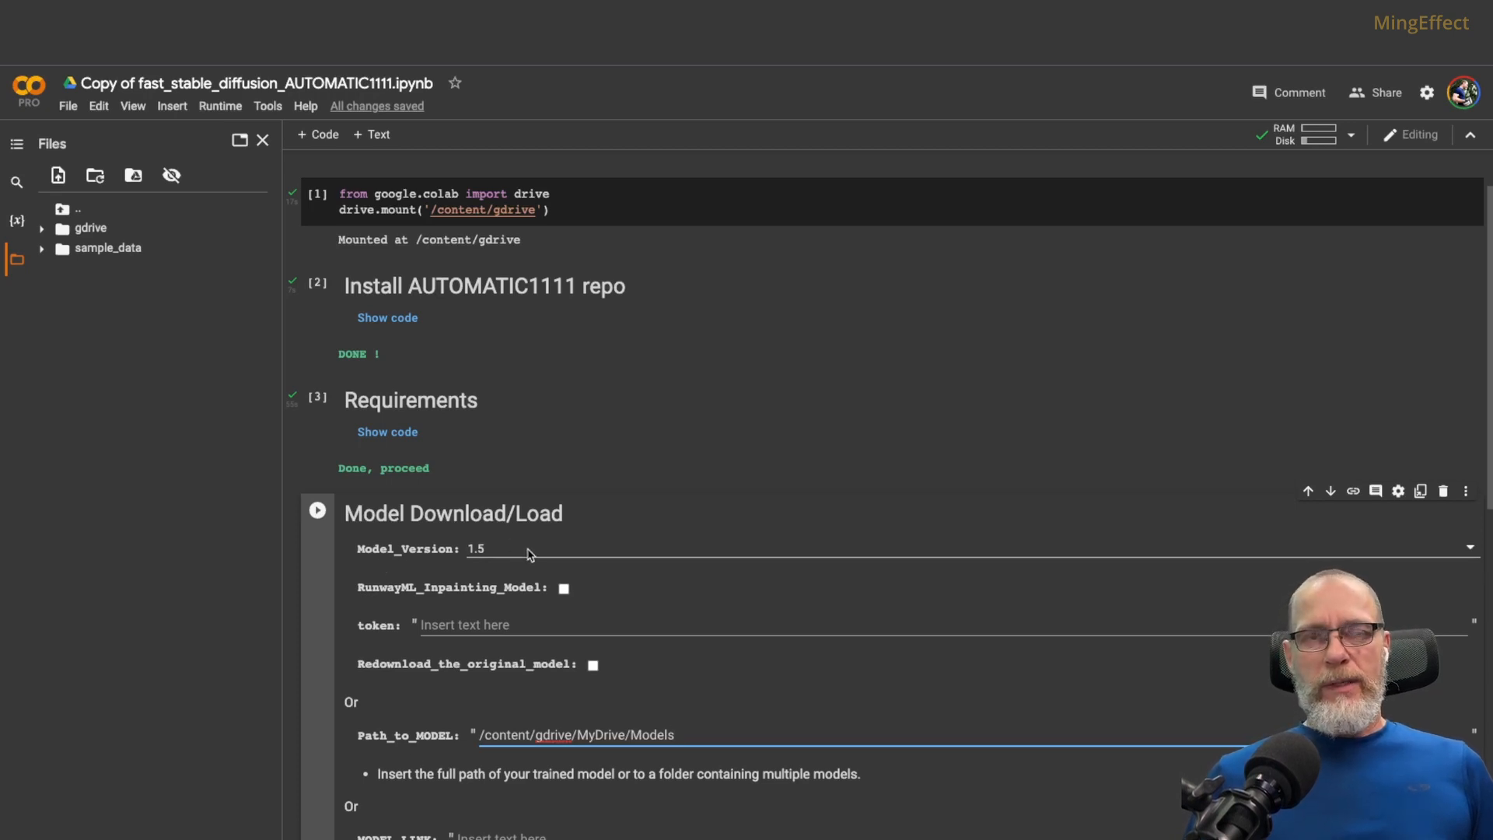
mouse_move(506, 759)
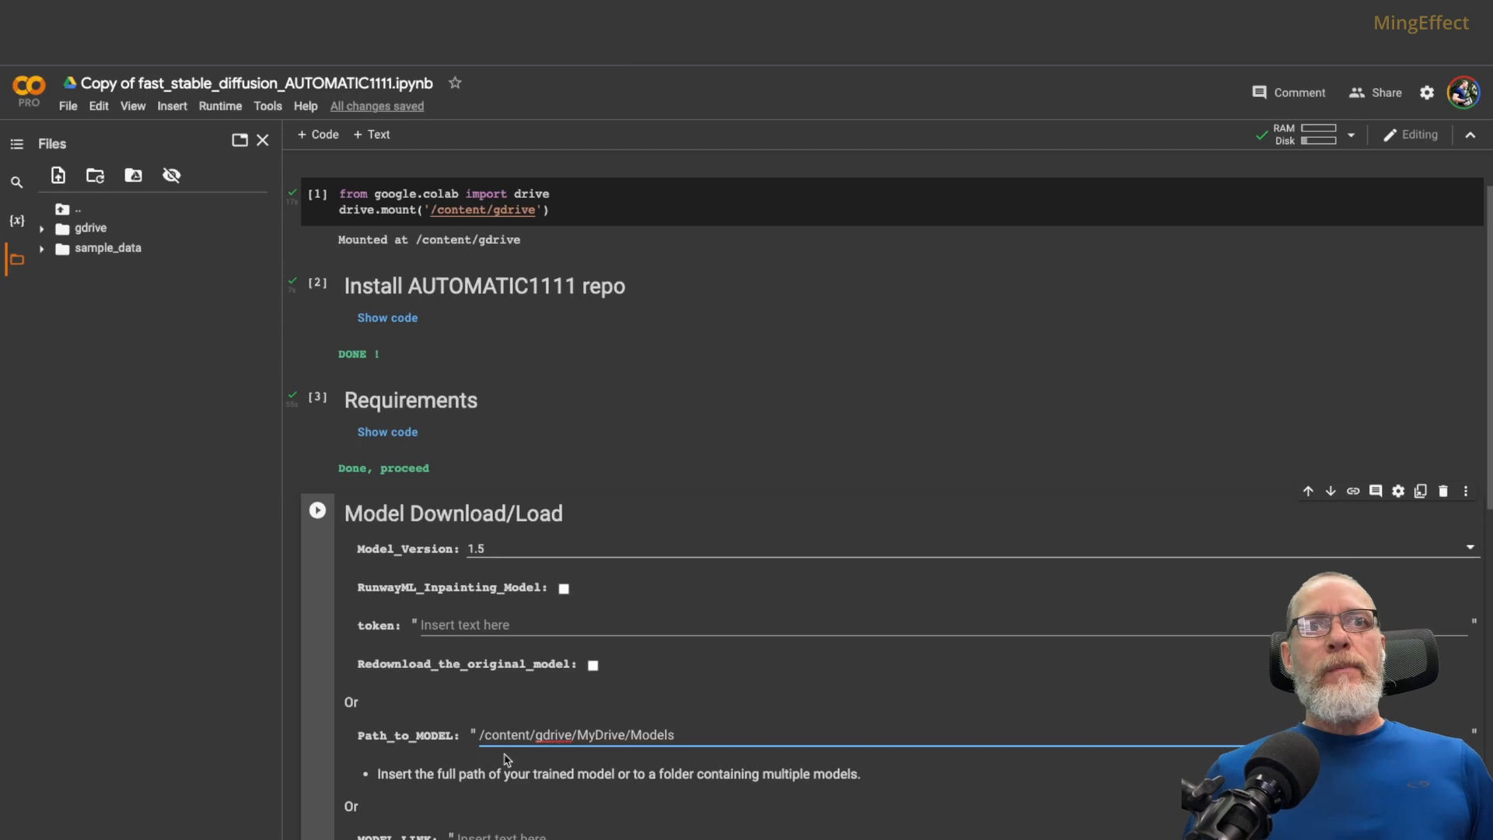
mouse_move(466, 746)
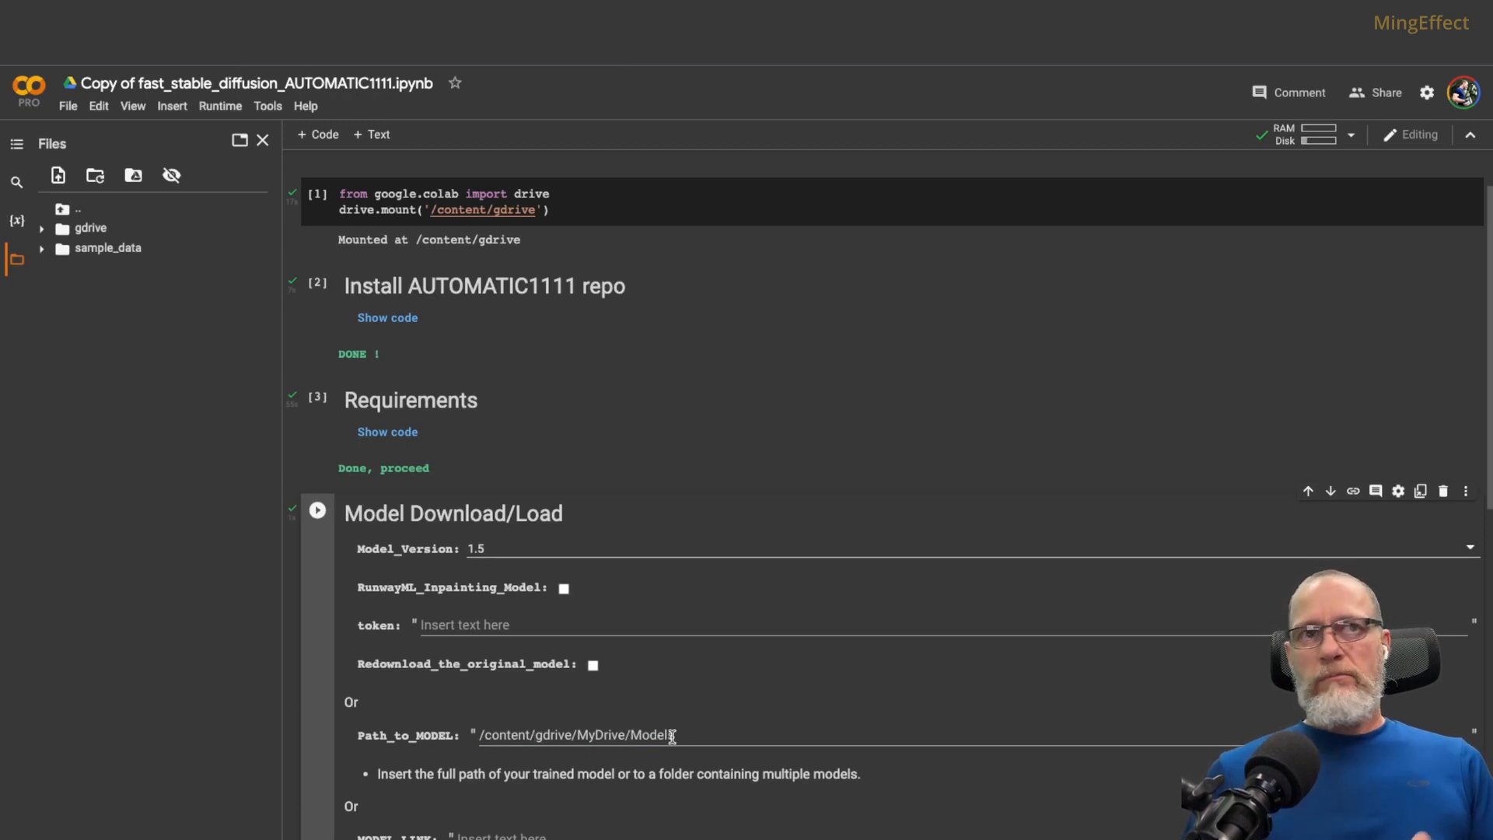
scroll("down", 3)
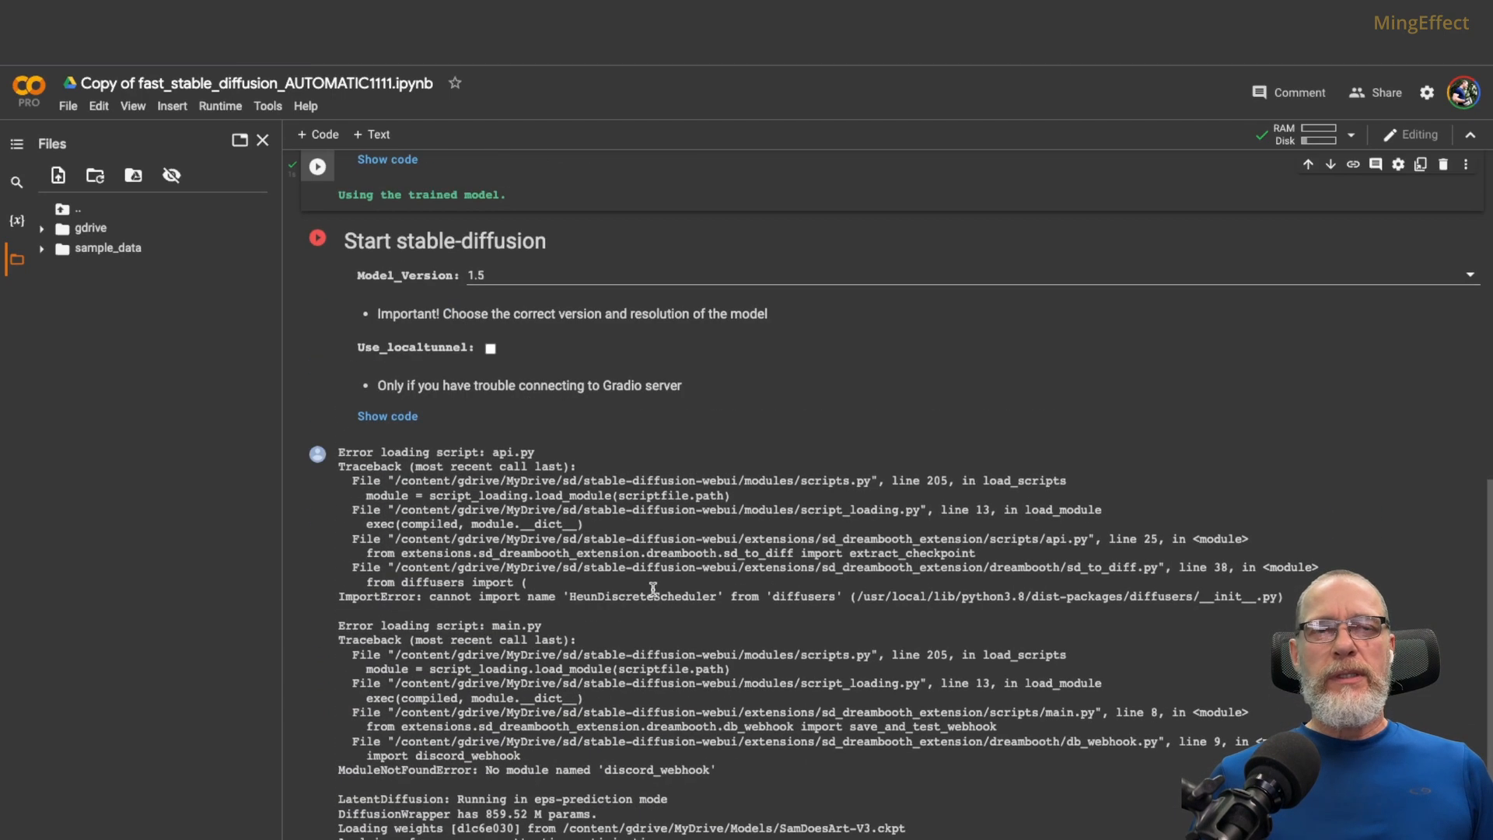
Clear the error traceback output from the Start stable-diffusion cell
scroll("up", 3)
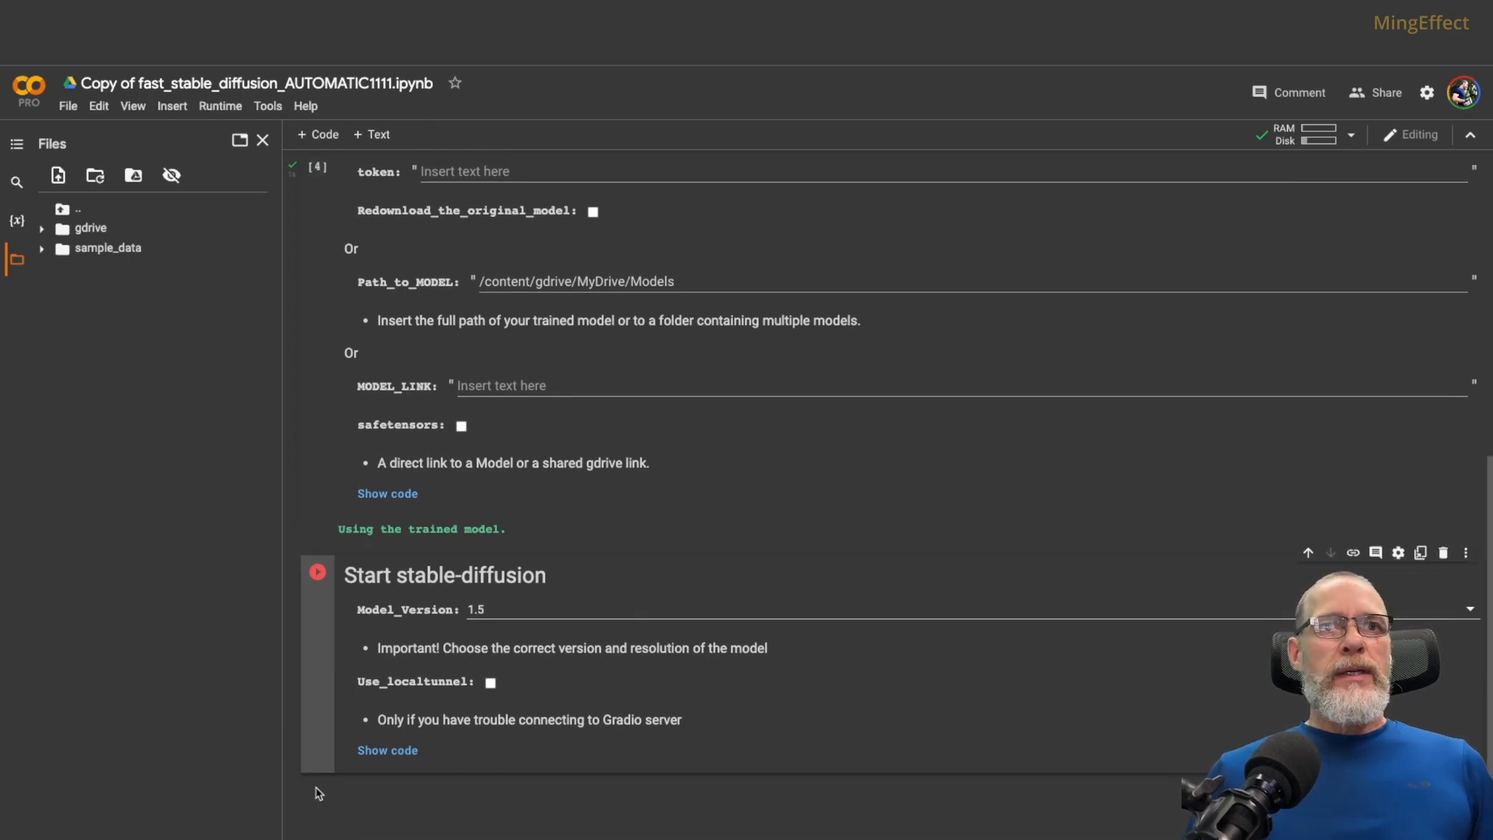
mouse_move(324, 790)
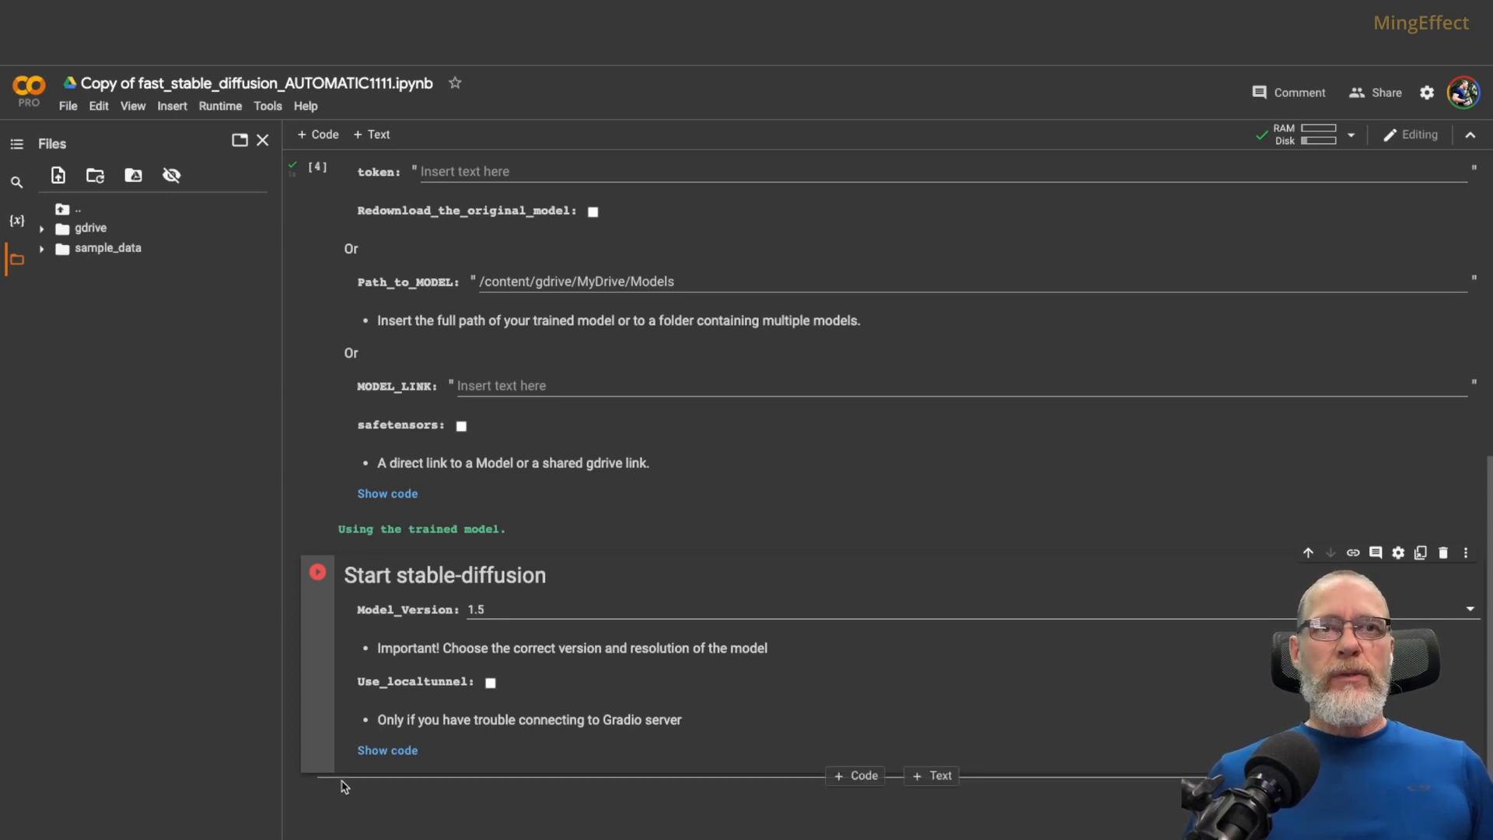
mouse_move(468, 705)
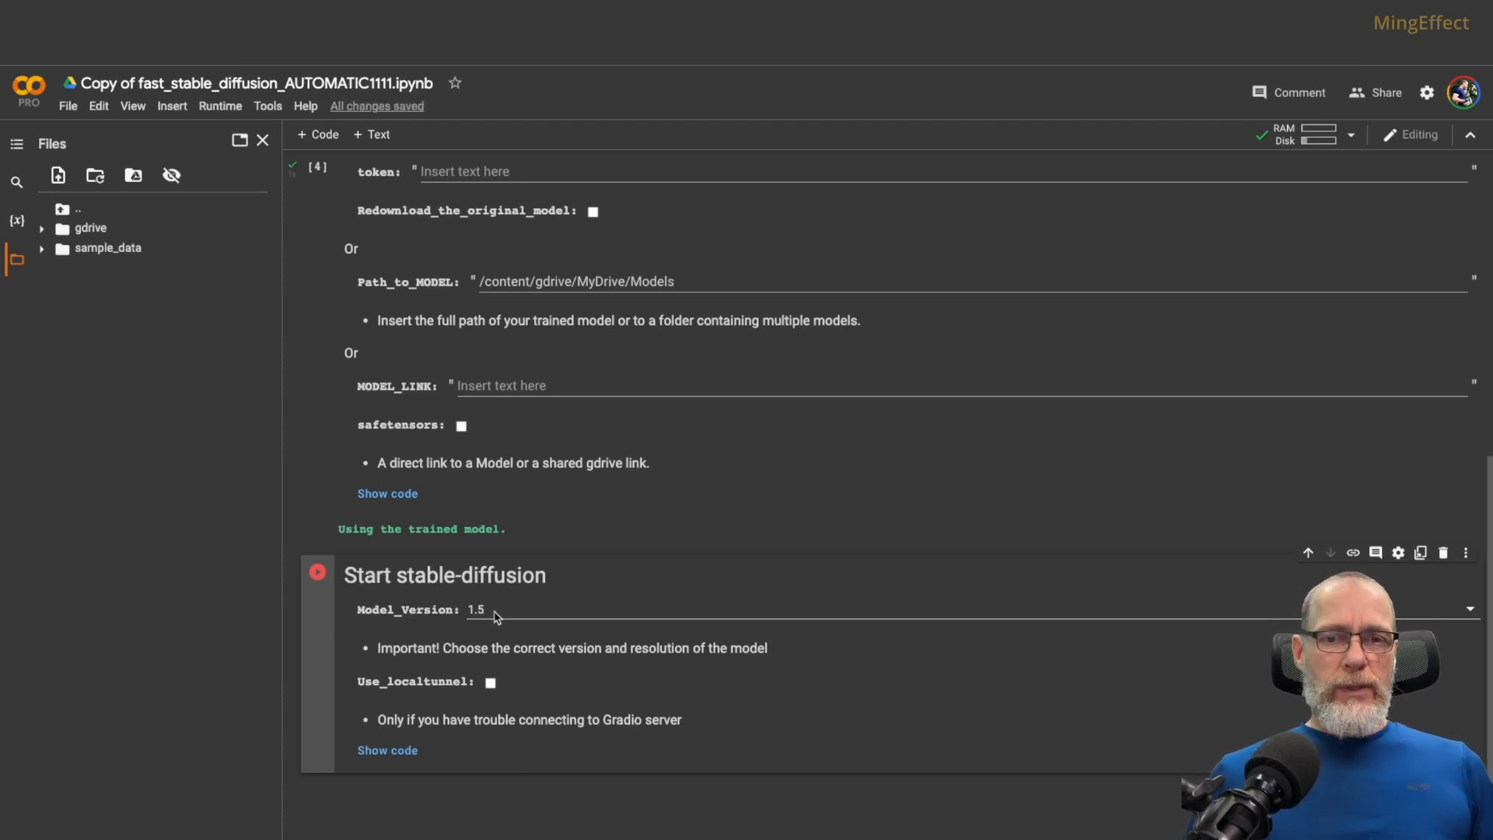
mouse_move(426, 686)
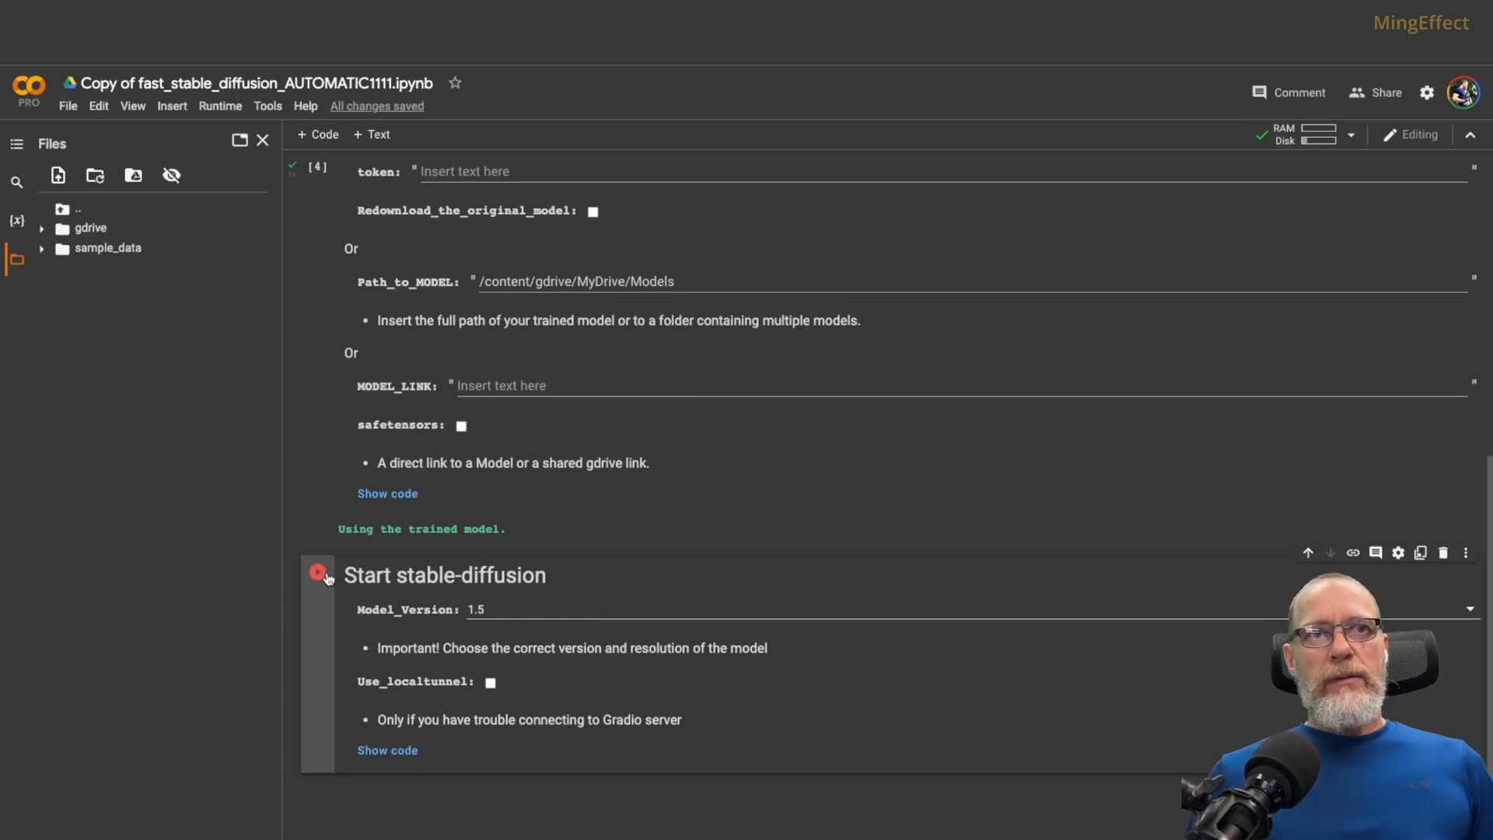
Run the Start stable-diffusion cell and follow the Gradio link to the web UI
left_click(317, 574)
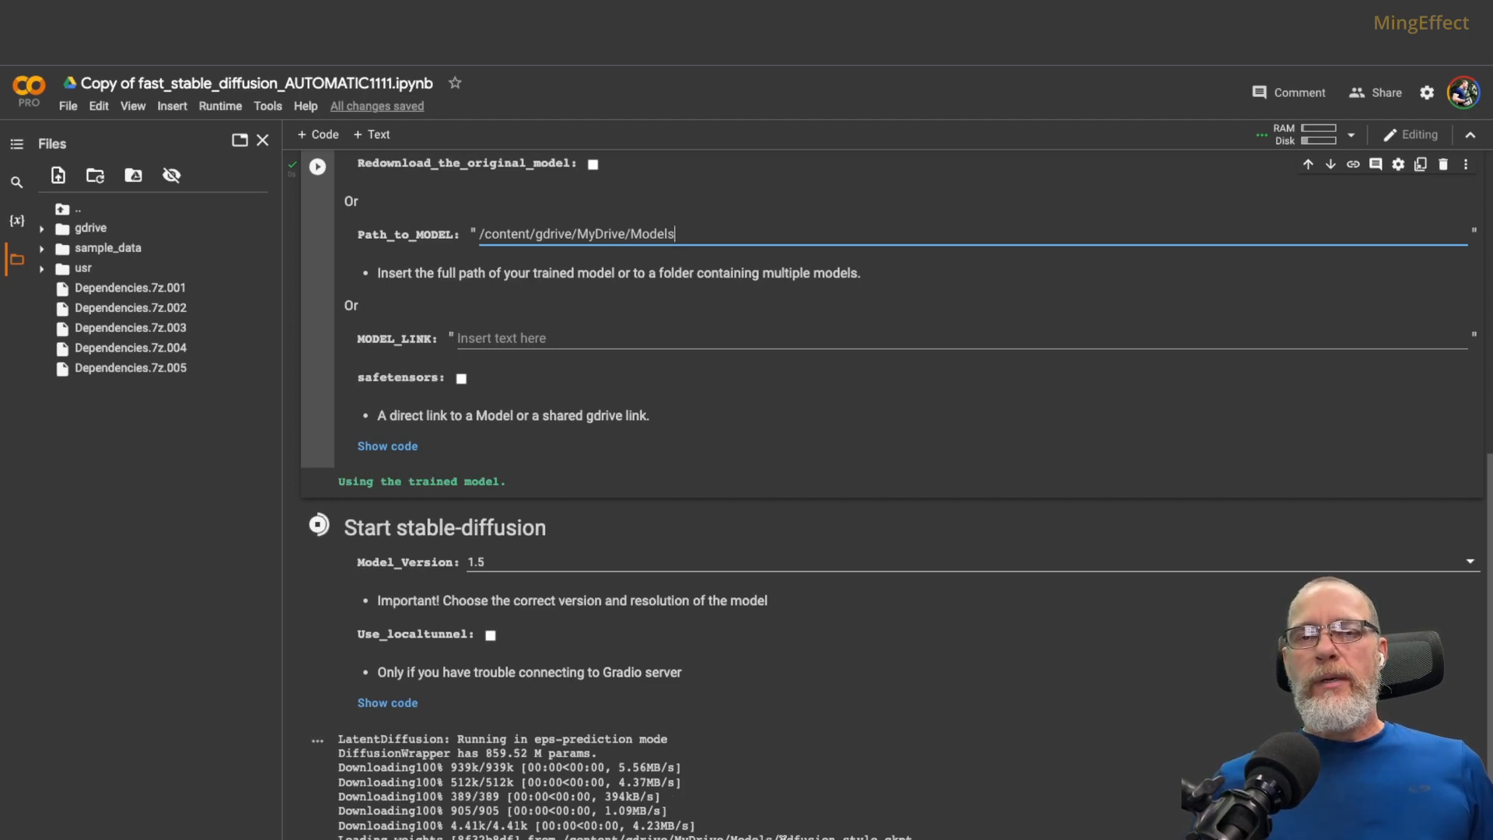
left_click(318, 166)
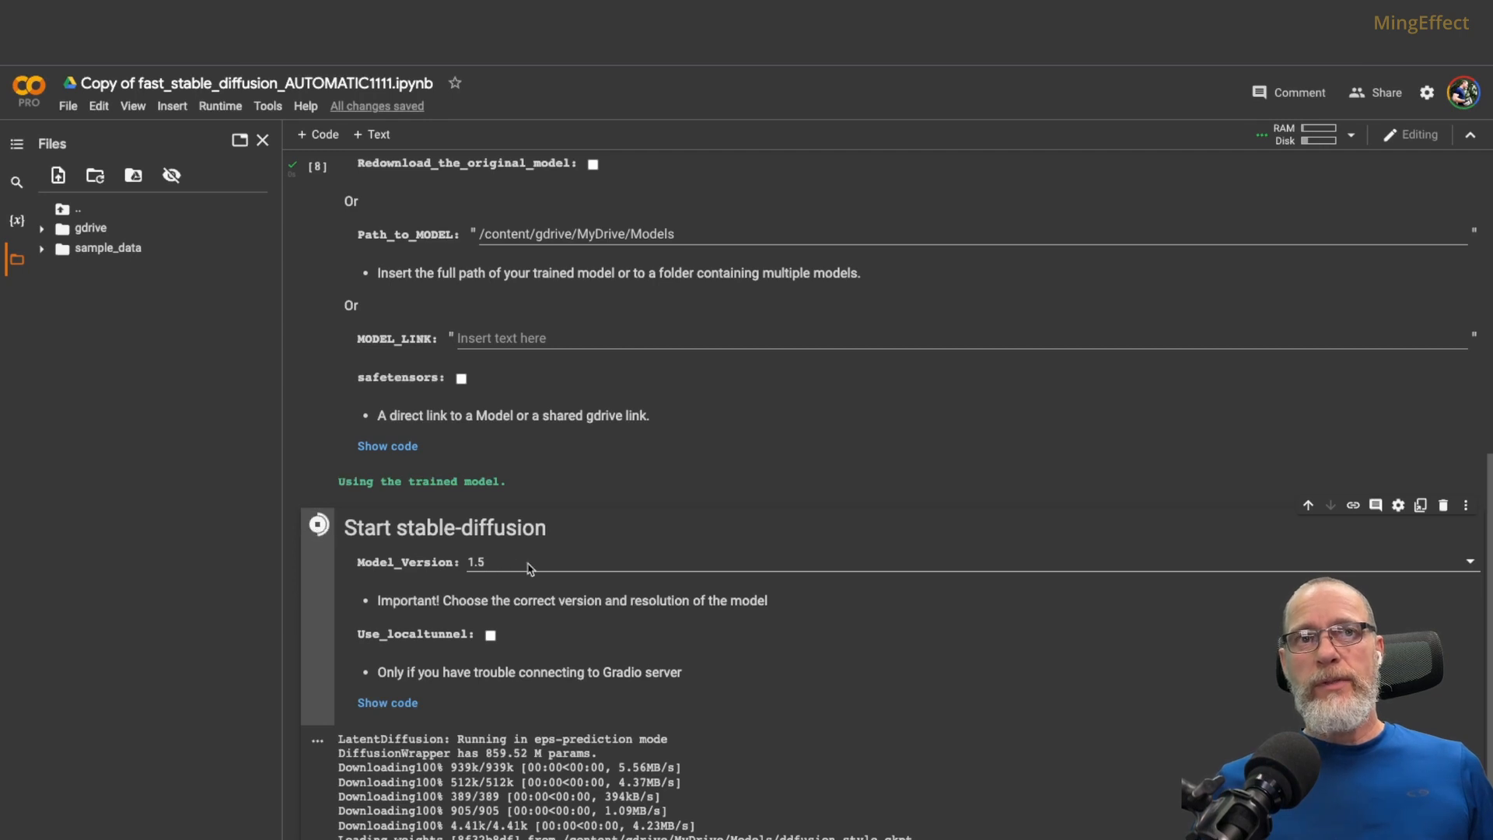
mouse_move(533, 576)
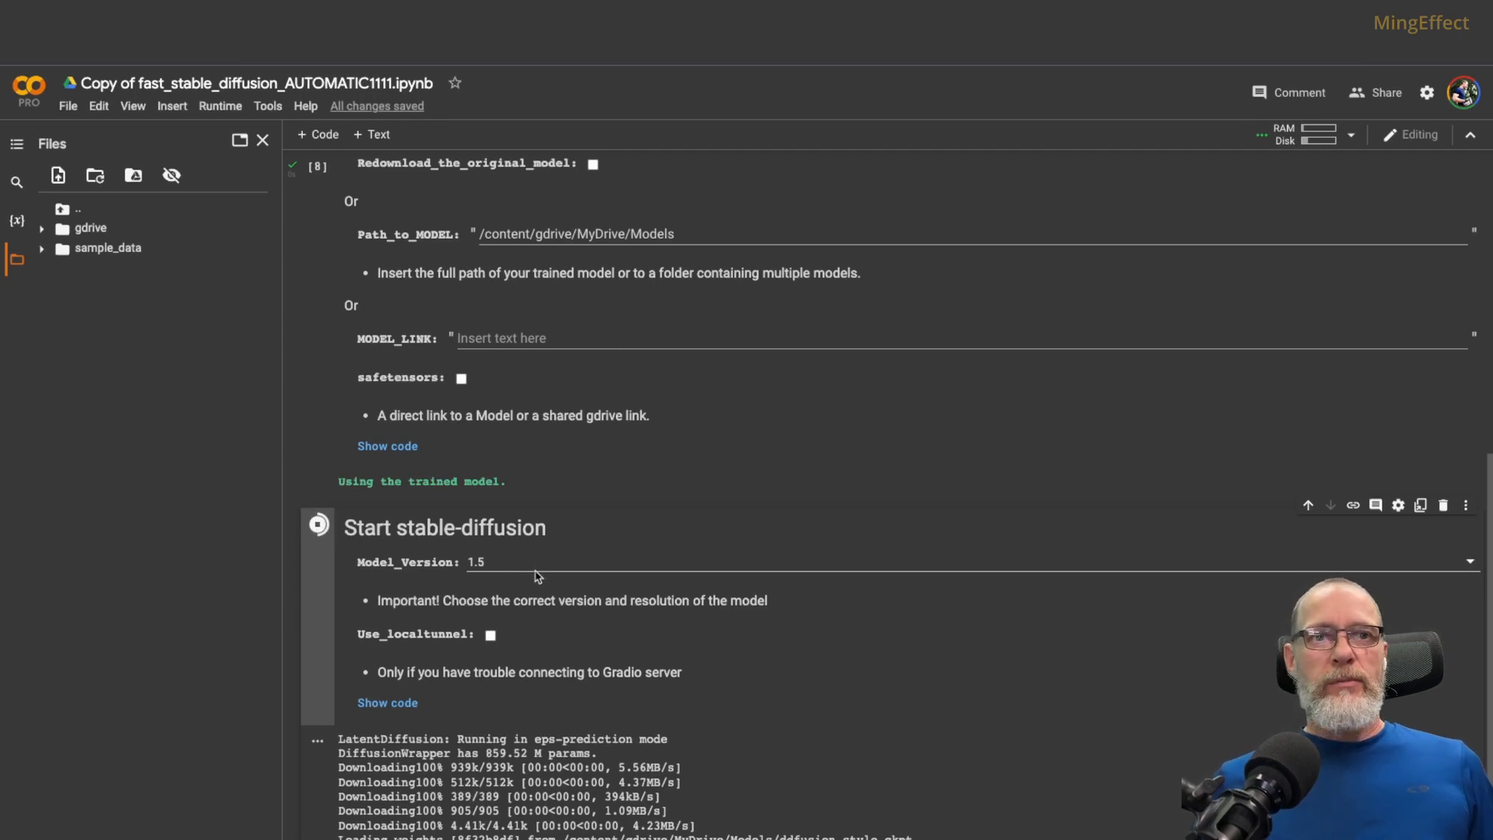
mouse_move(370, 676)
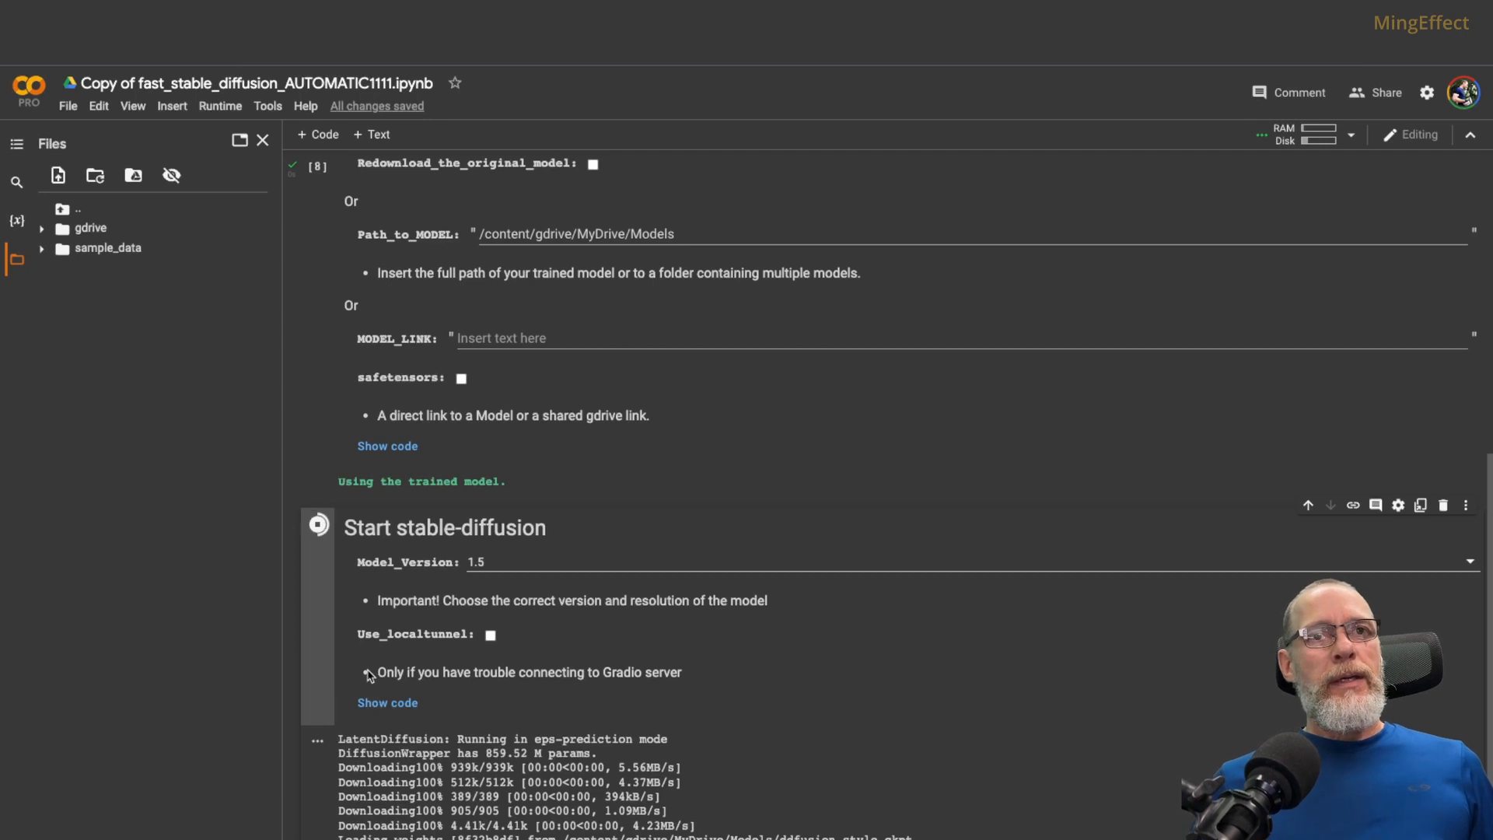
scroll("down", 3)
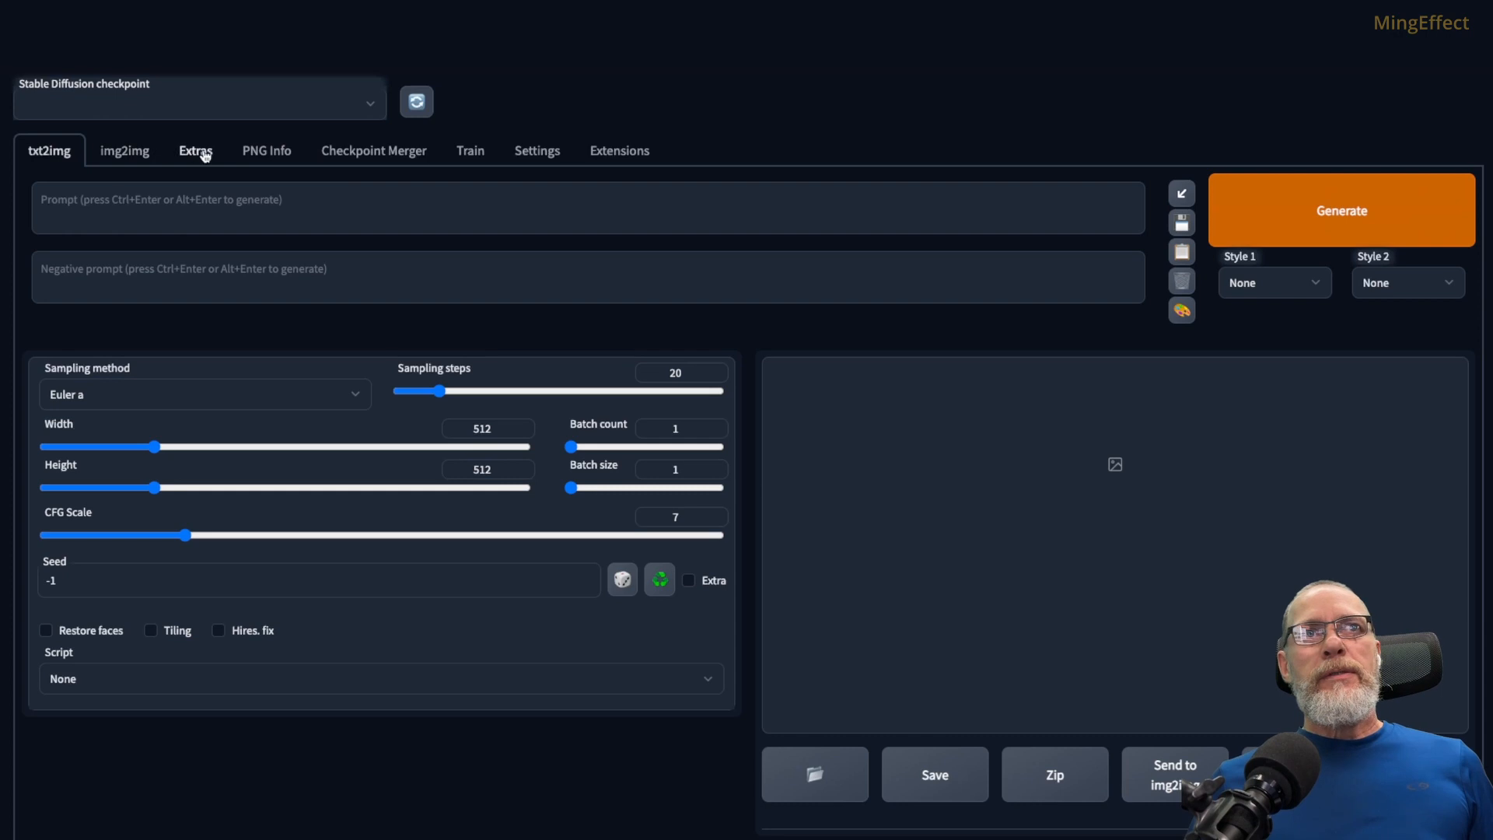
Install Prompt Generator from Extensions > Available, then scroll the list and back to top
left_click(470, 151)
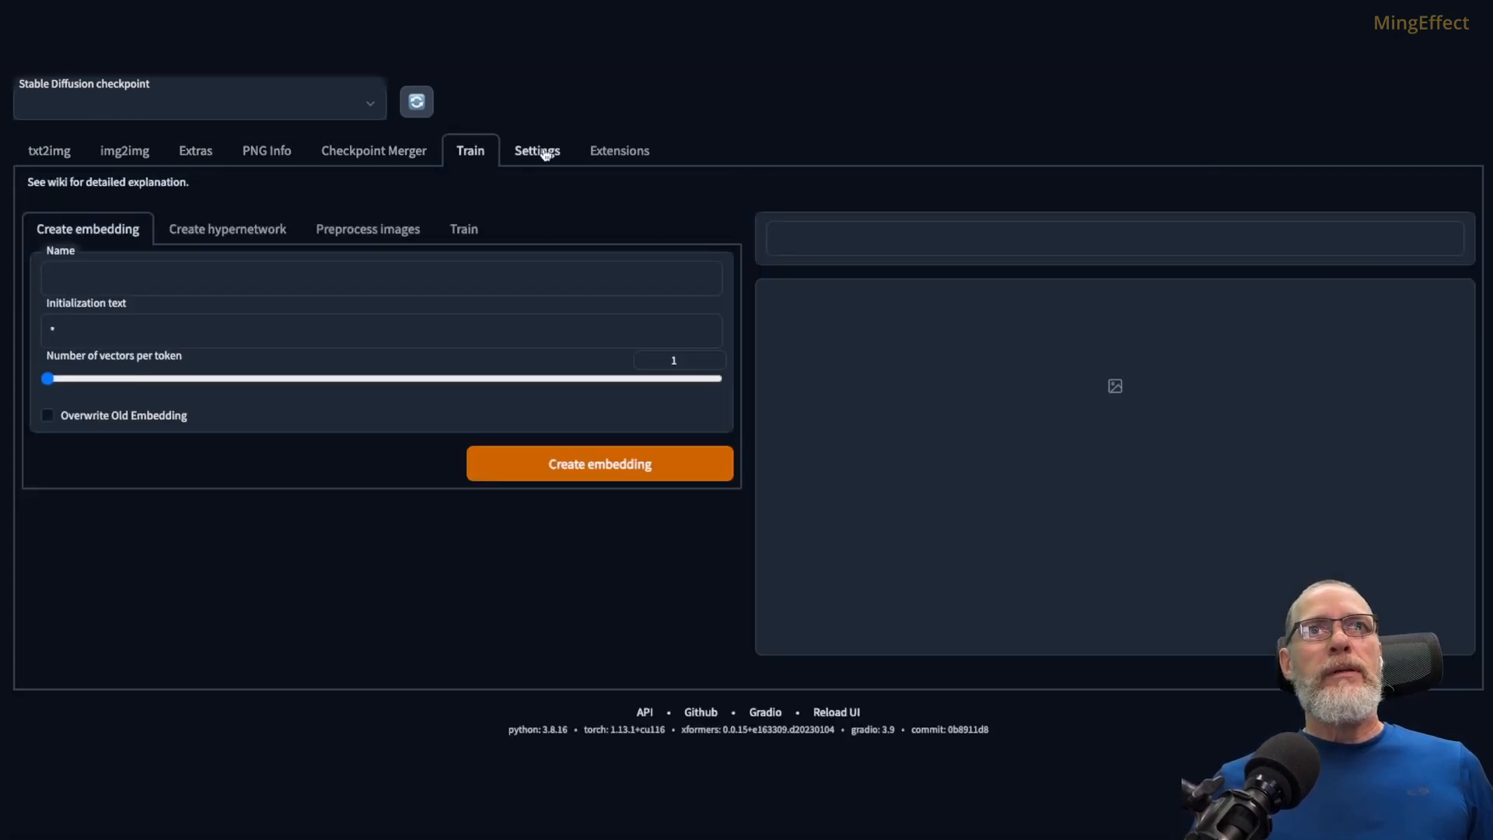
left_click(619, 150)
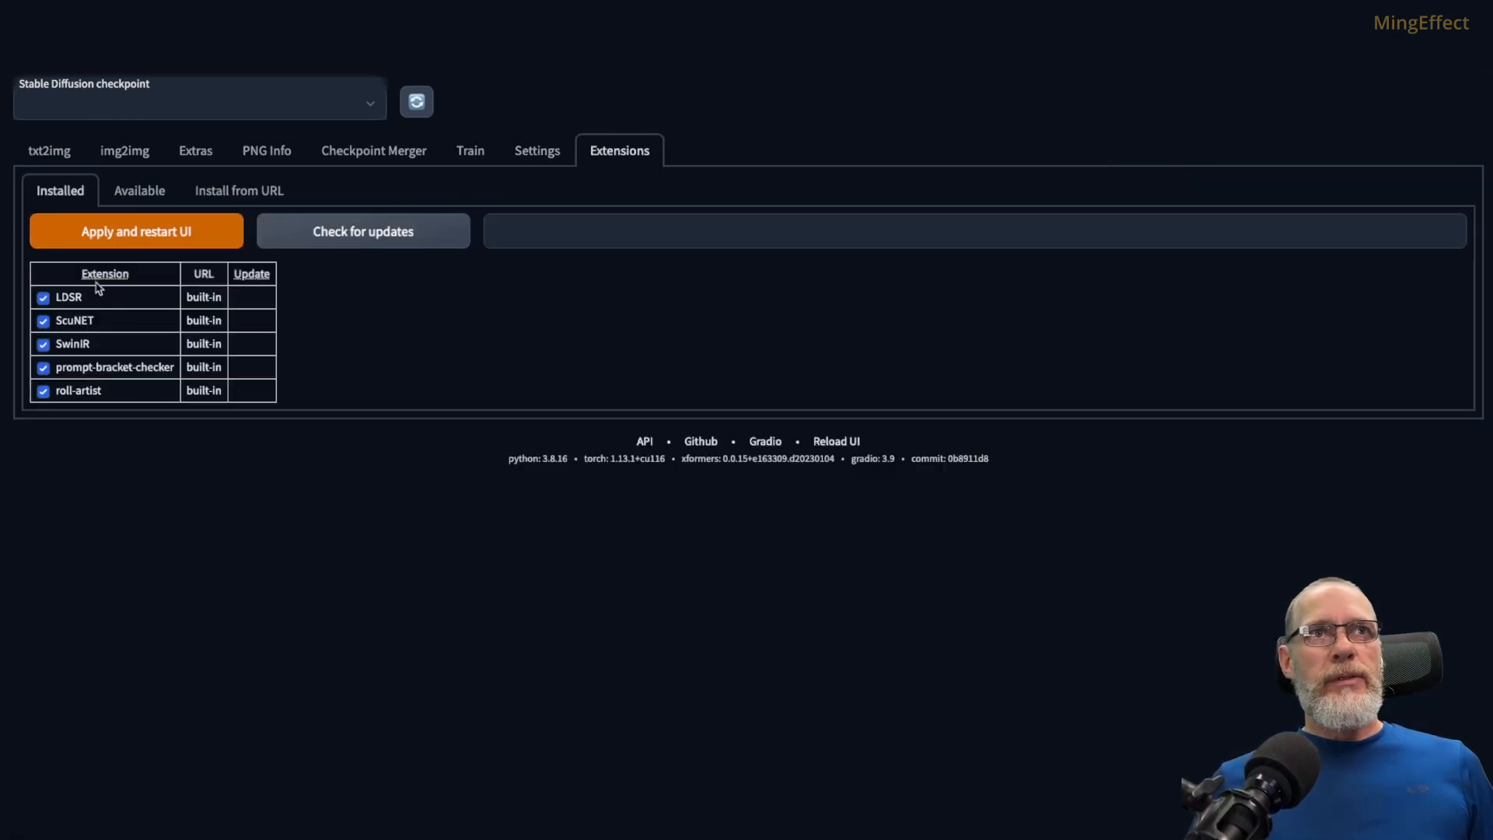
left_click(139, 190)
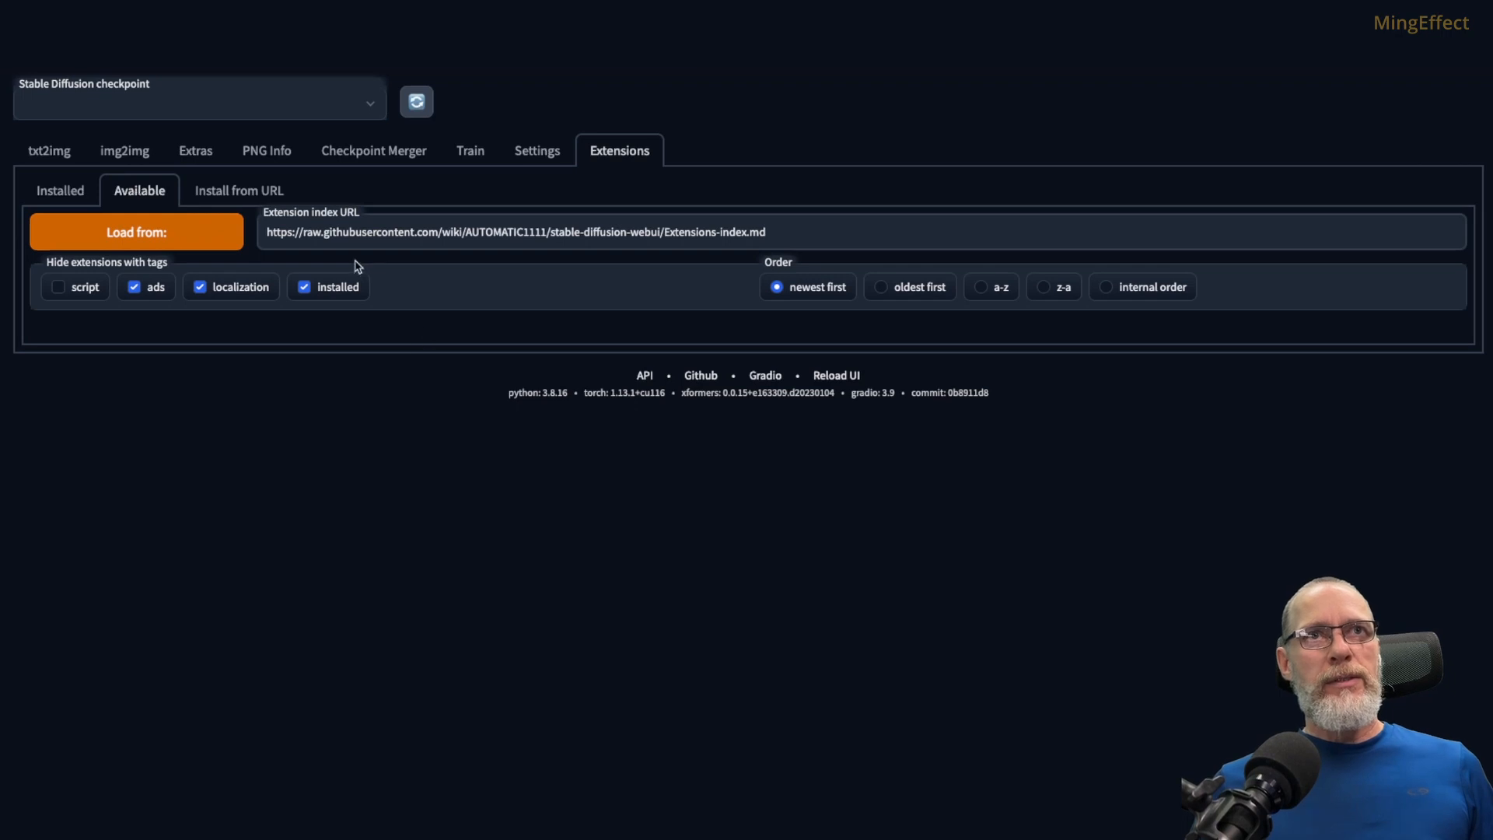
left_click(136, 231)
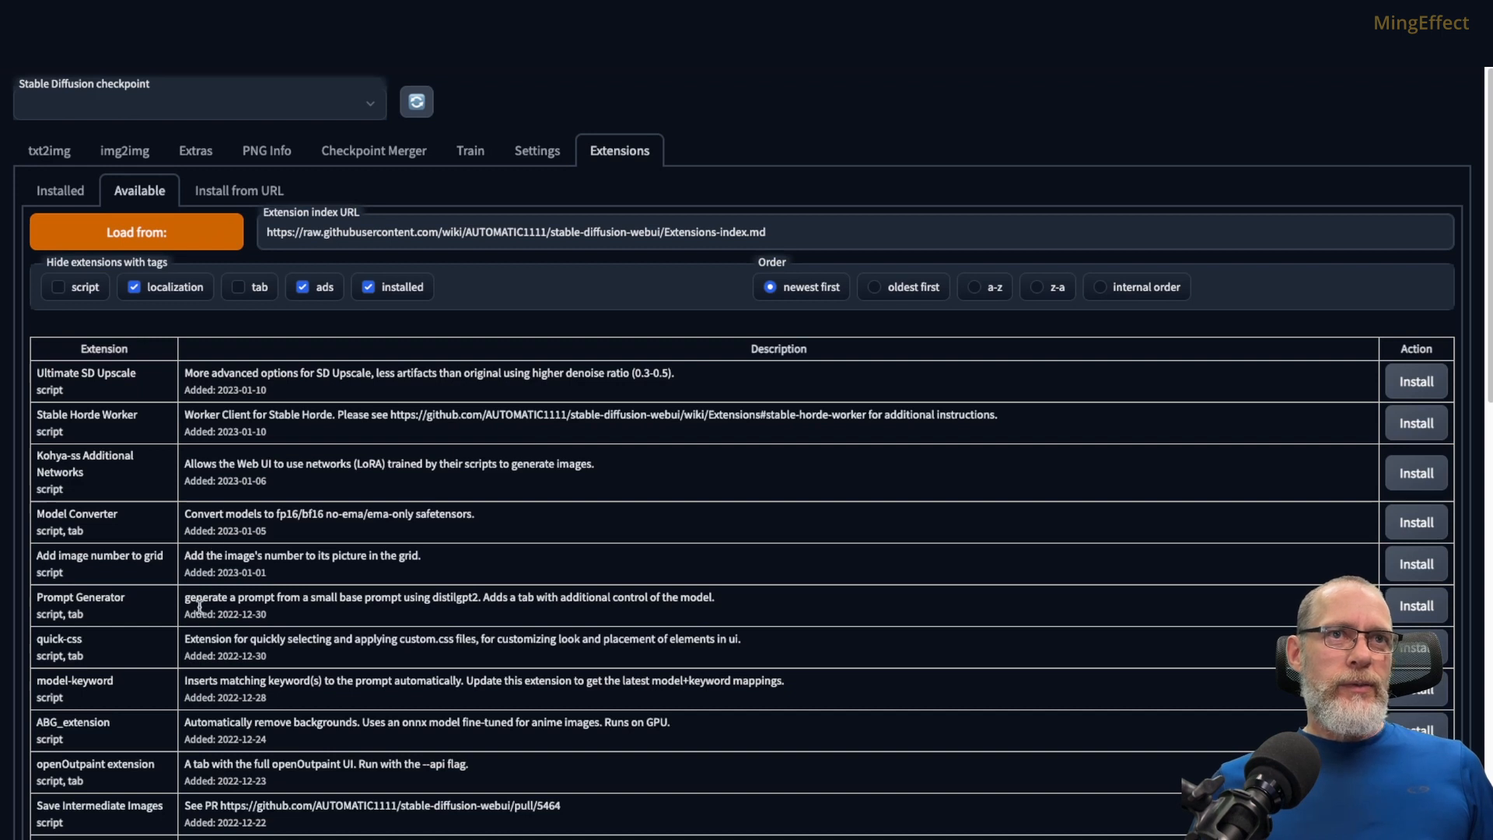
left_click(1416, 606)
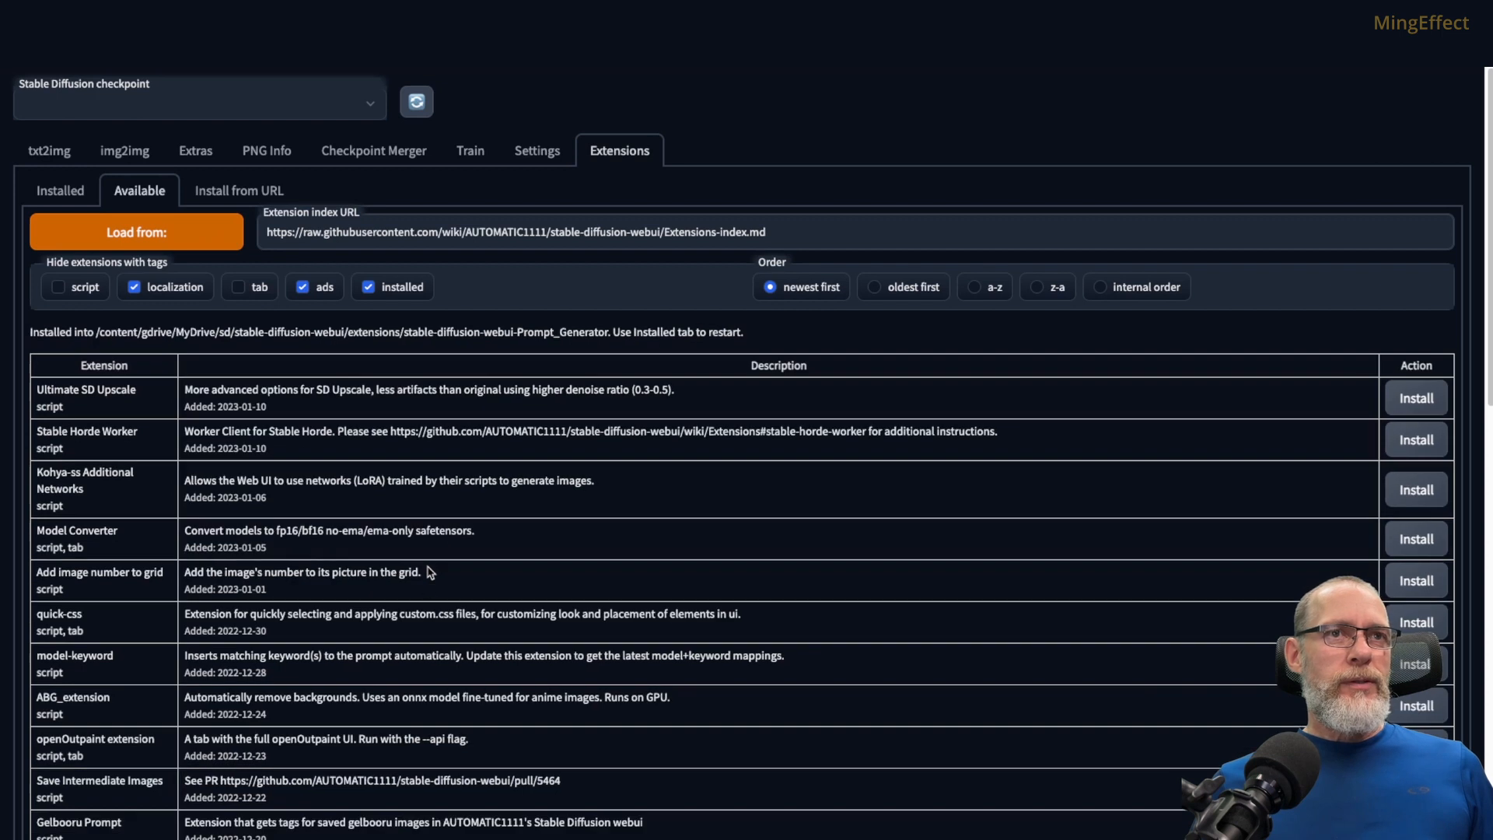
mouse_move(397, 648)
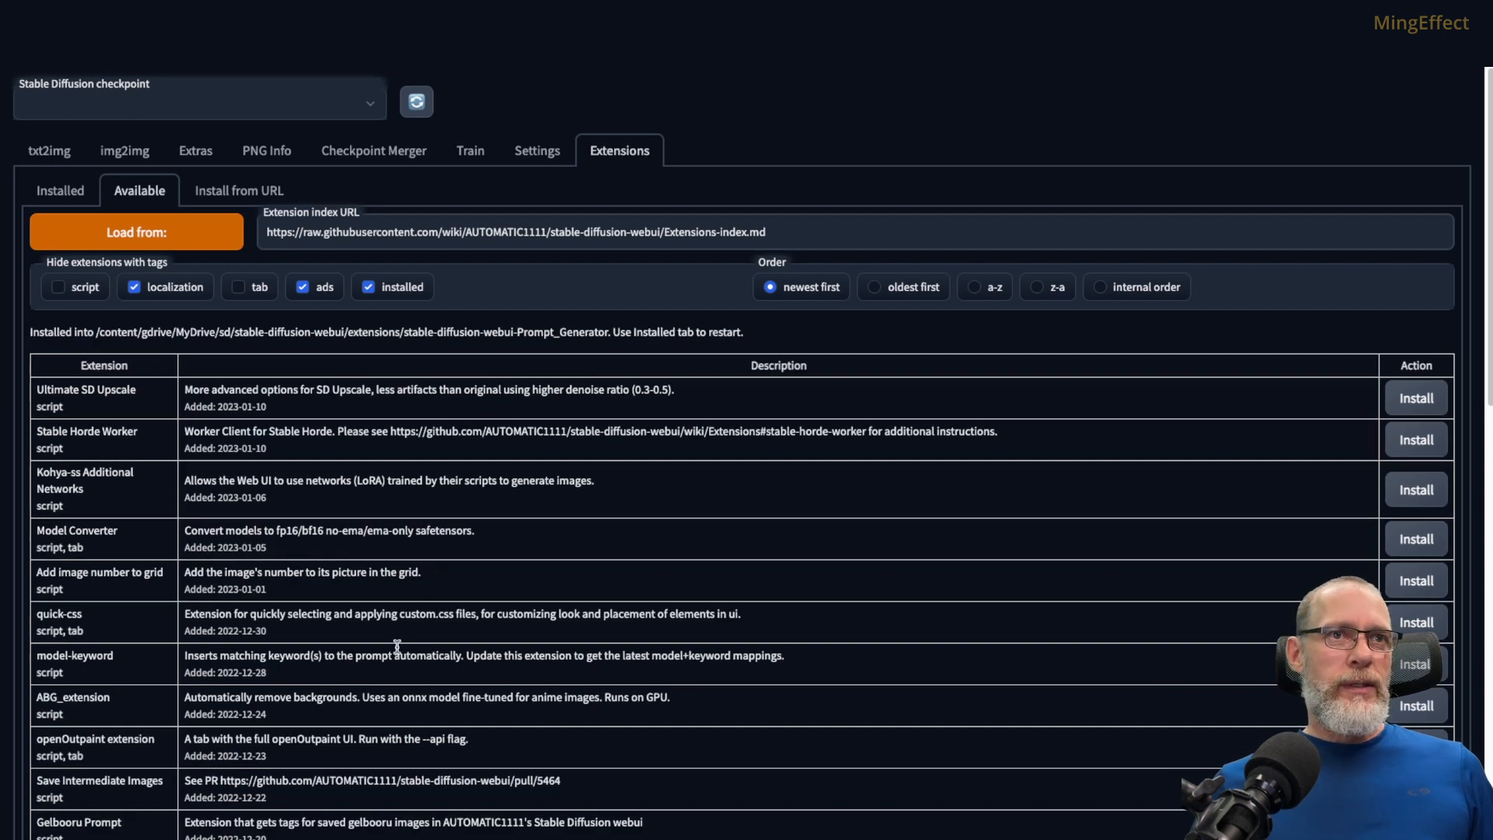
mouse_move(398, 649)
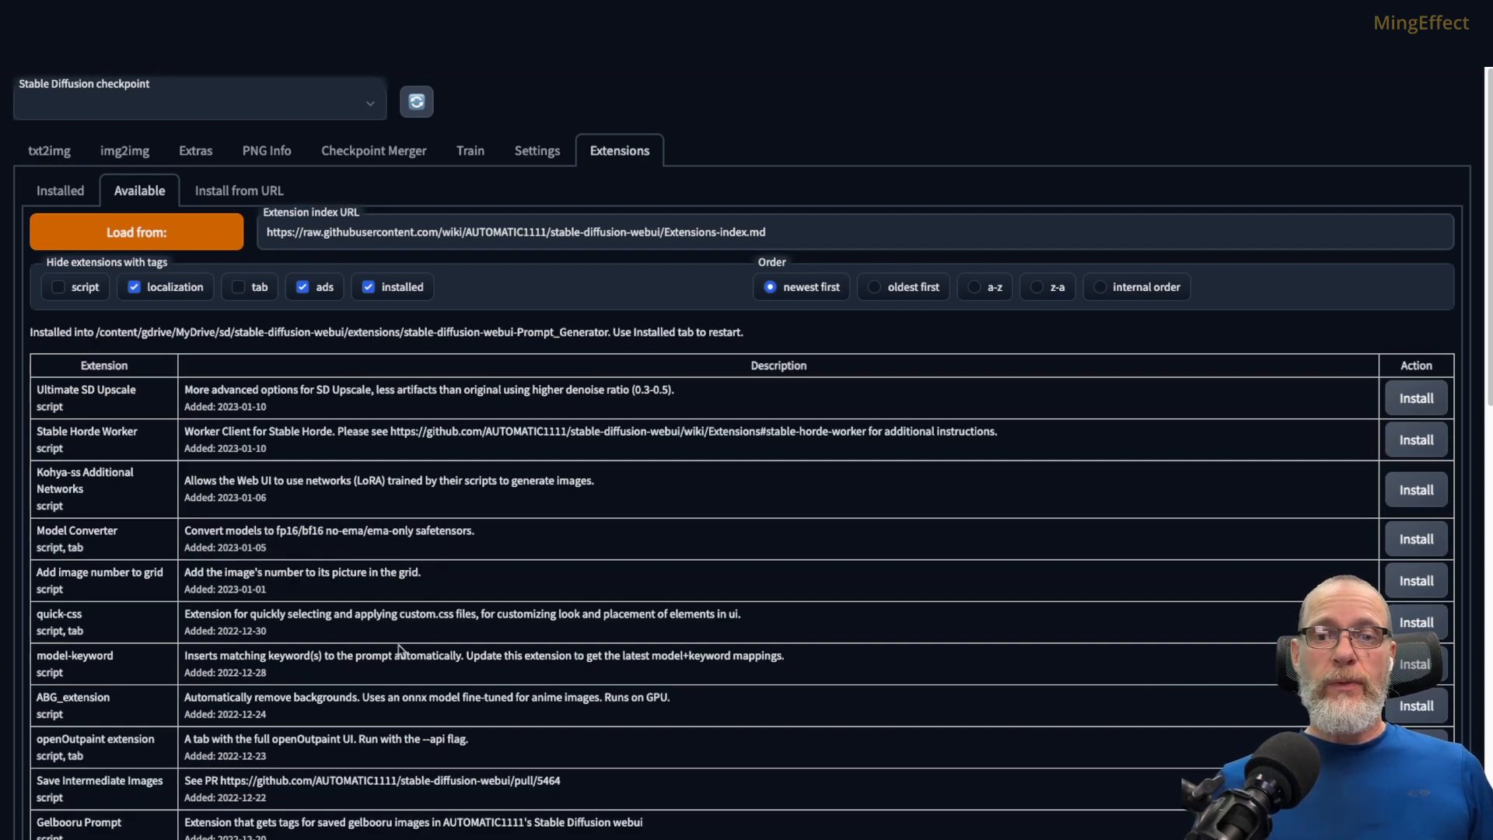
mouse_move(410, 700)
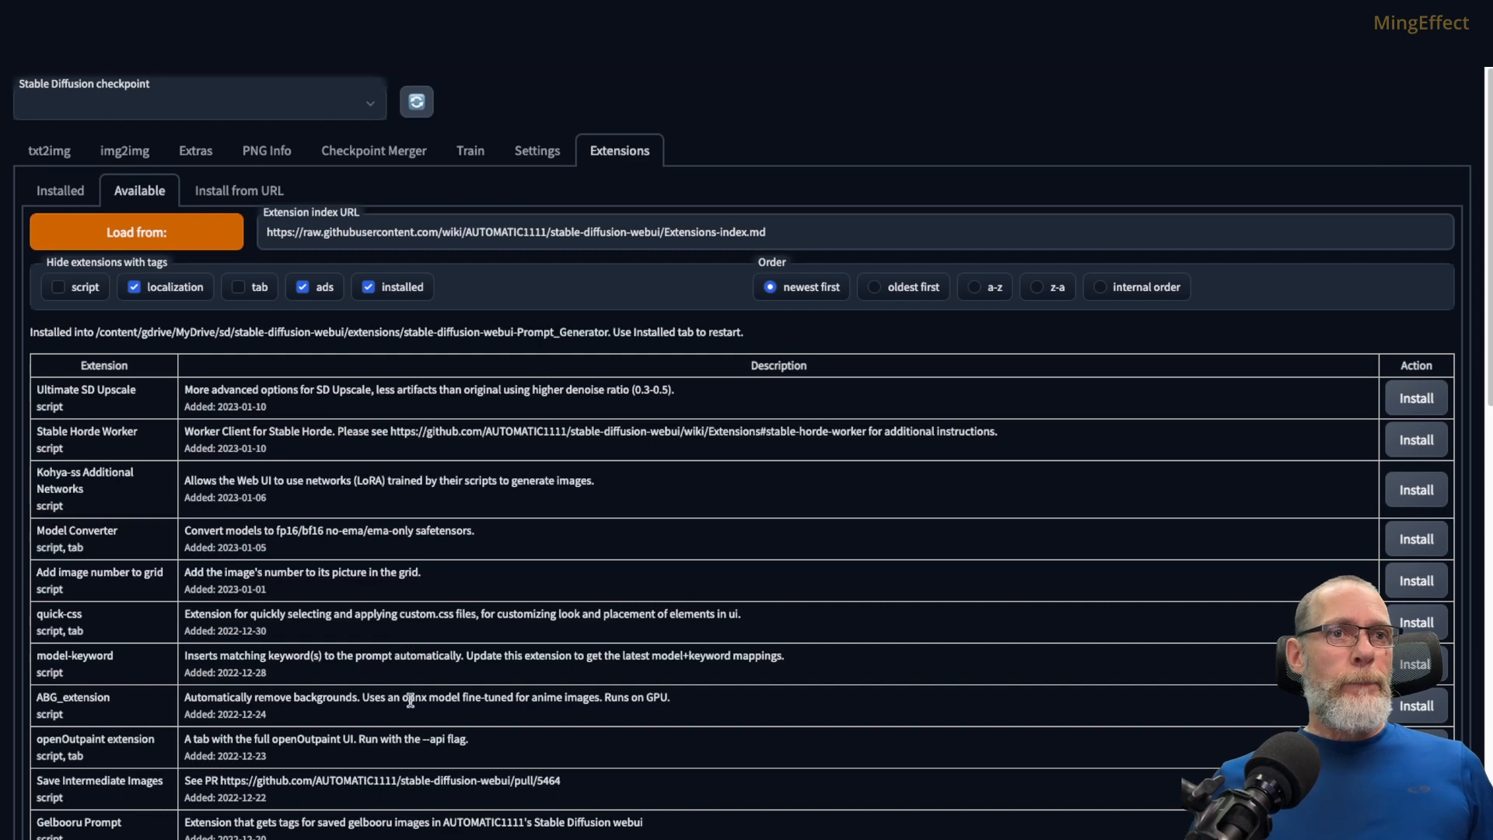
scroll("down", 3)
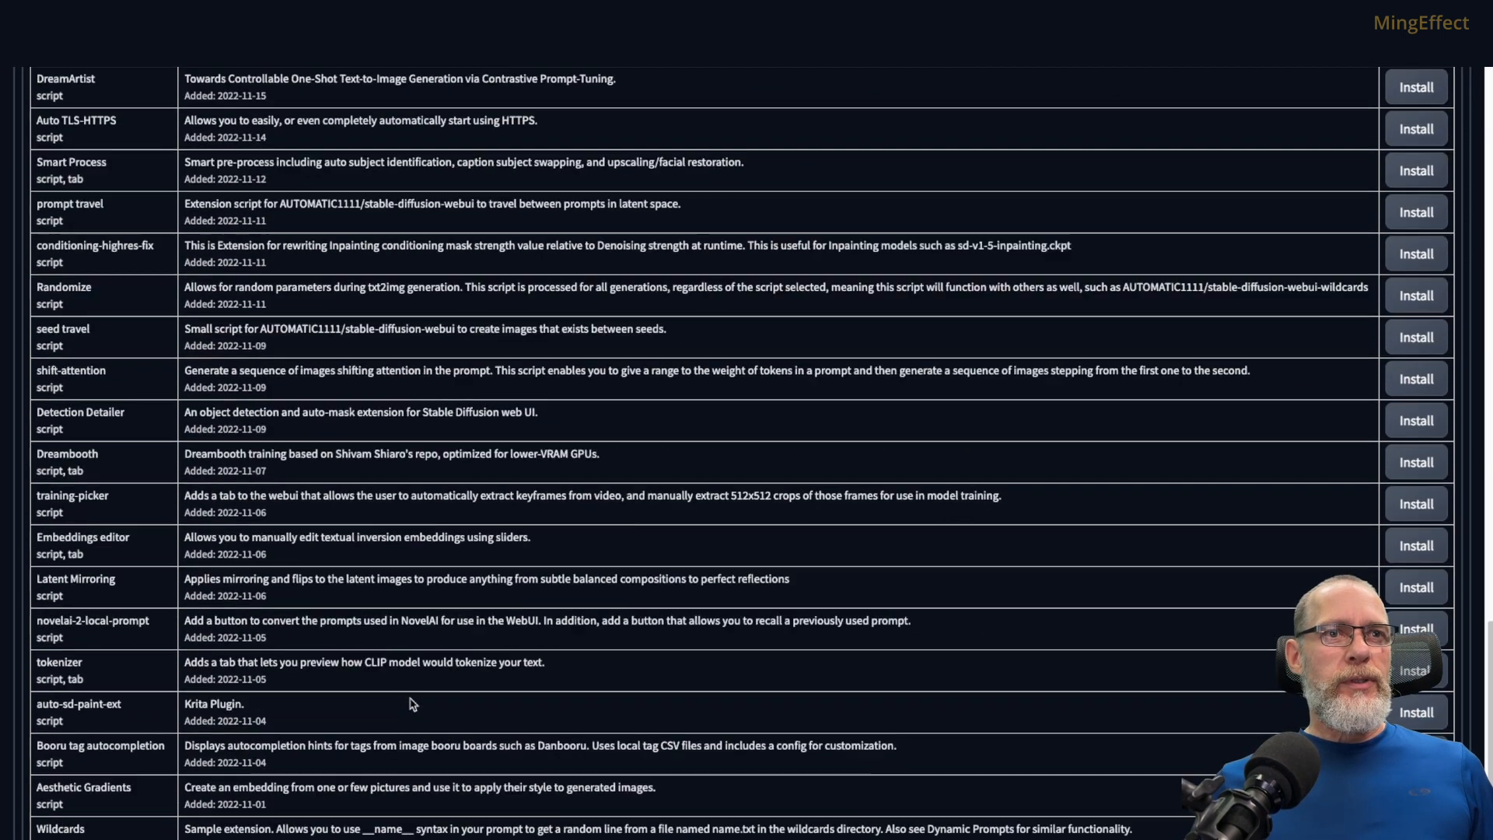
scroll("down", 3)
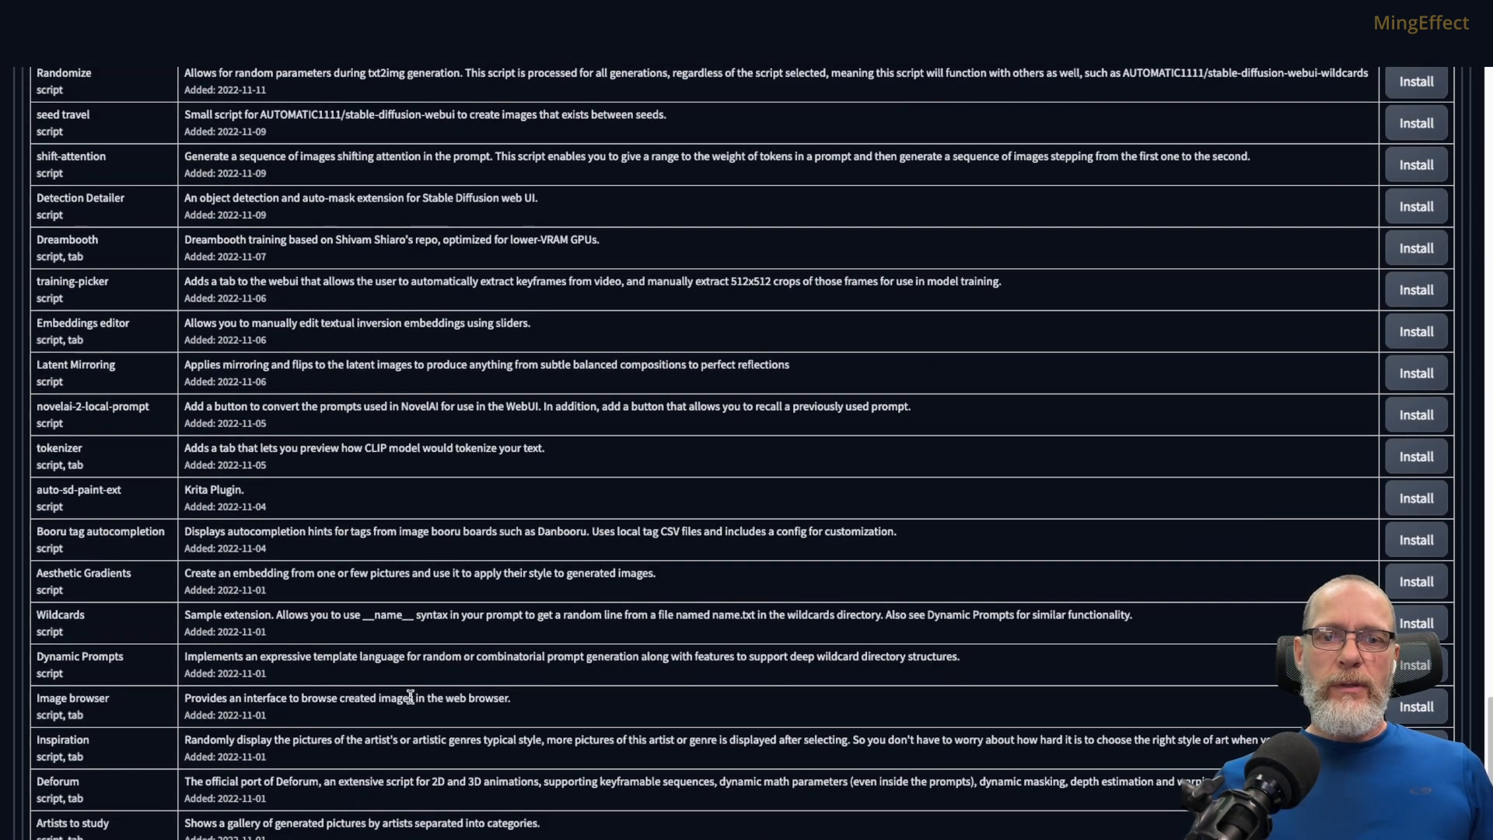
scroll("up", 3)
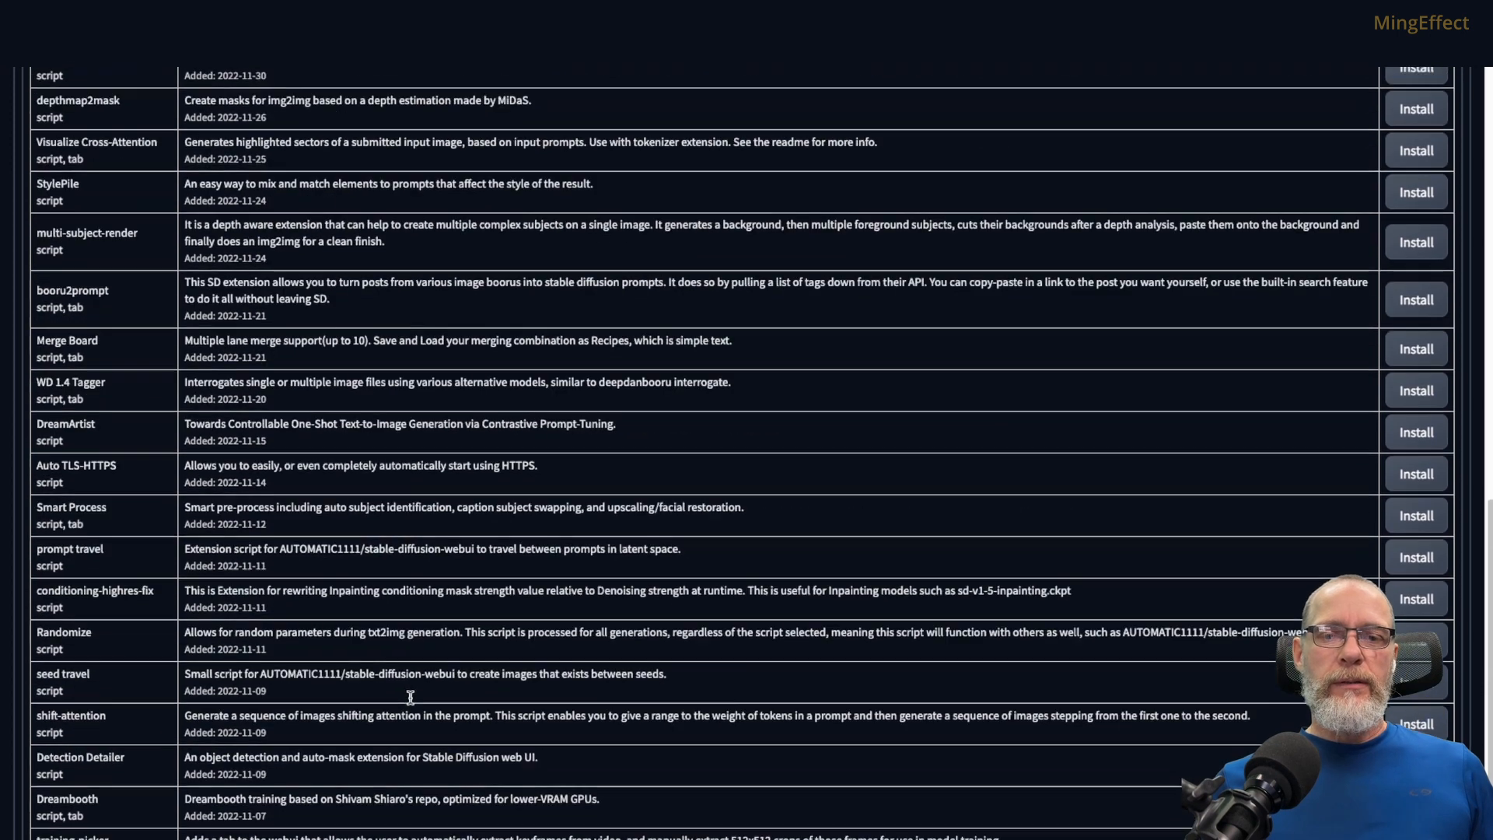
scroll("up", 3)
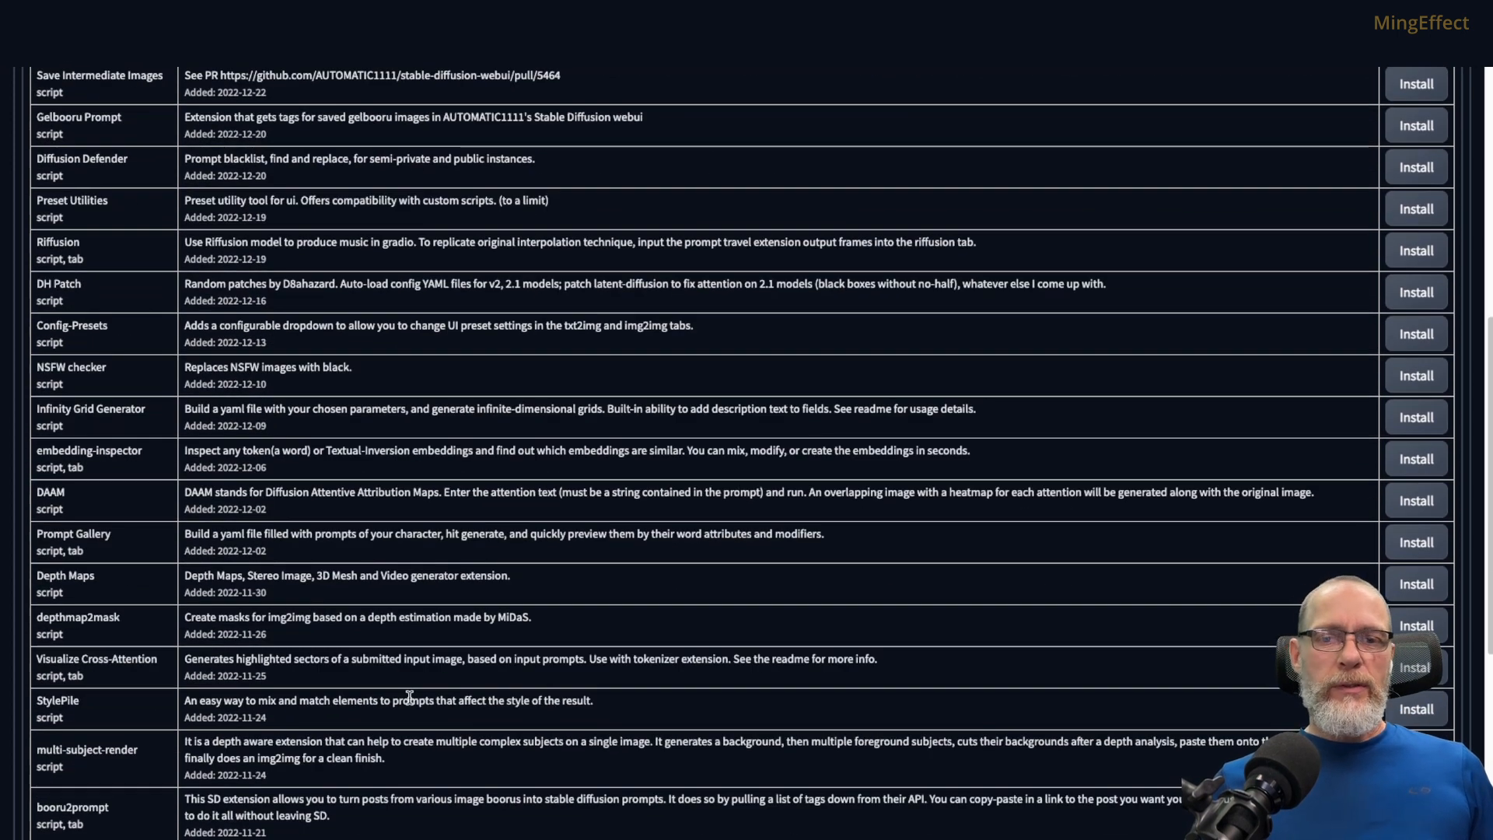
scroll("up", 3)
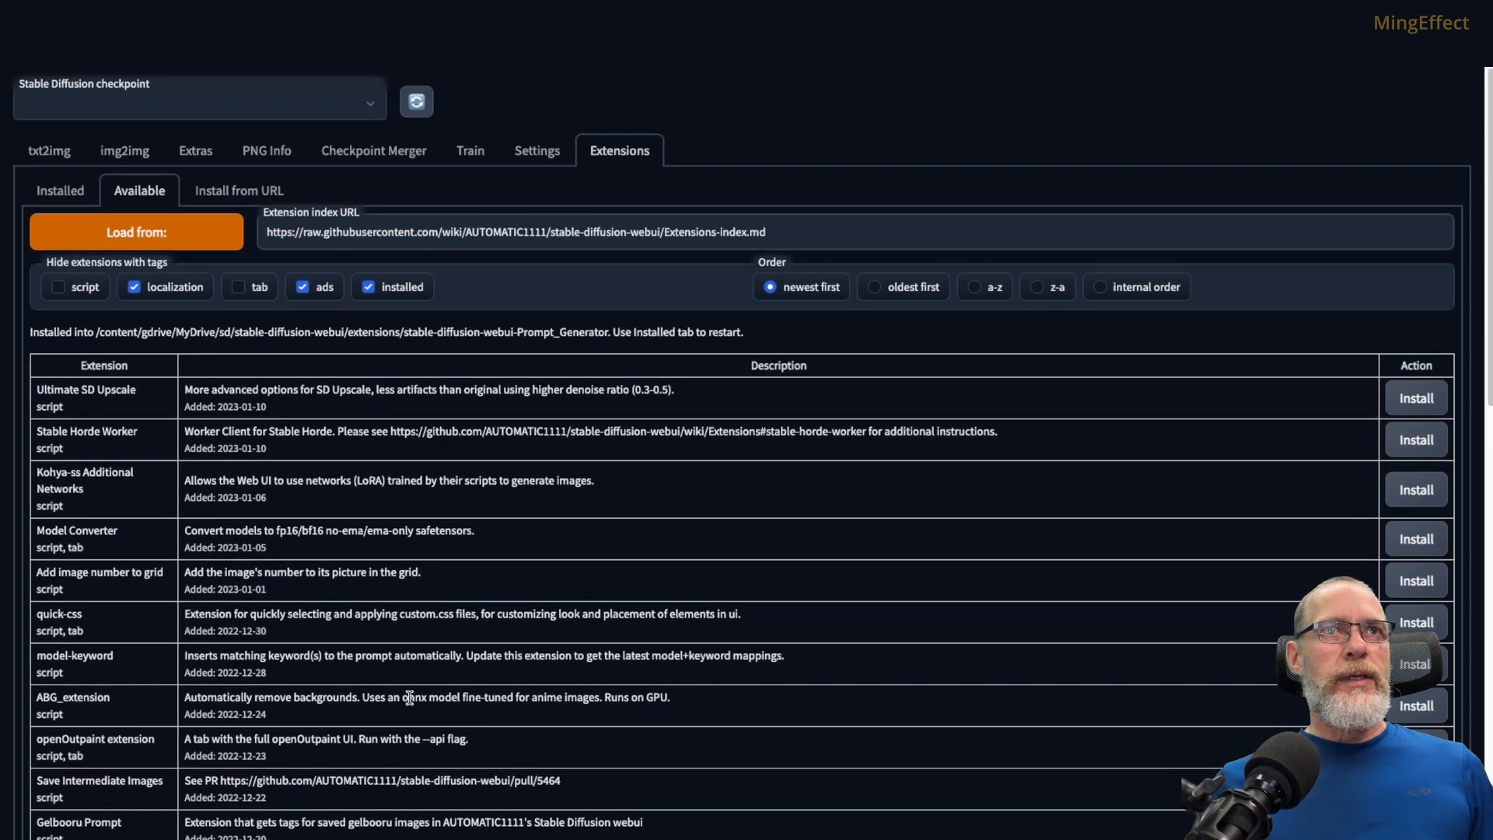
Confirm Prompt_Generator appears under Installed extensions and apply and restart the UI
left_click(59, 190)
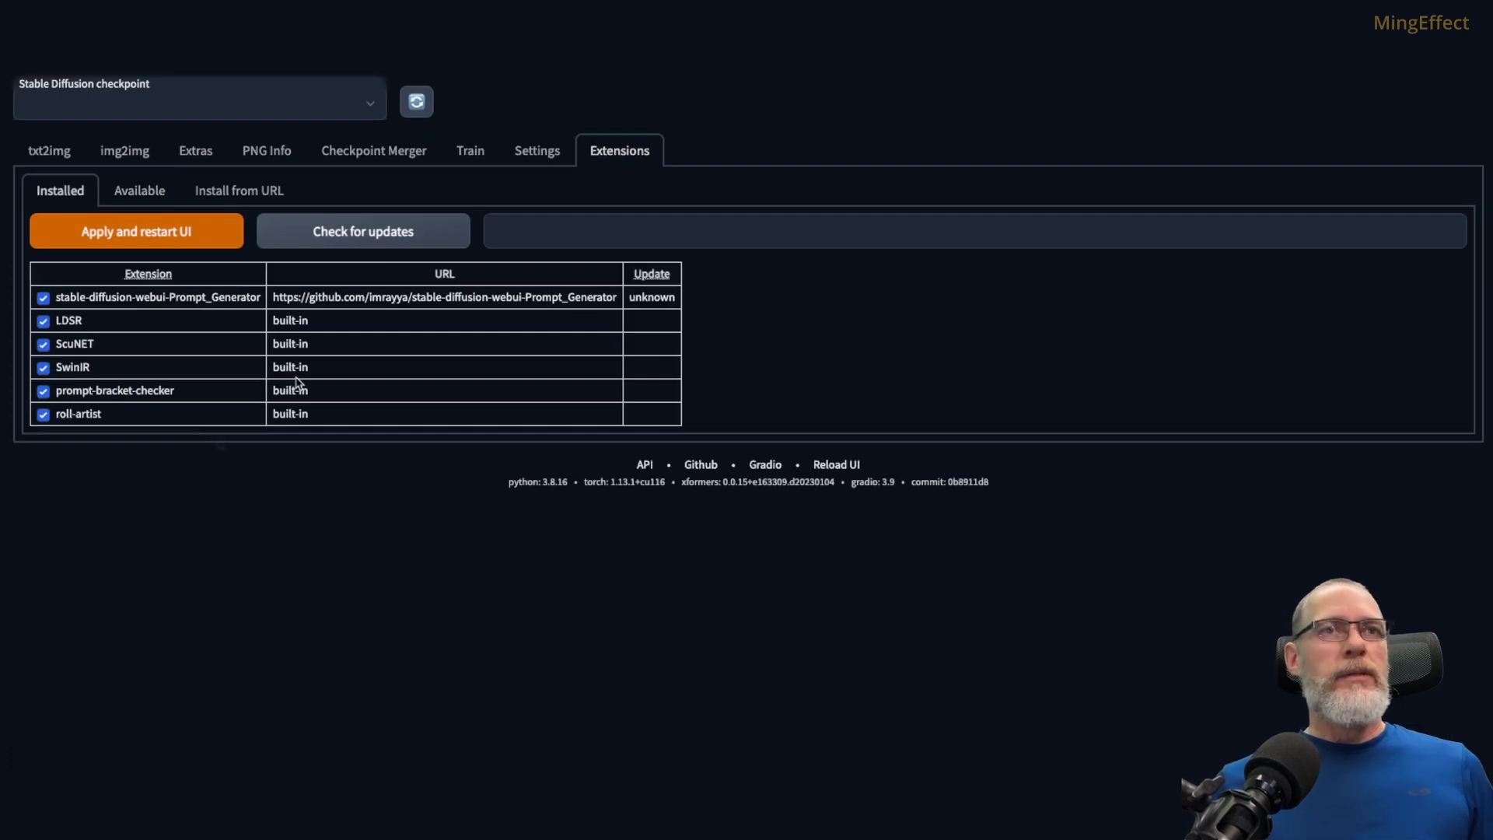
left_click(136, 232)
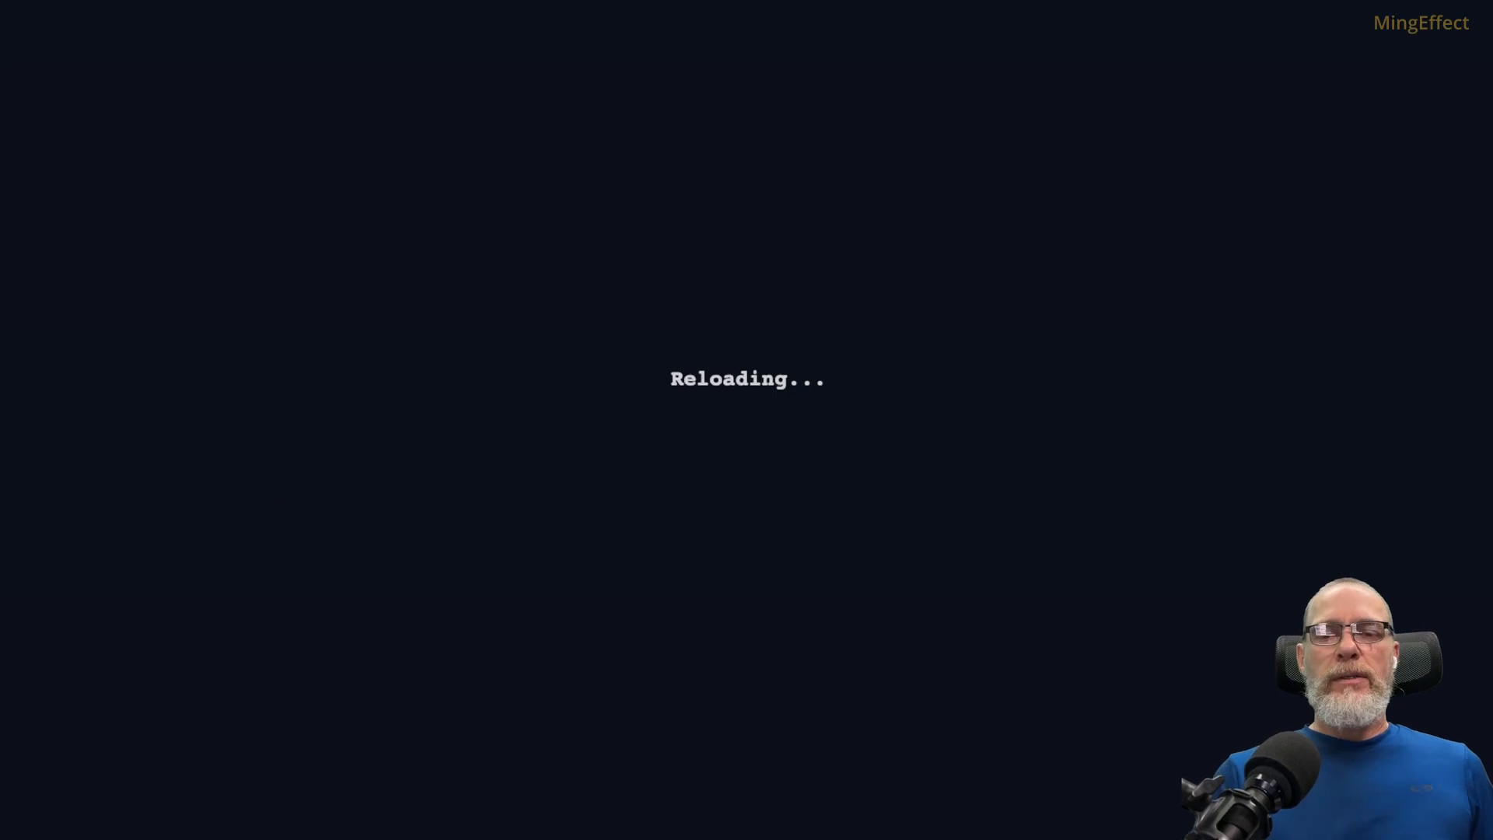
mouse_move(381, 133)
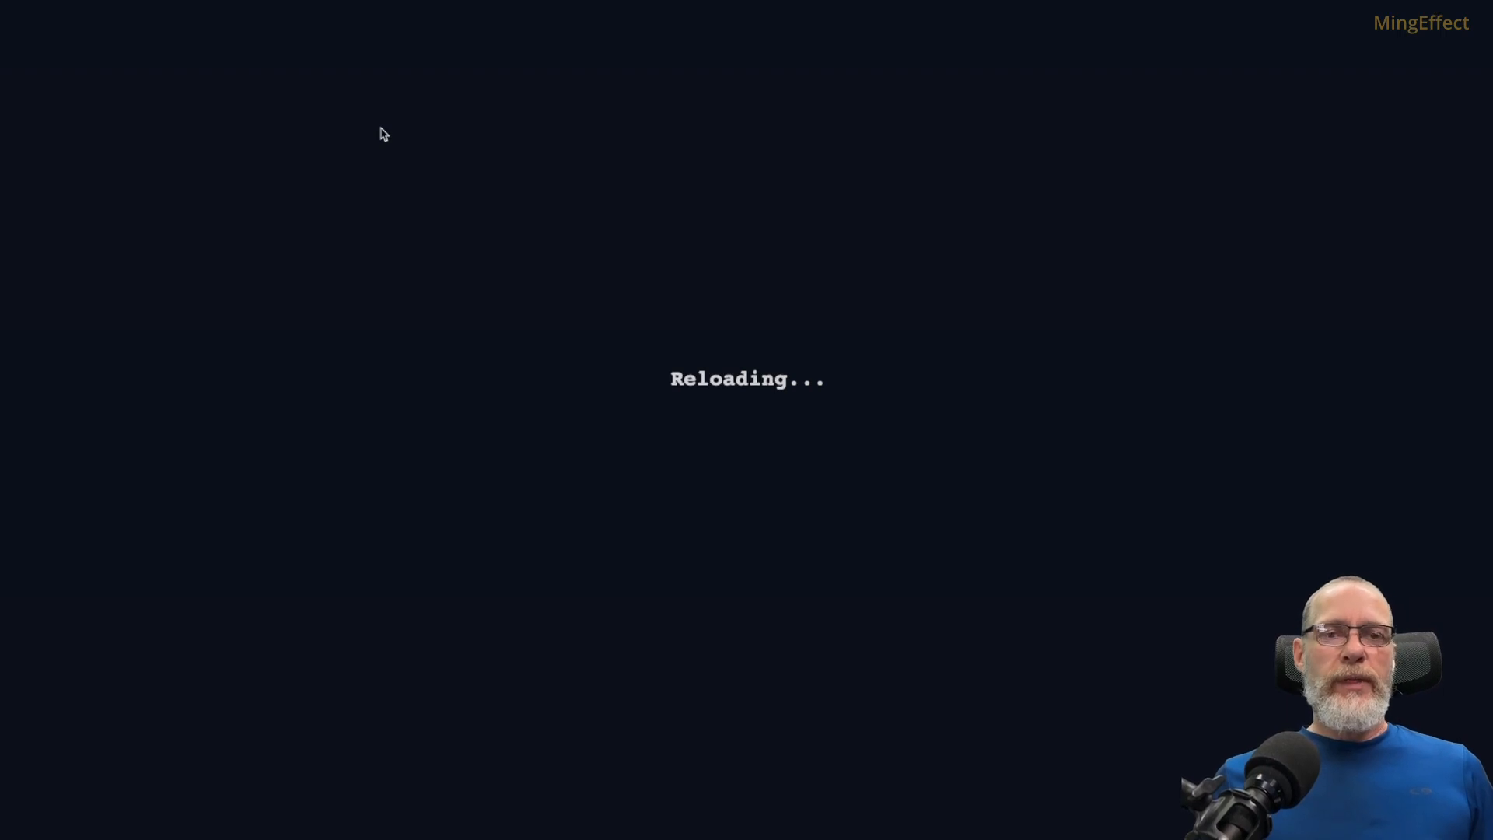
mouse_move(395, 108)
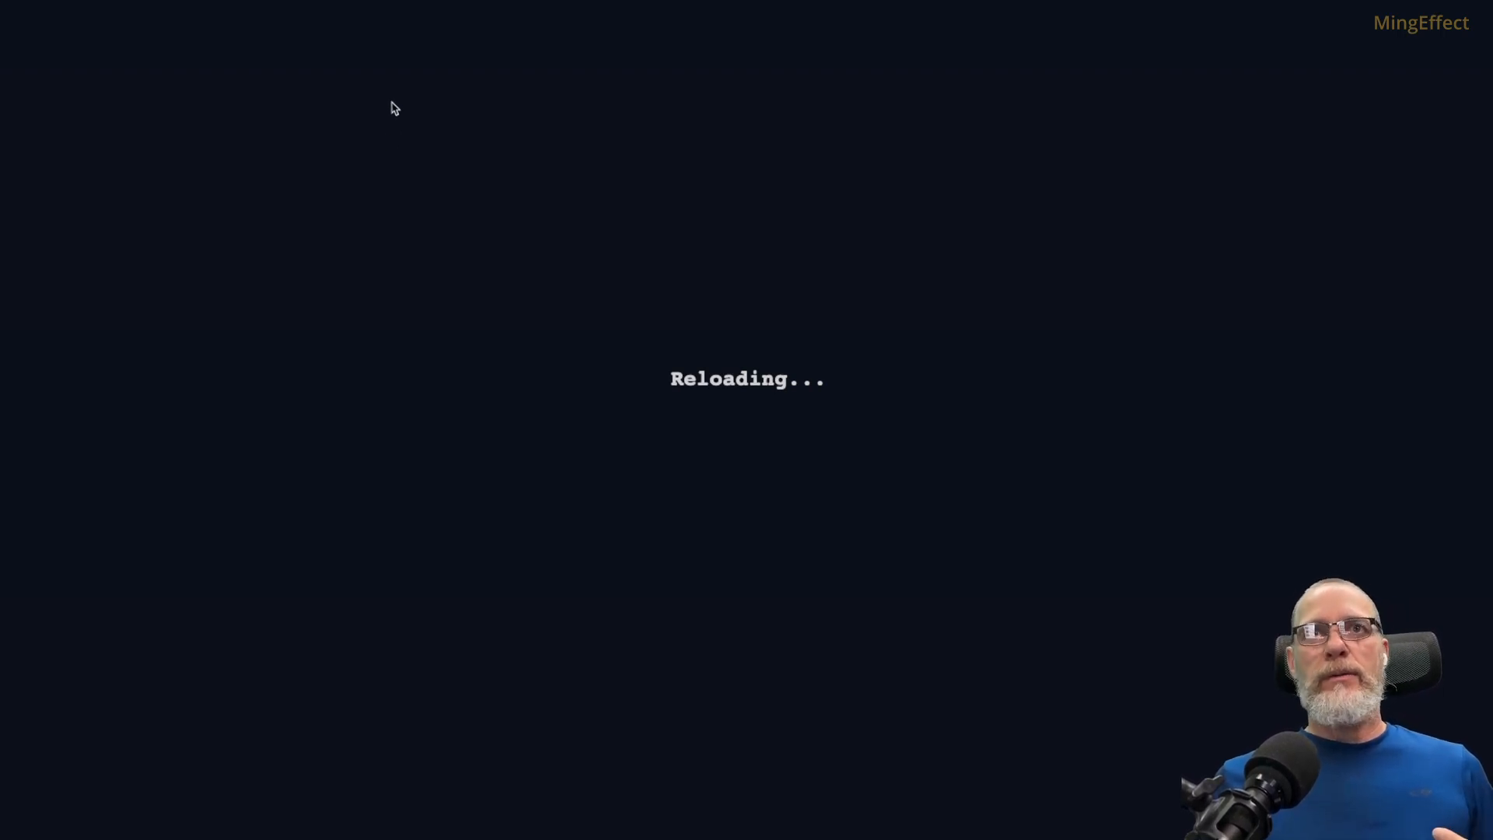
mouse_move(680, 432)
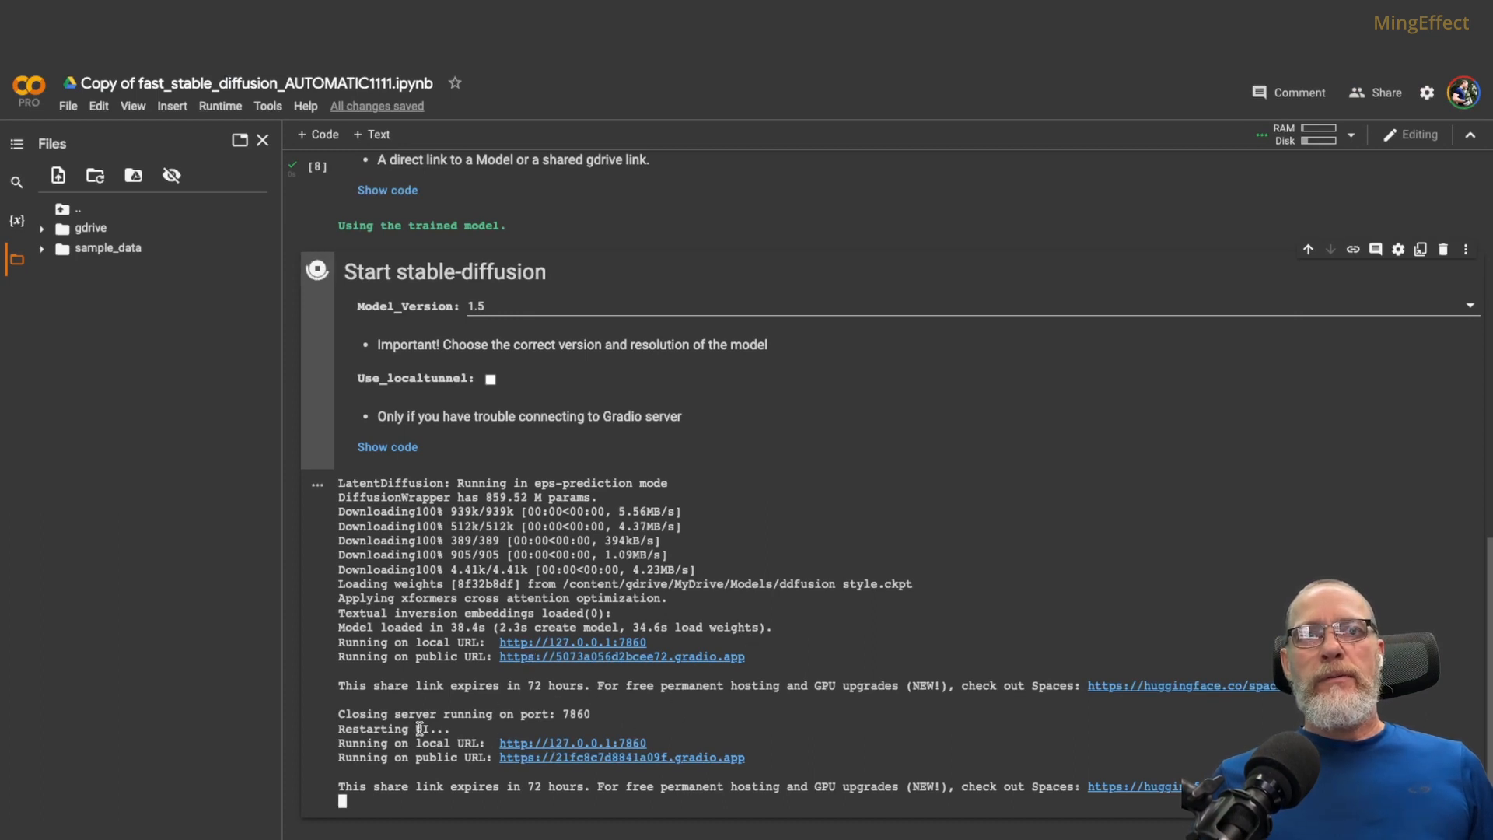
mouse_move(547, 763)
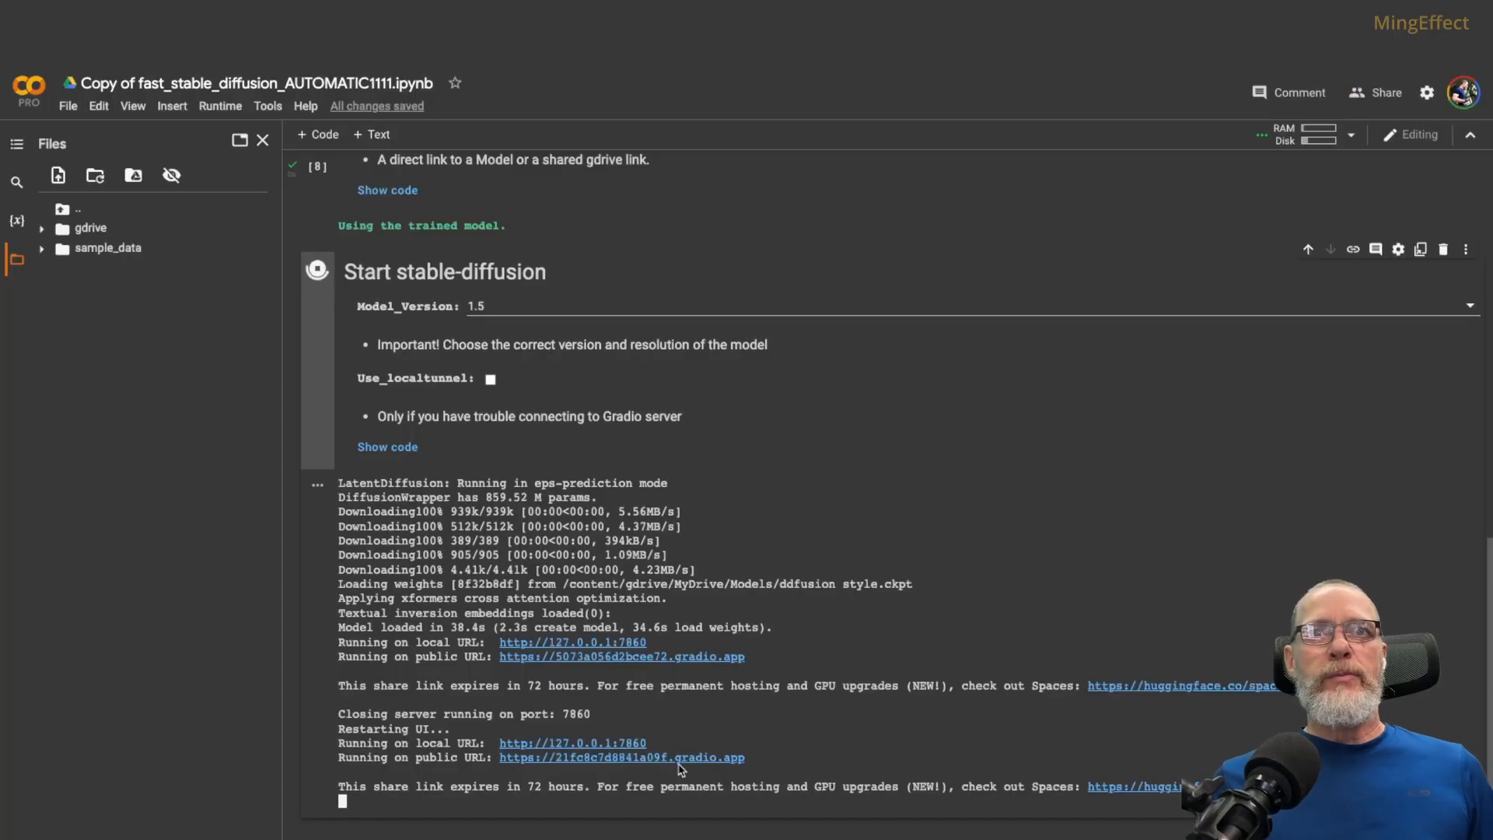
Follow the new gradio.app link printed after 'Restarting UI...' to reach the restarted web UI
left_click(620, 757)
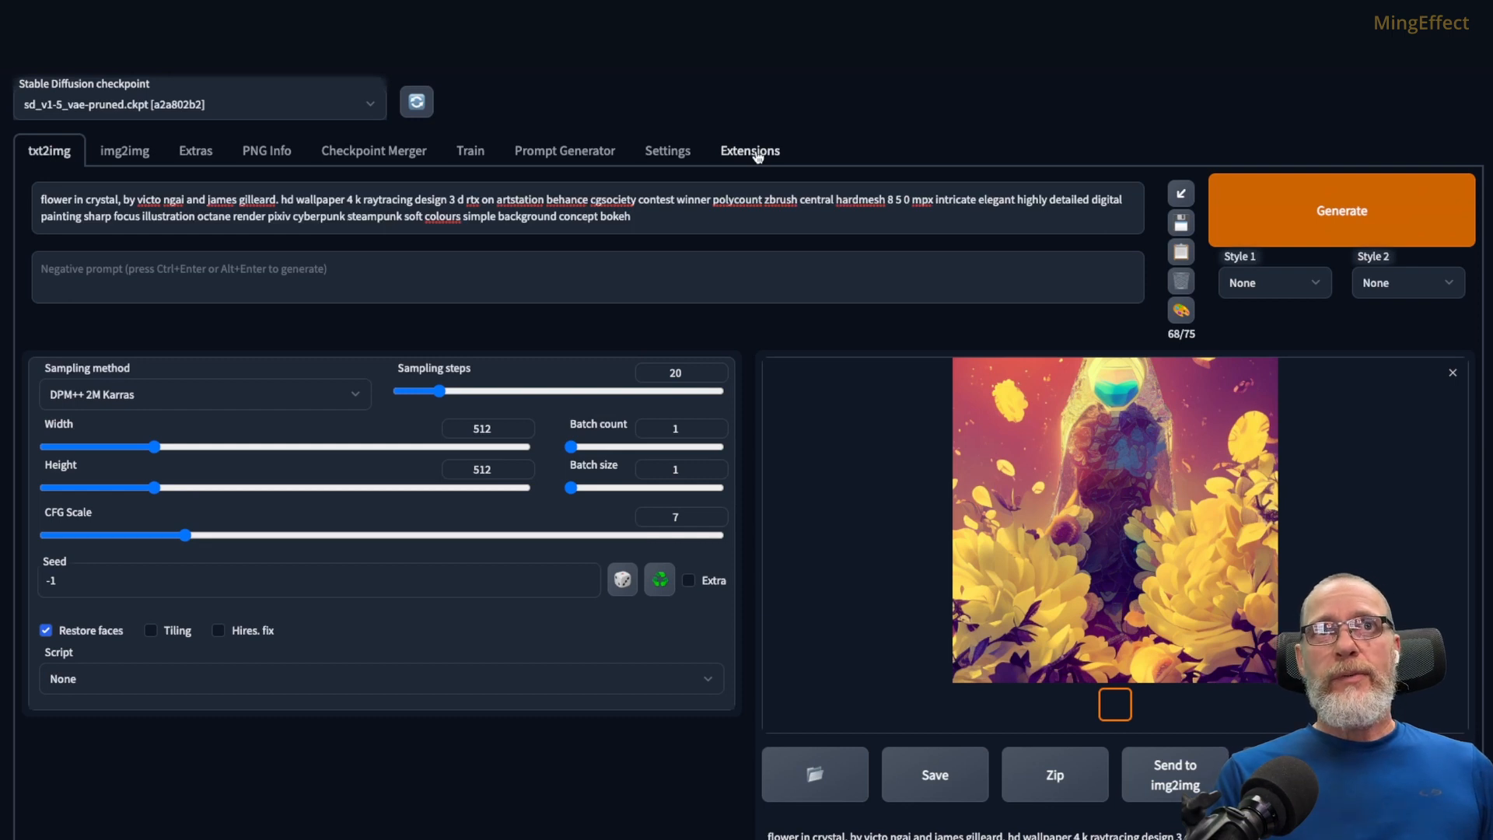
mouse_move(473, 179)
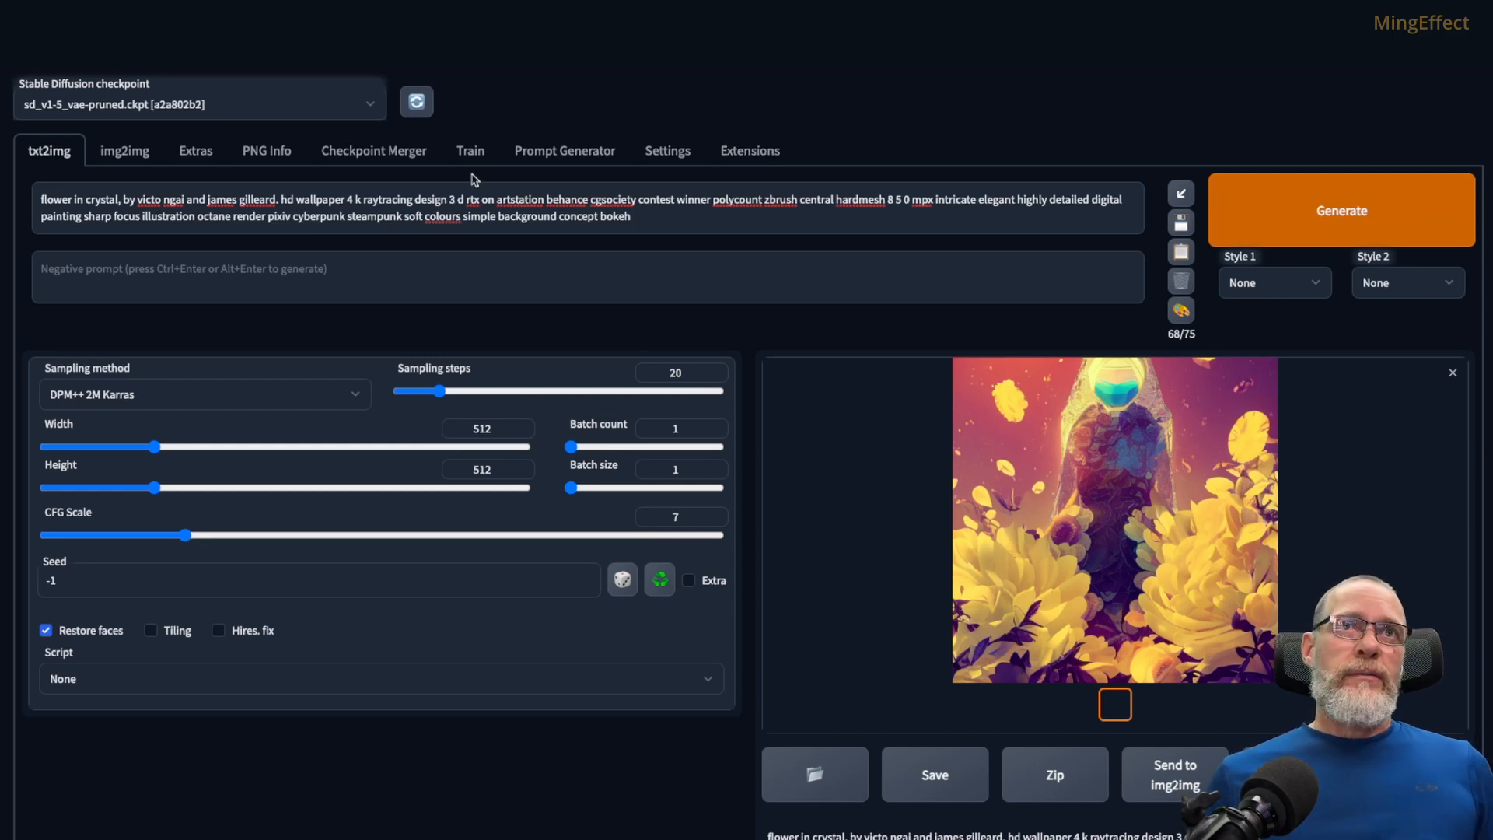
left_click(470, 150)
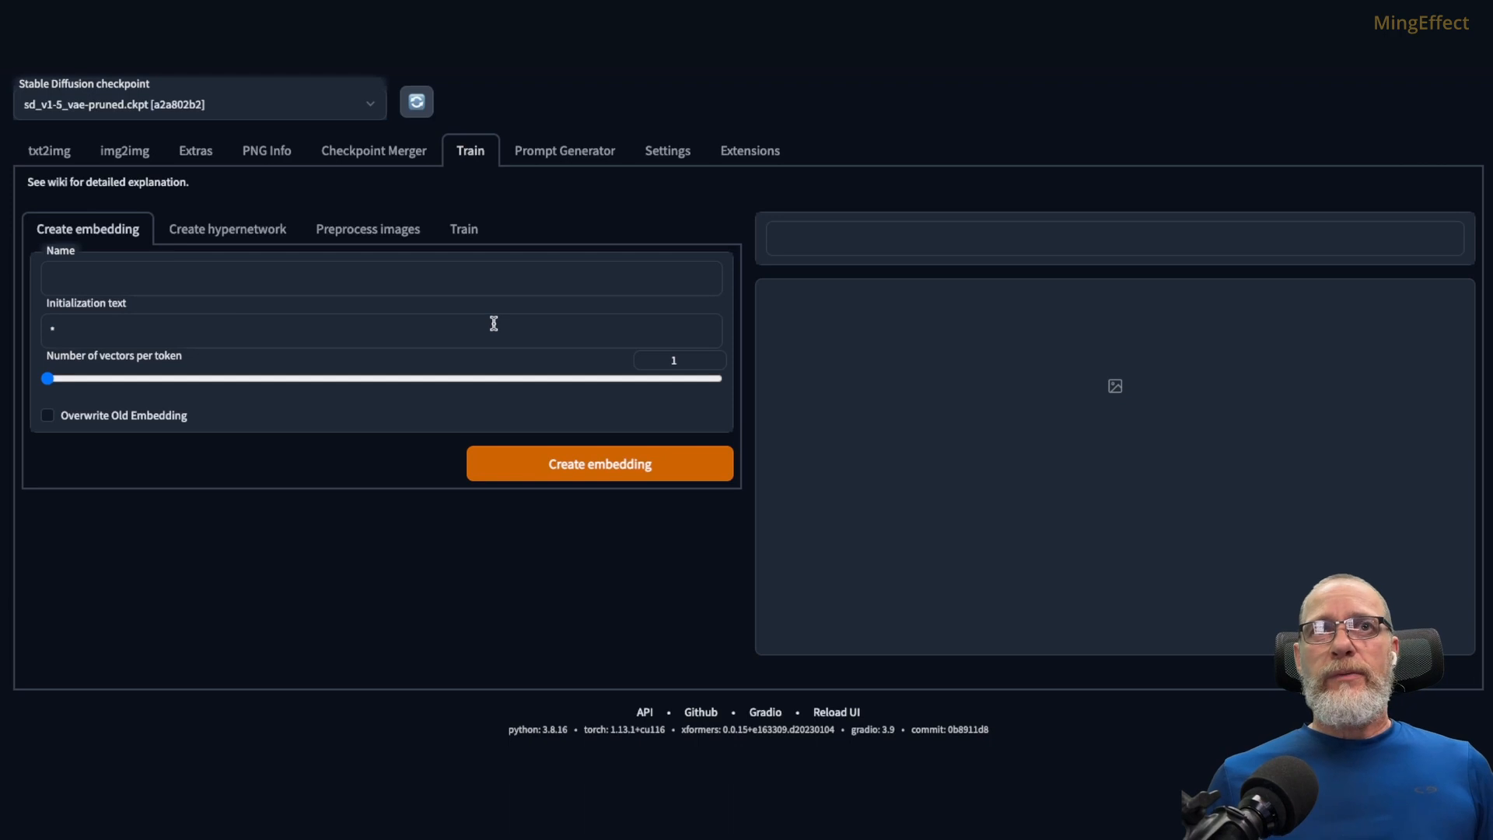
mouse_move(560, 339)
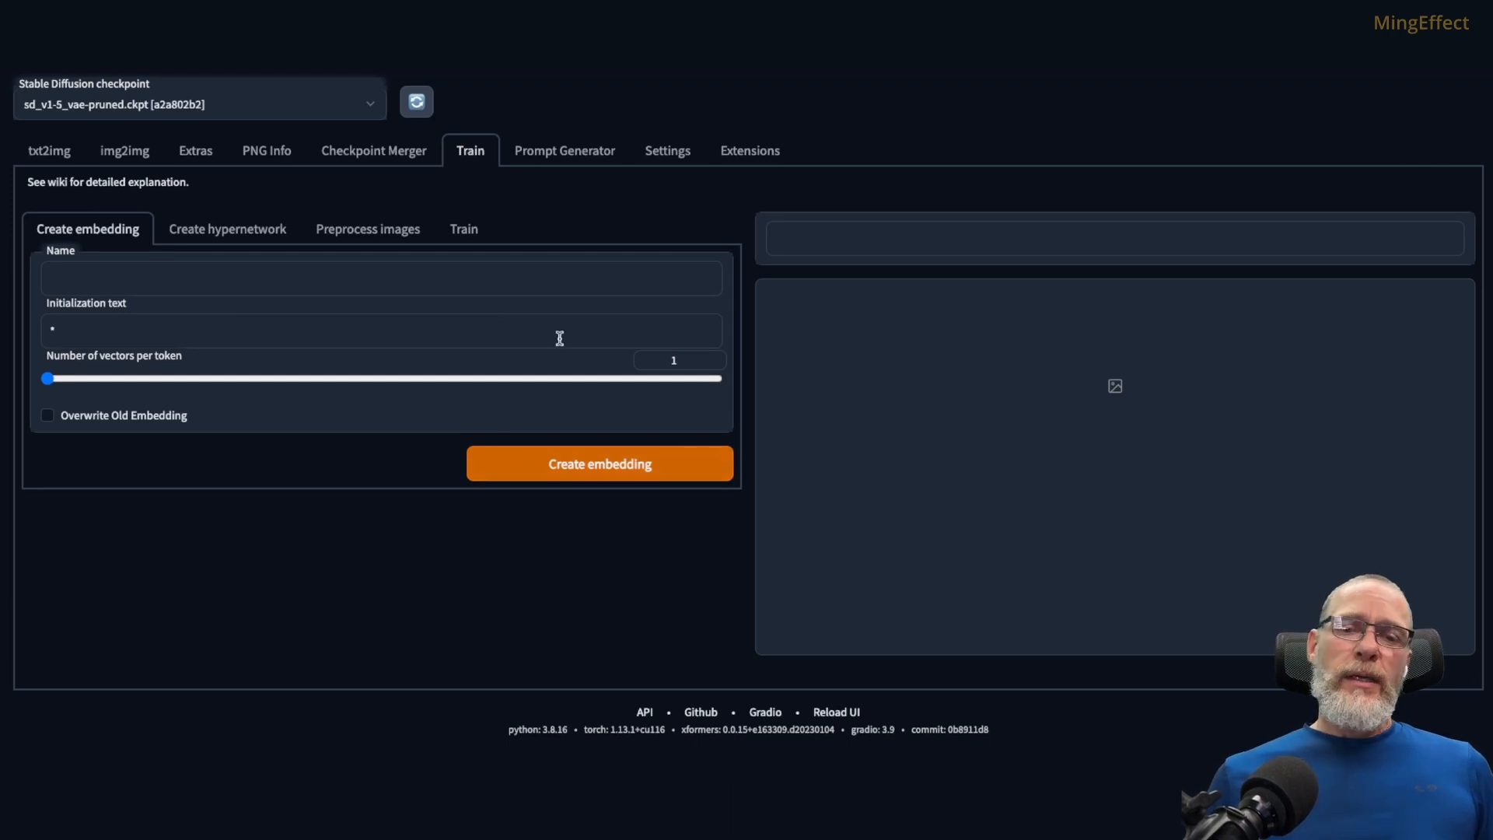
mouse_move(564, 160)
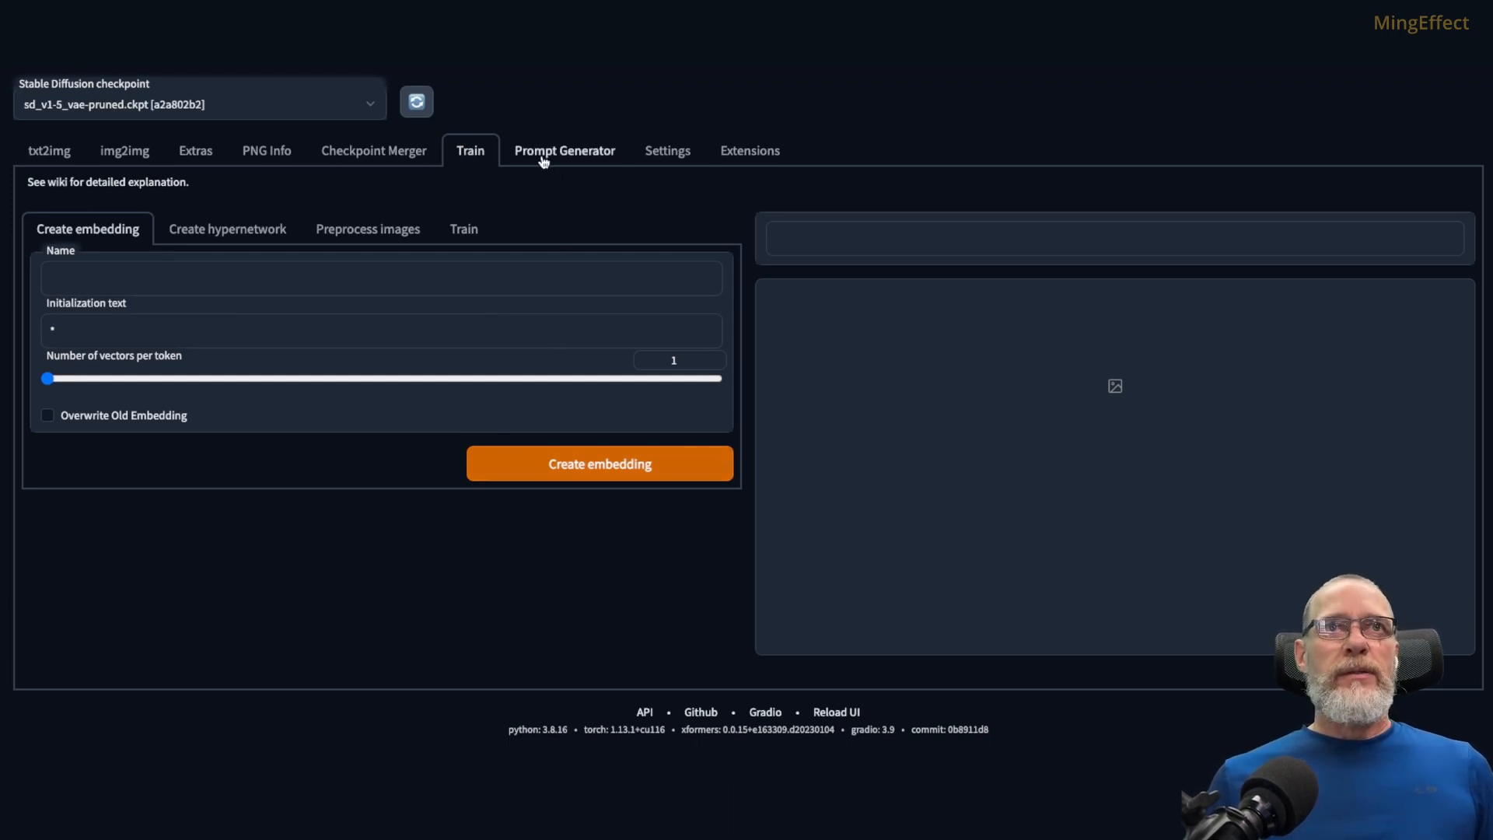
left_click(48, 150)
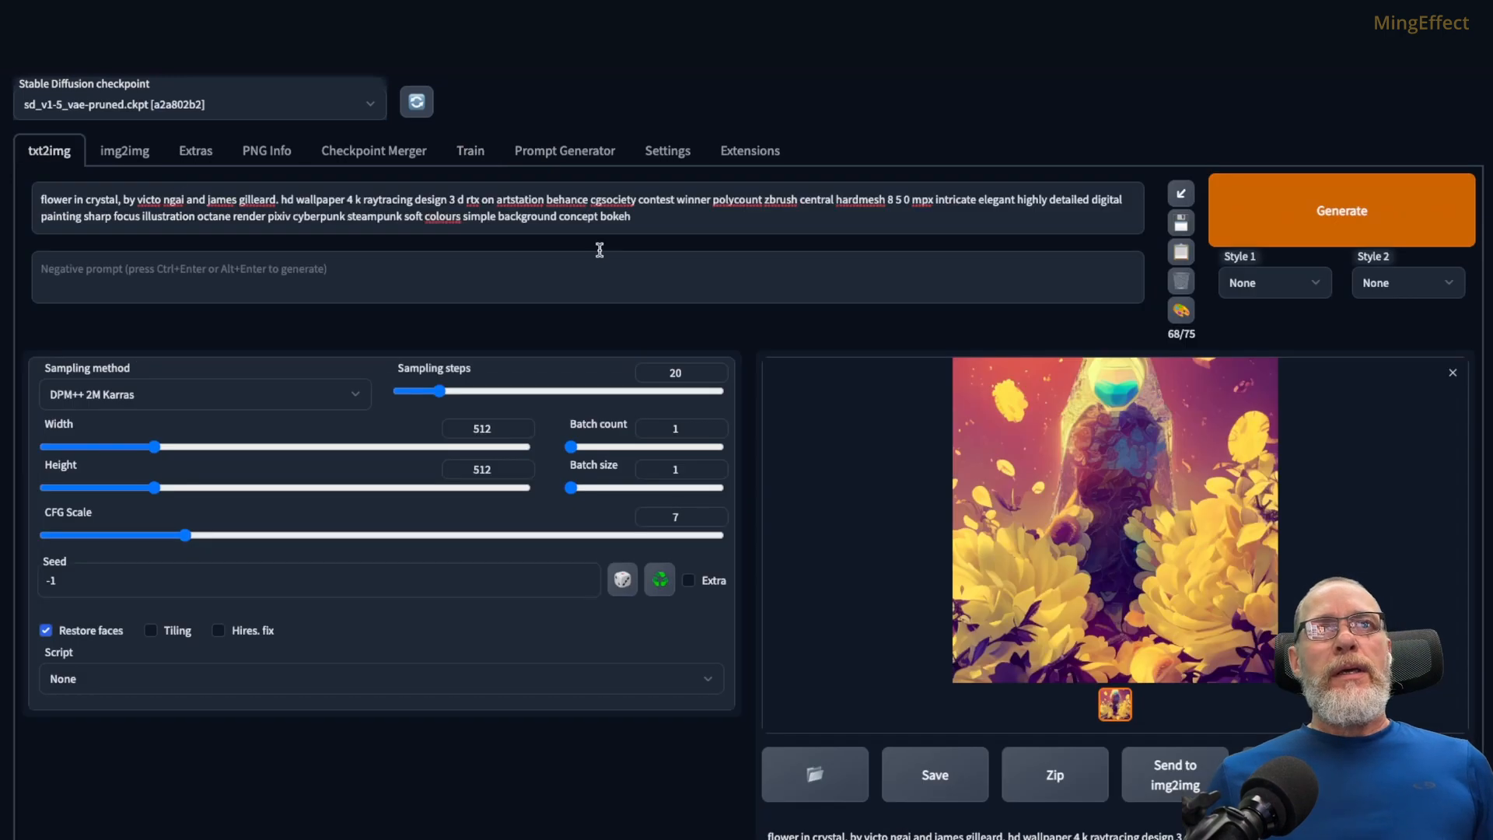
mouse_move(1040, 293)
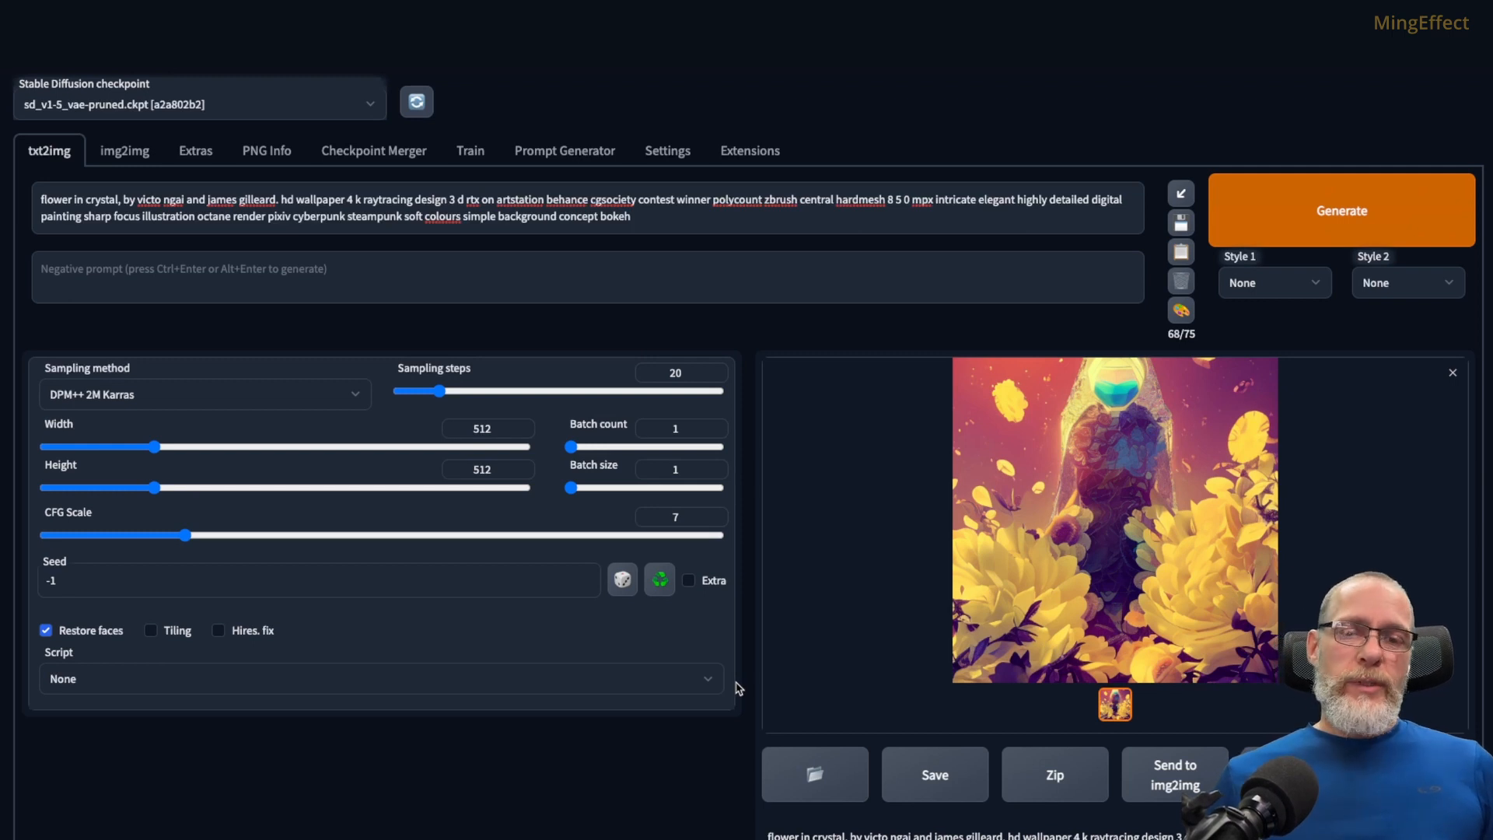
mouse_move(641, 327)
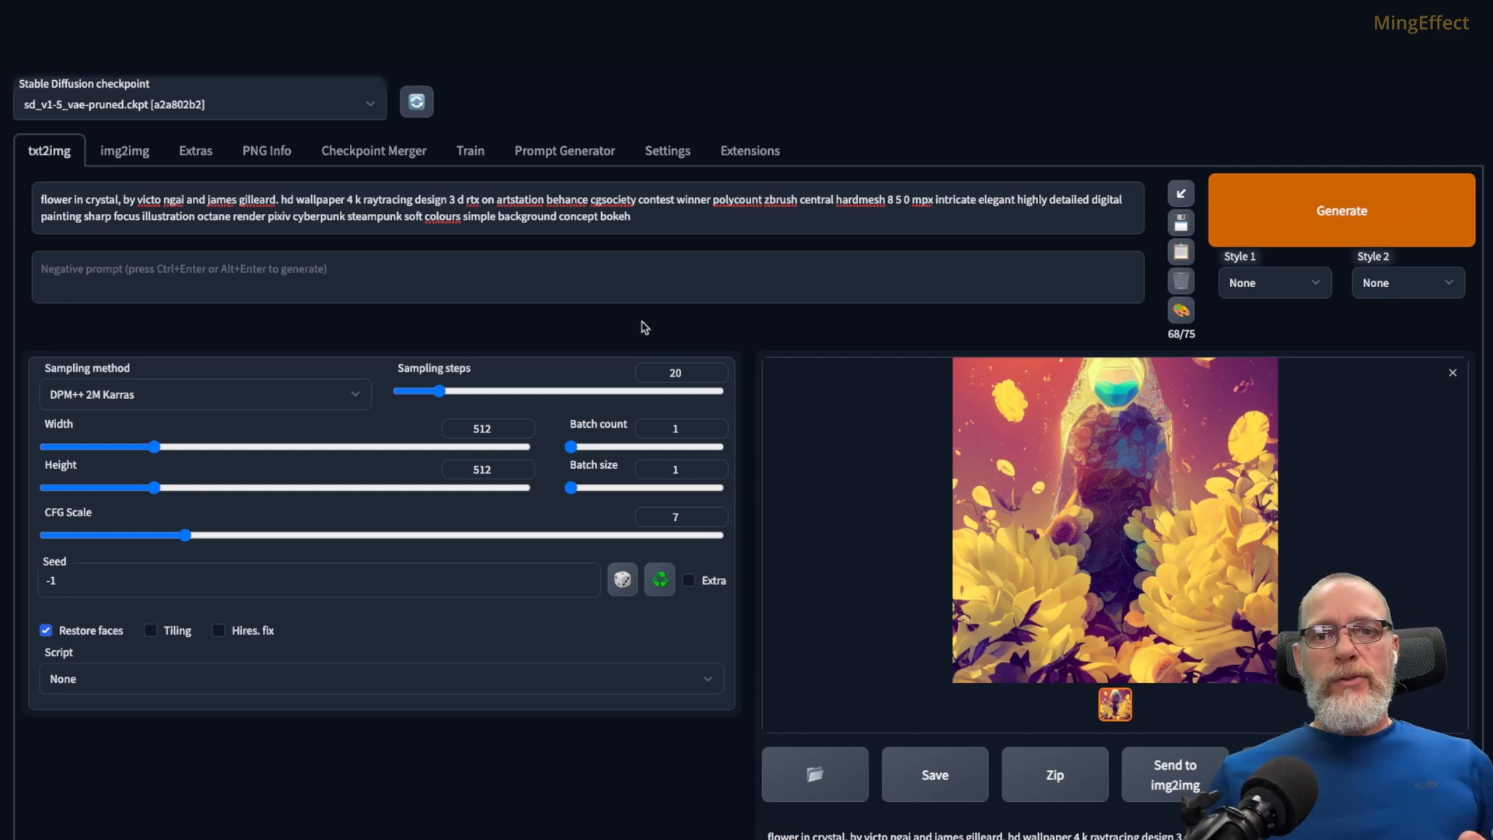
mouse_move(667, 330)
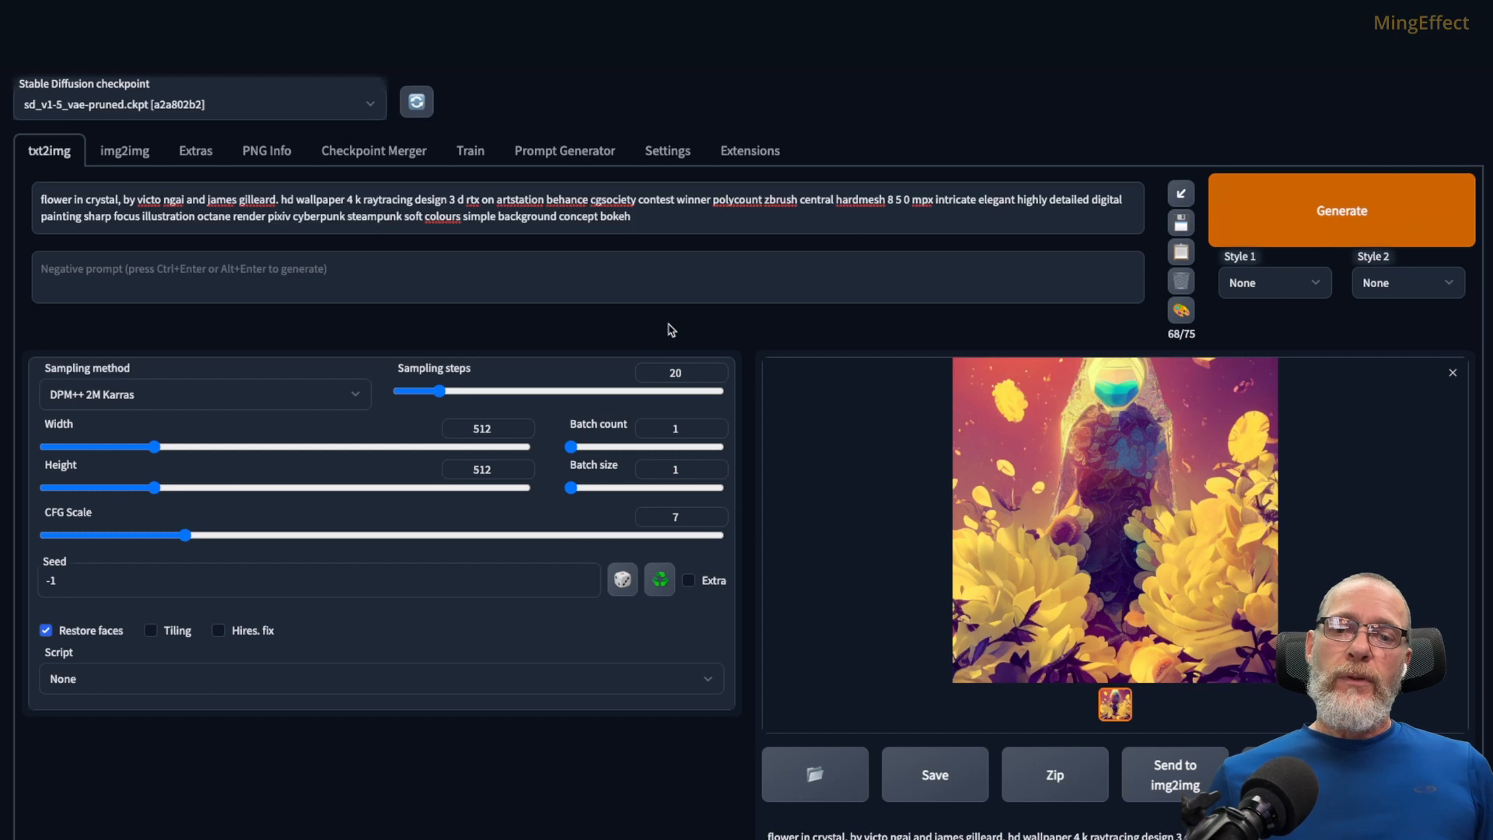
mouse_move(773, 158)
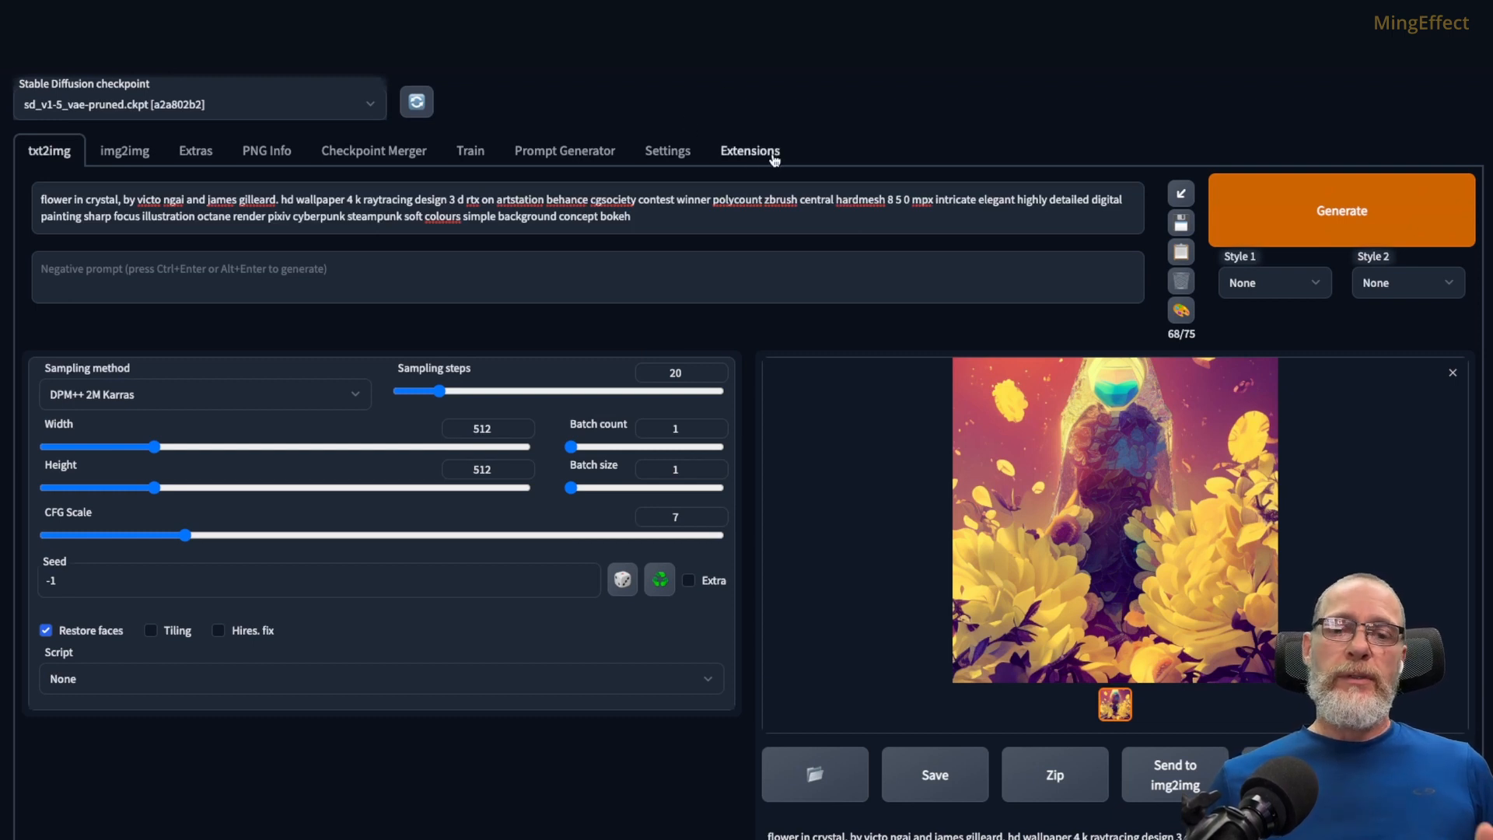
mouse_move(752, 335)
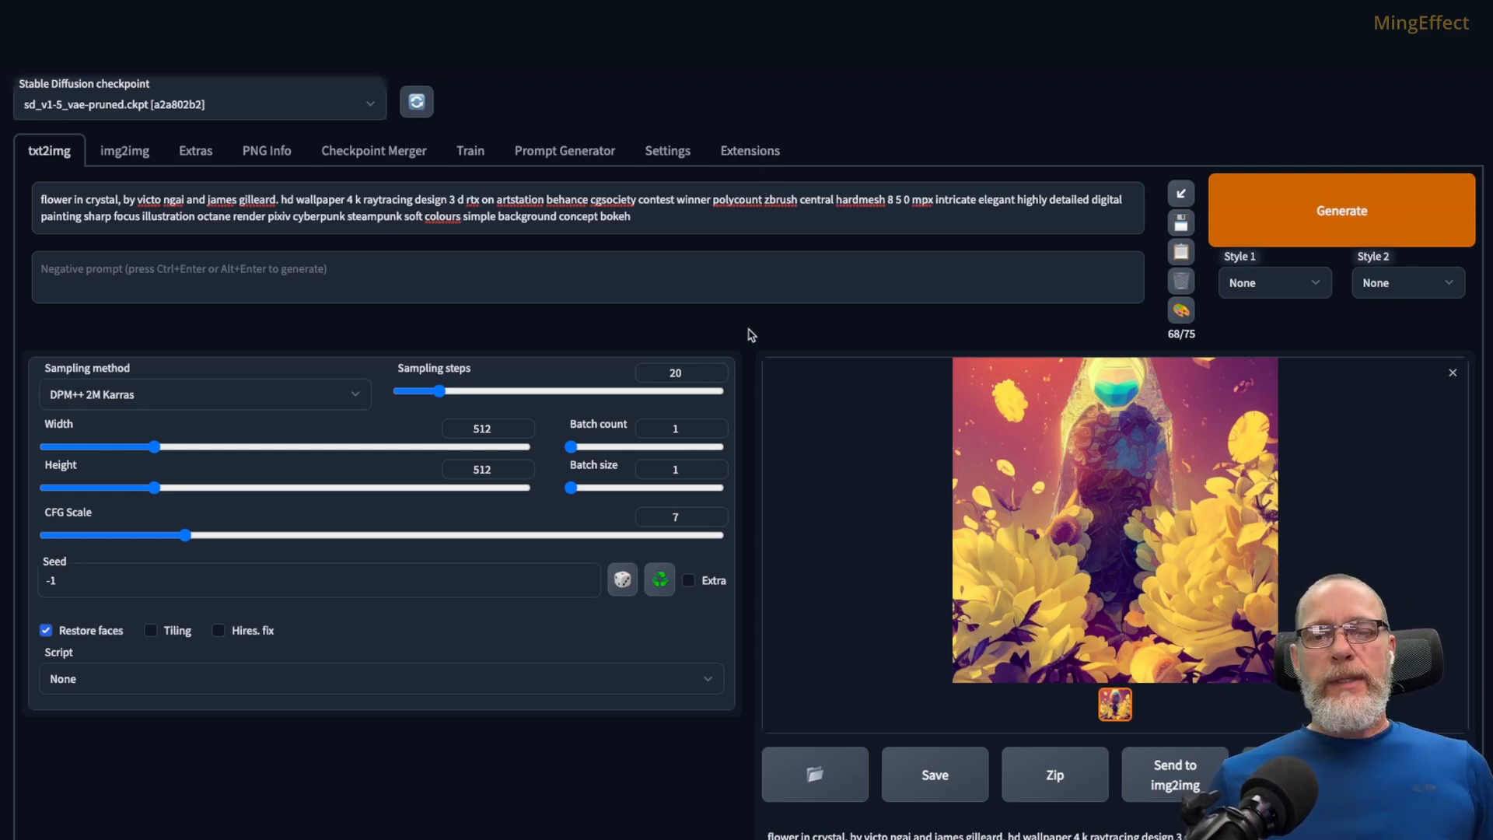